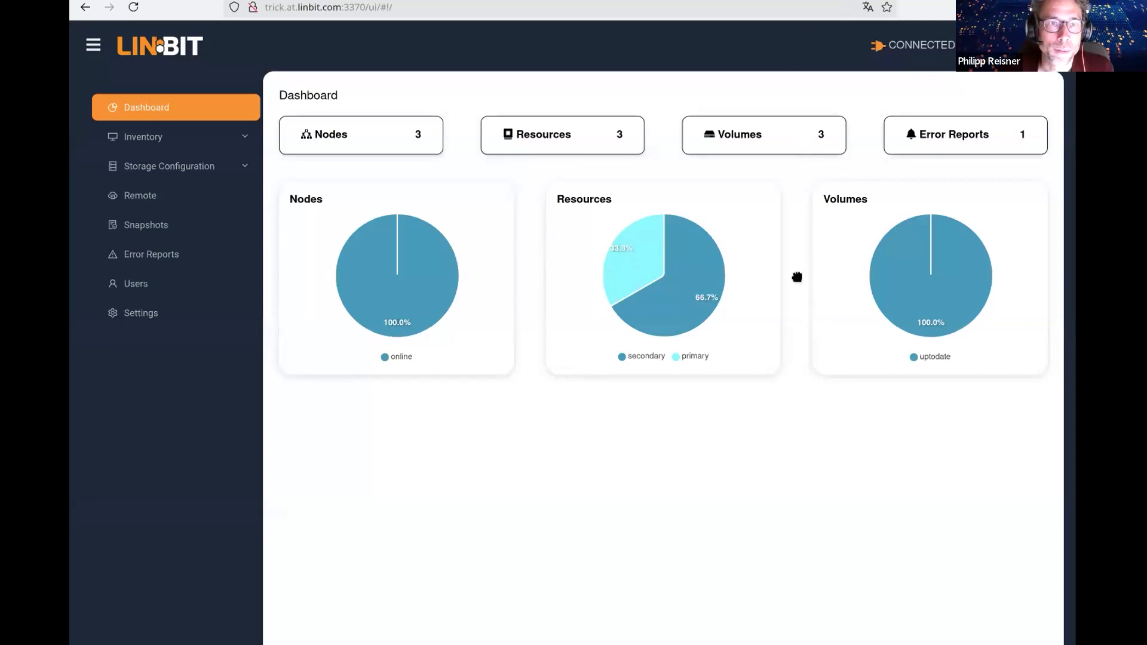
pyautogui.moveTo(798, 280)
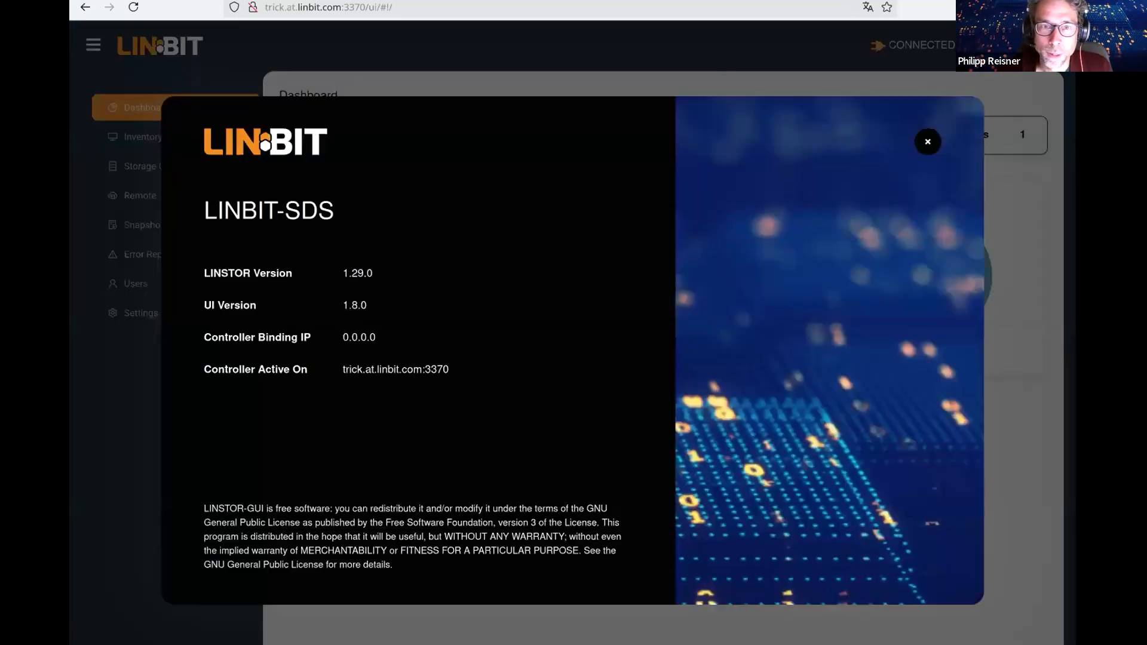
pyautogui.moveTo(483, 87)
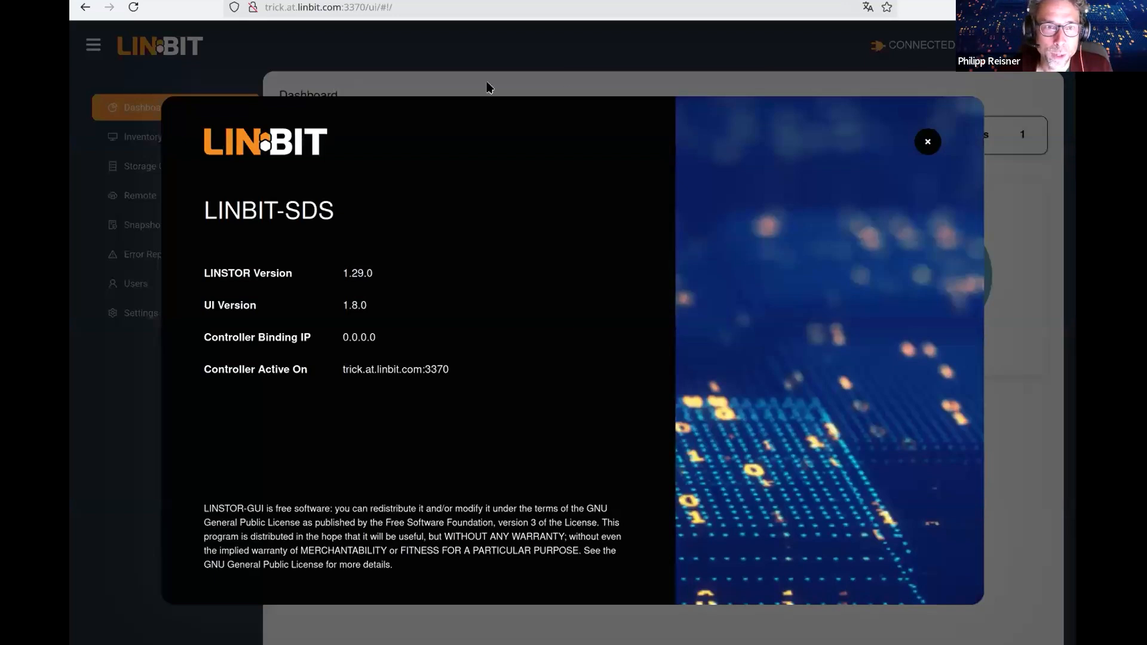
pyautogui.moveTo(216, 307)
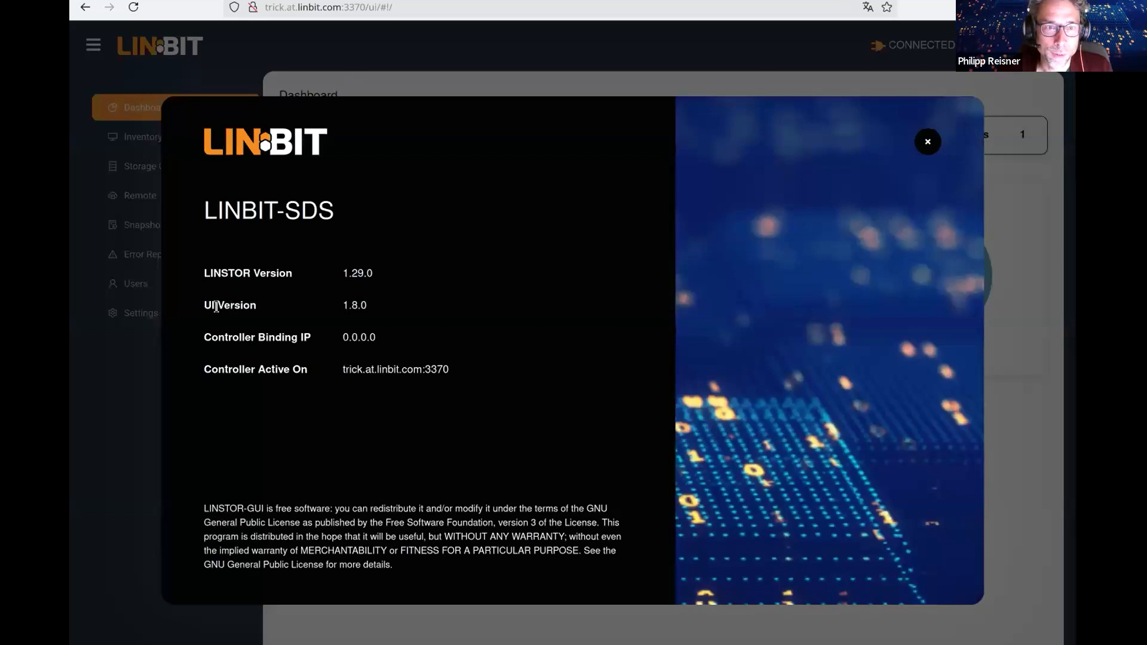
# Dismiss the About version dialog and expand the Inventory section in the sidebar
pyautogui.moveTo(203, 305); pyautogui.dragTo(366, 305)
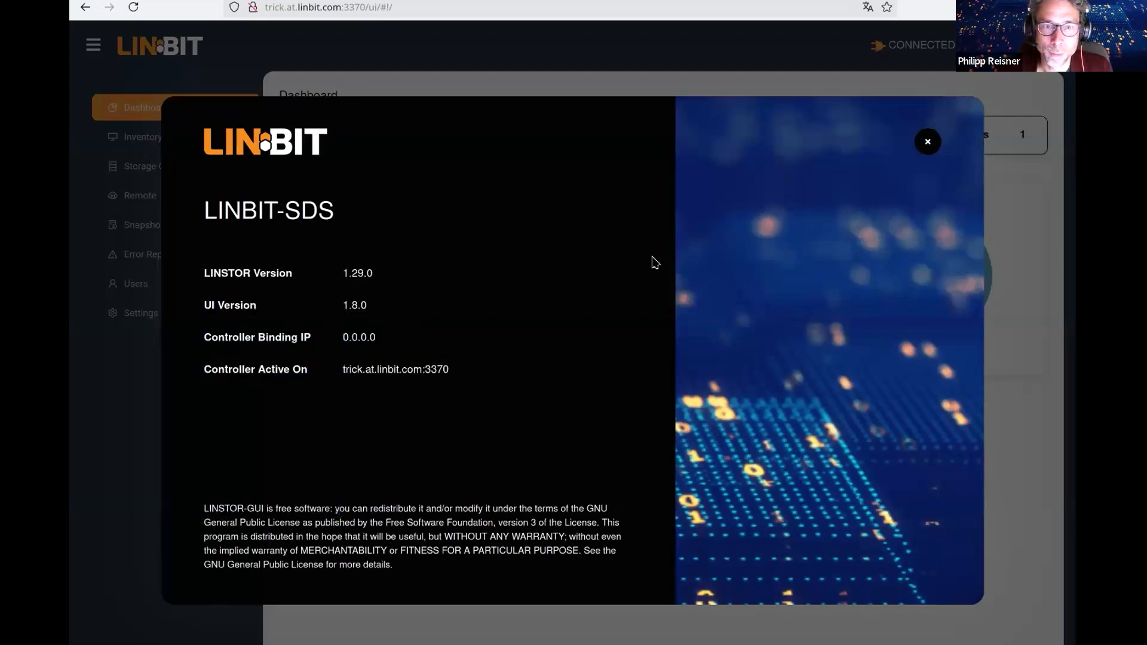
pyautogui.click(928, 141)
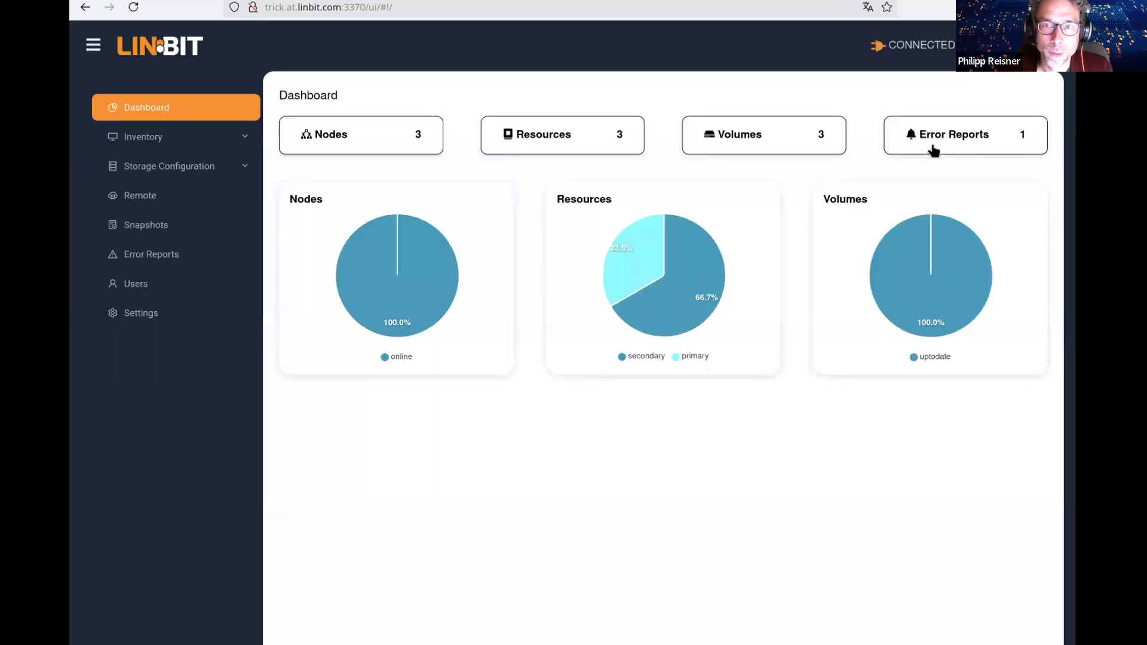
pyautogui.moveTo(246, 145)
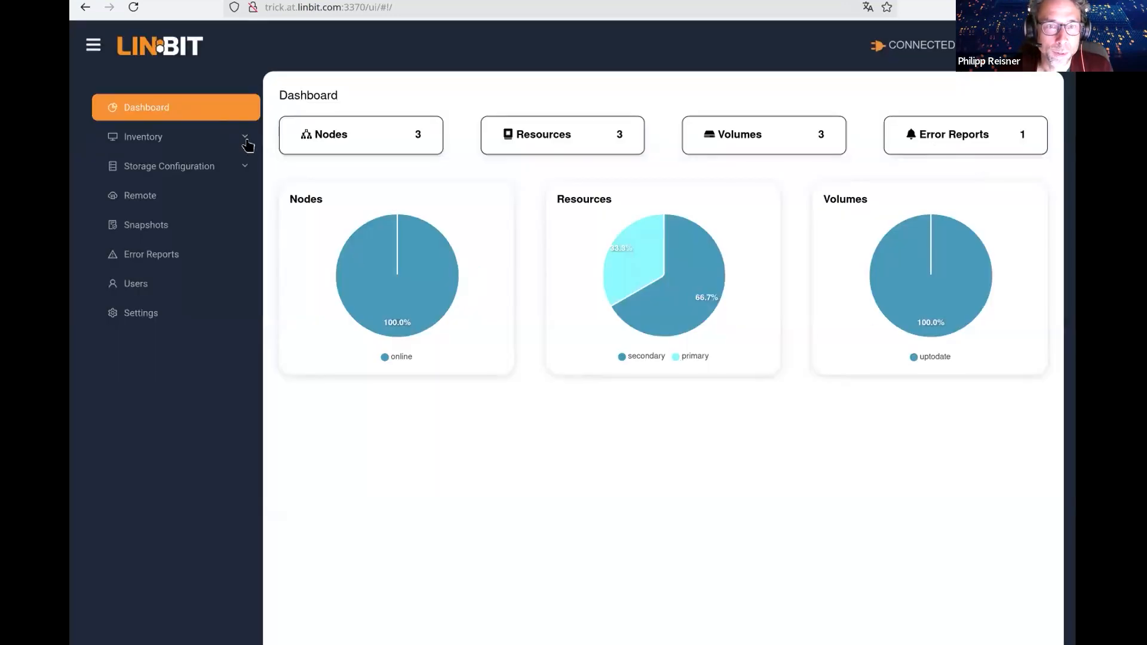
pyautogui.click(143, 136)
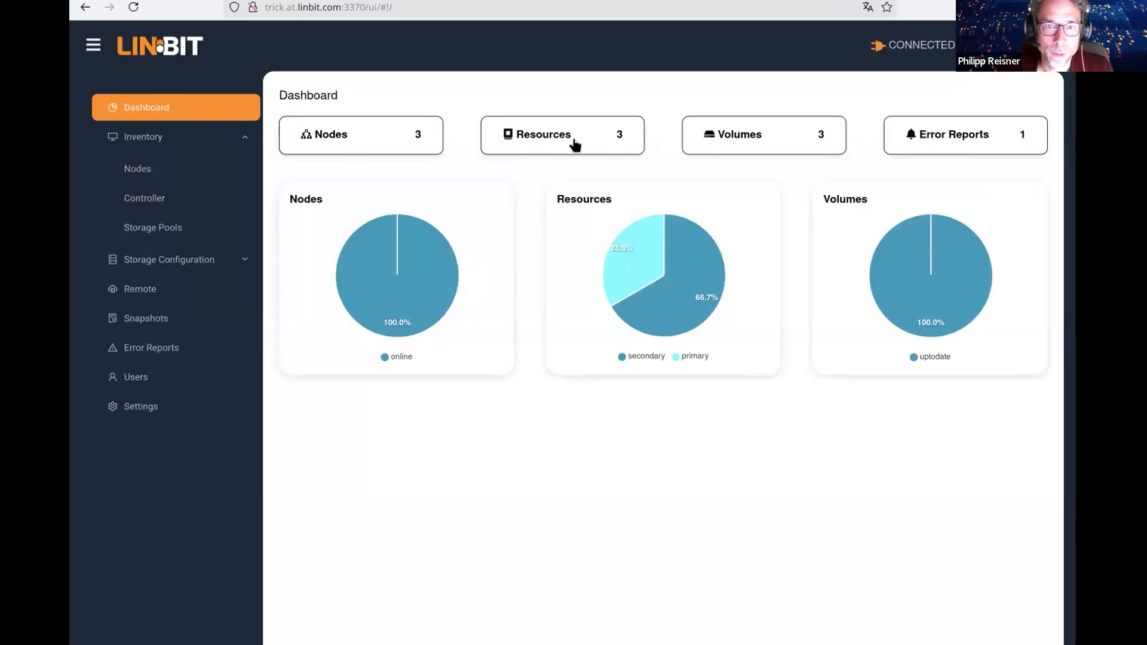
pyautogui.moveTo(176, 172)
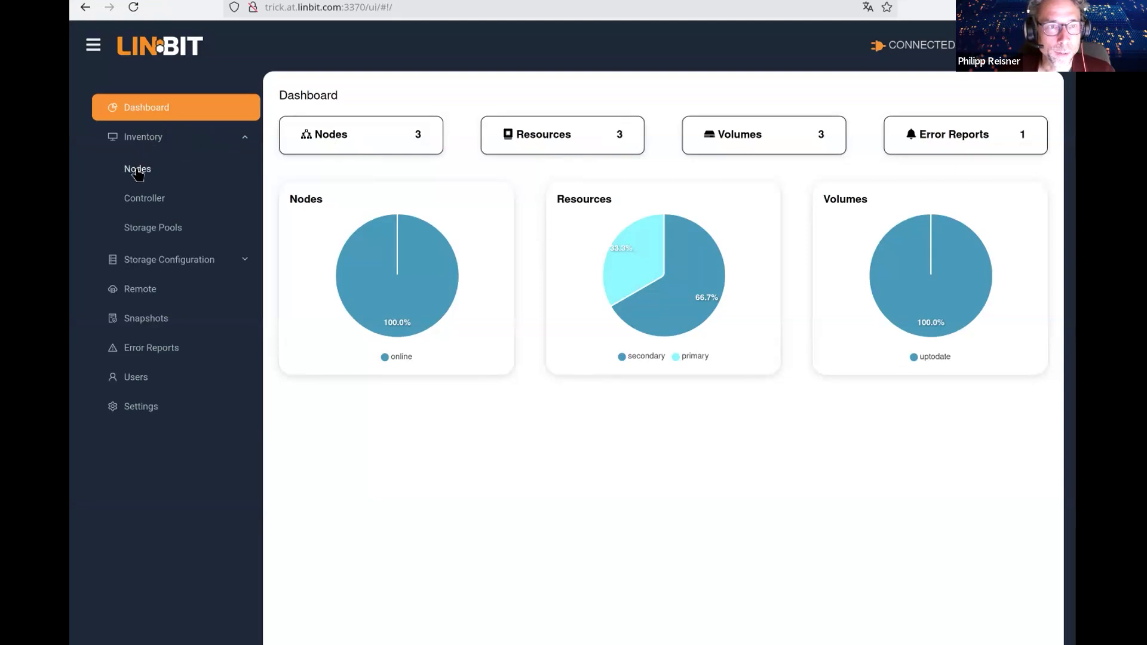
# Show the Node List with satellite nodes tick, track and trick, all online
pyautogui.click(137, 169)
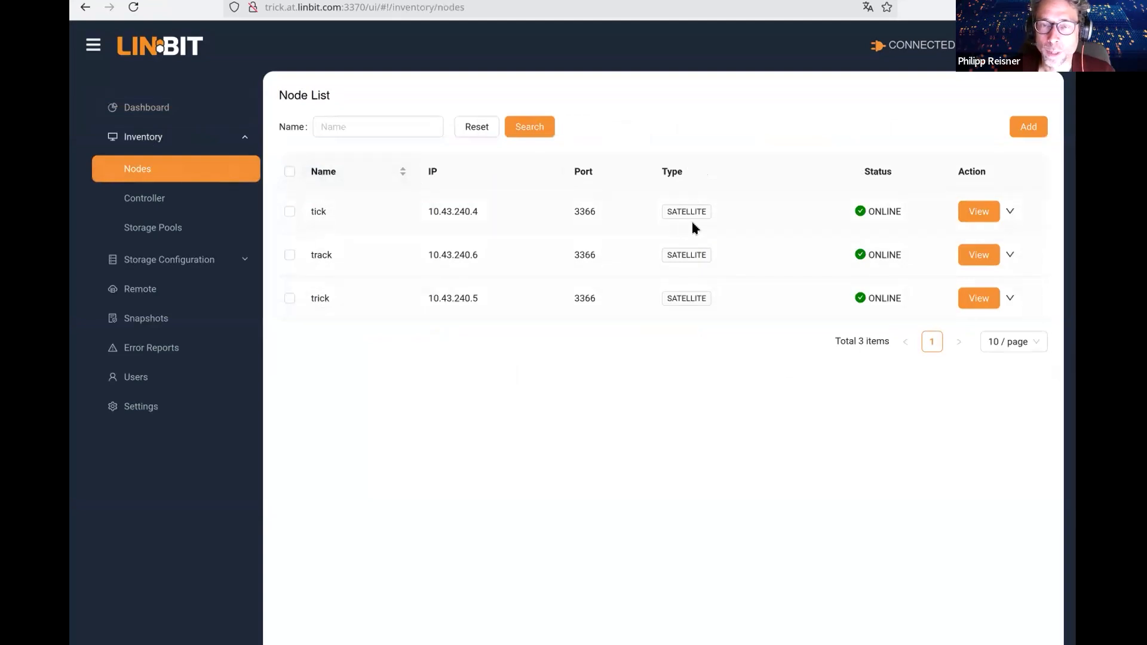
pyautogui.moveTo(491, 291)
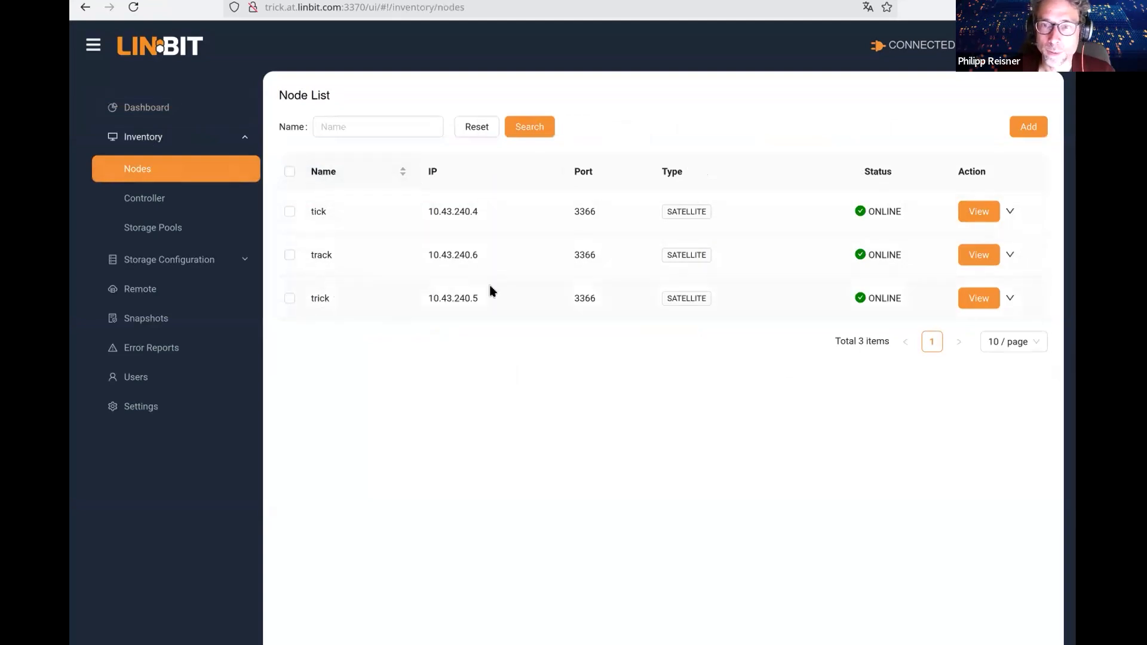
pyautogui.moveTo(807, 250)
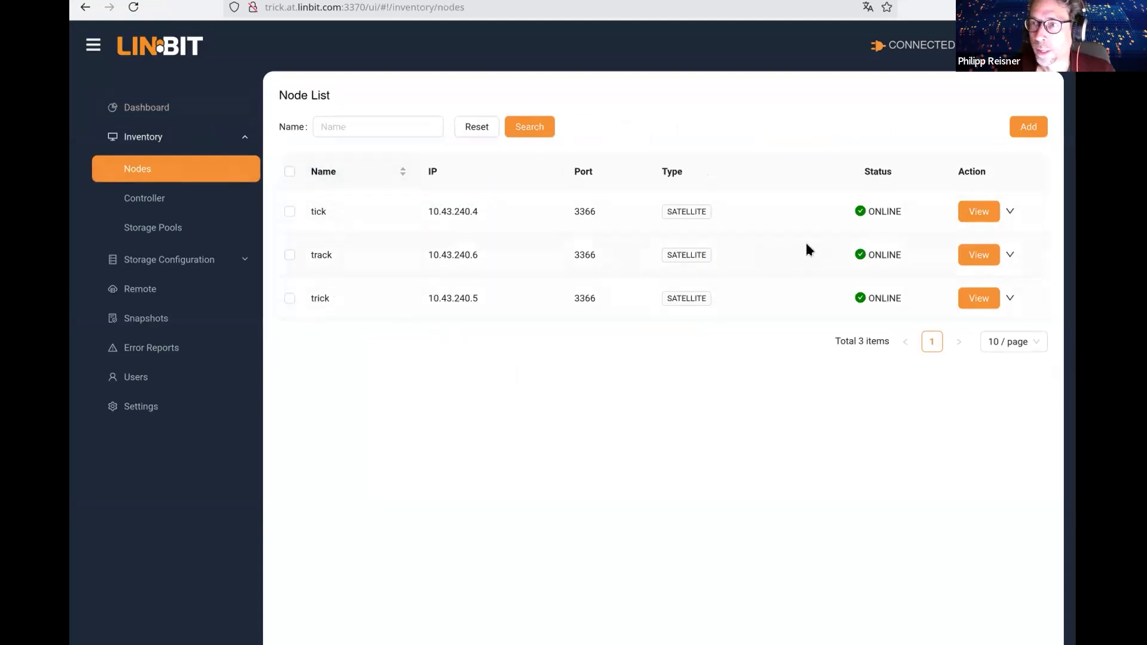
pyautogui.moveTo(657, 348)
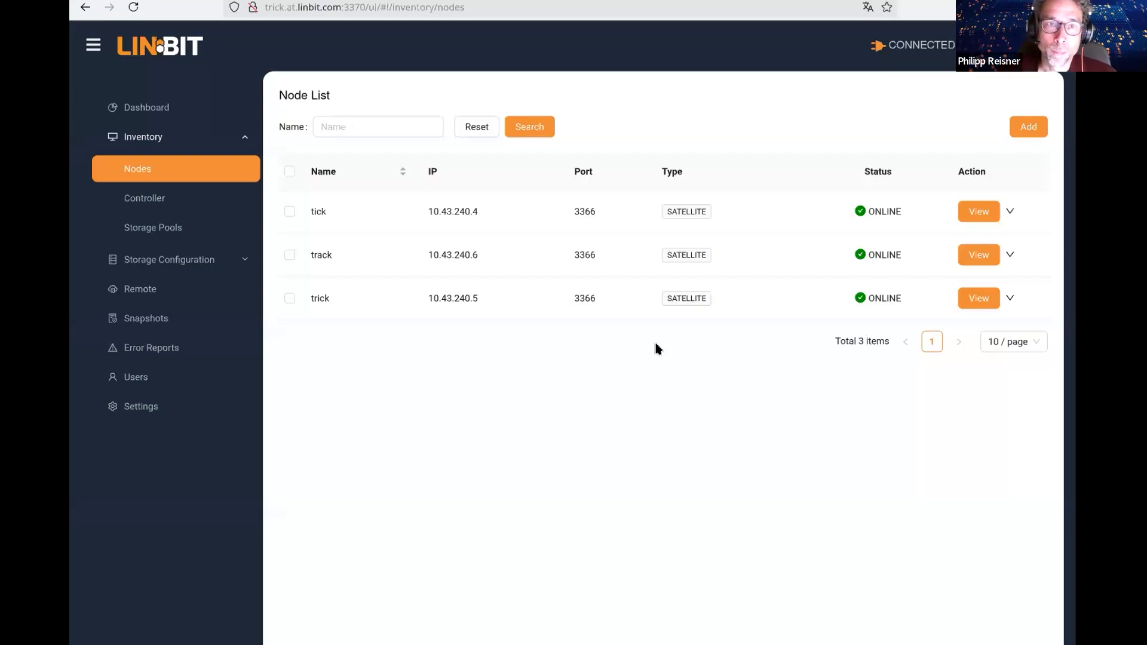
pyautogui.moveTo(391, 34)
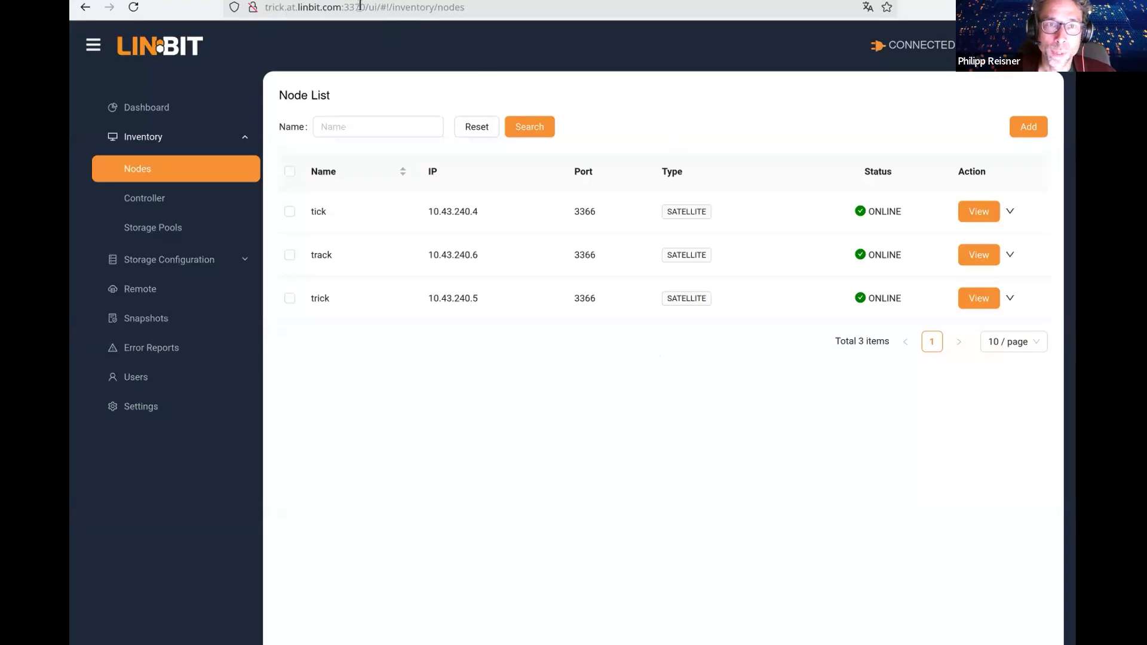
pyautogui.click(353, 8)
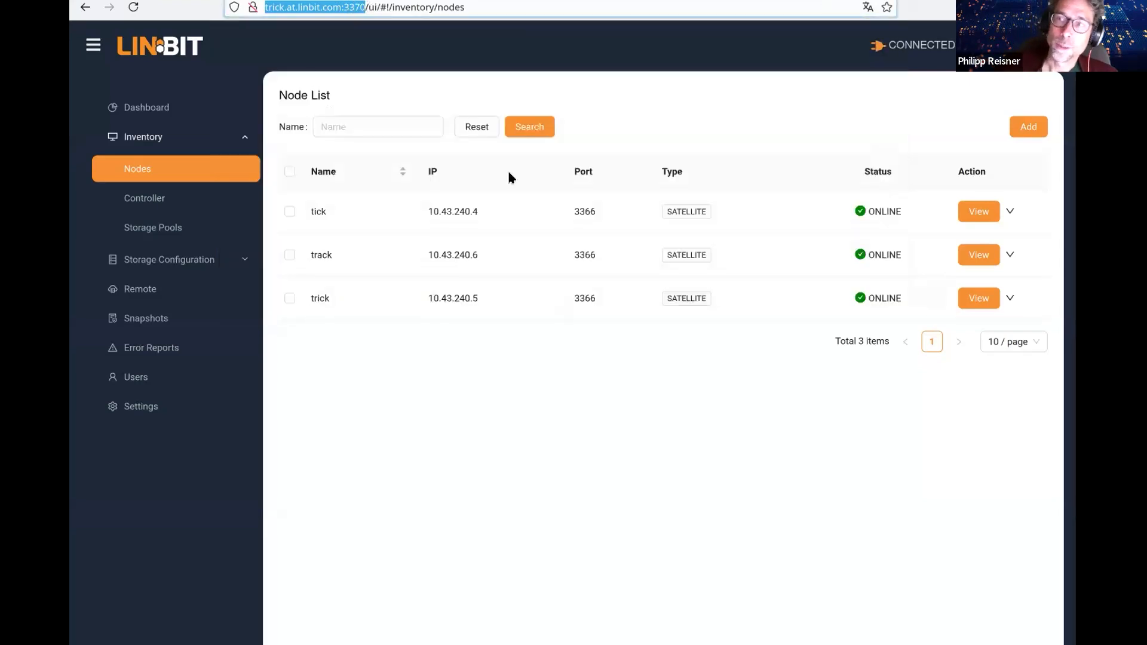
pyautogui.moveTo(435, 250)
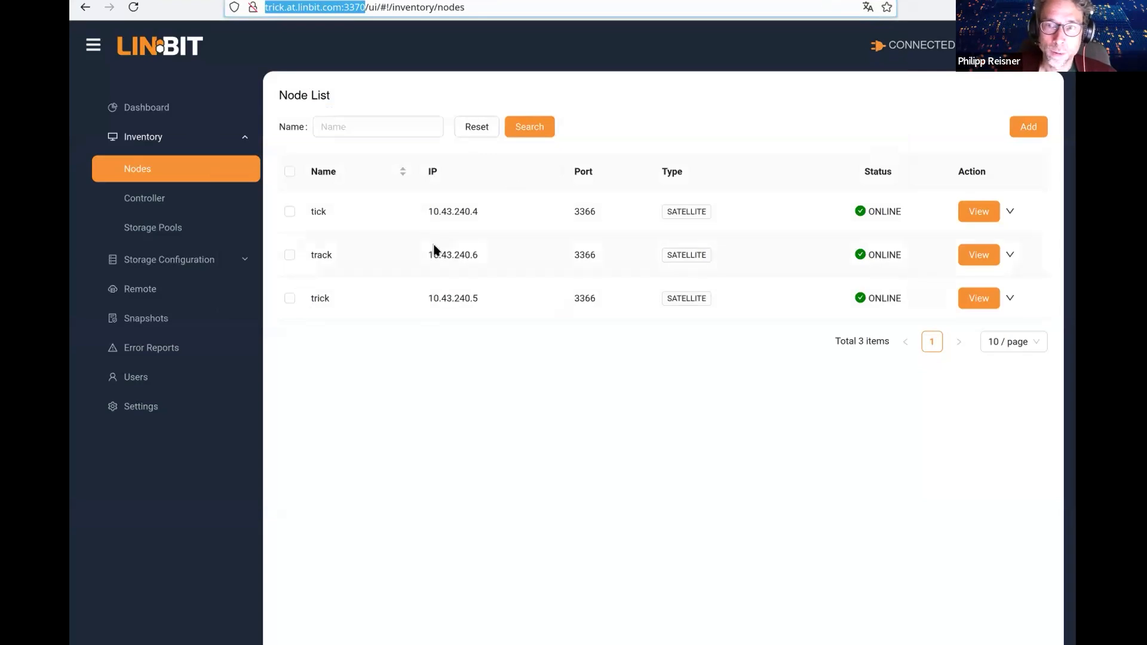
pyautogui.moveTo(363, 228)
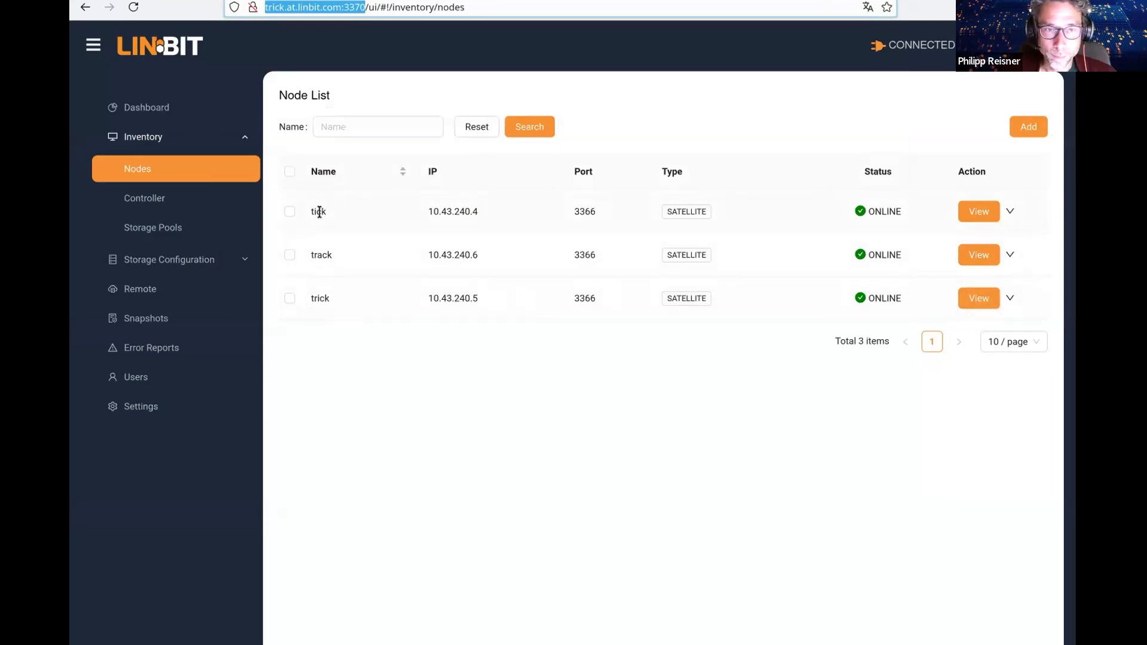
pyautogui.moveTo(334, 290)
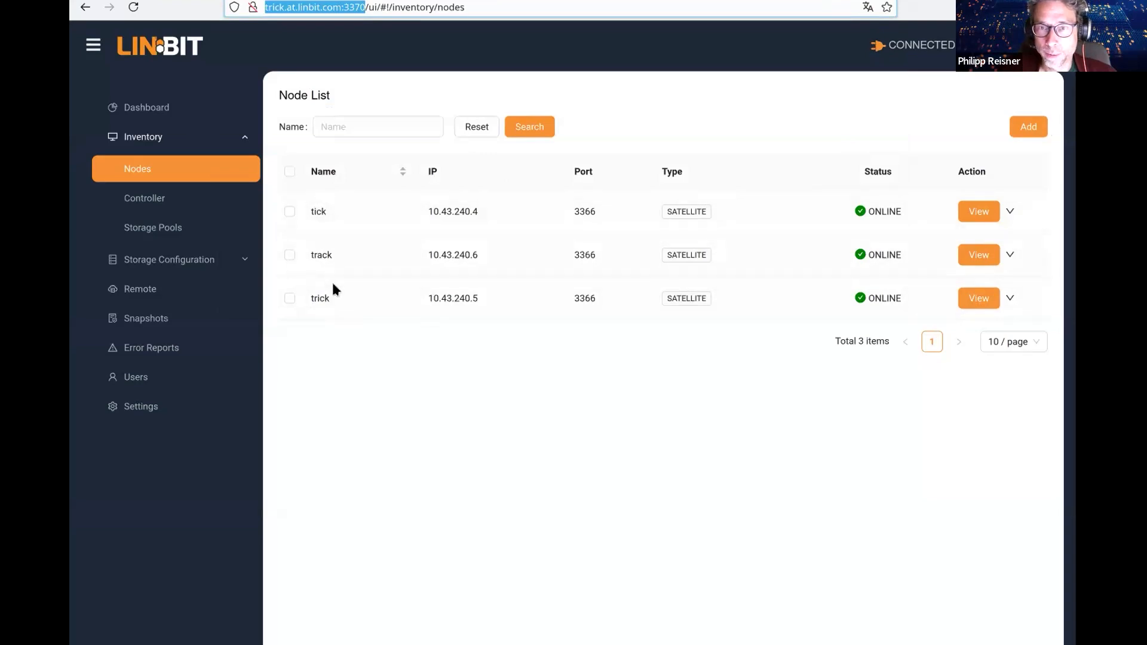
pyautogui.moveTo(951, 298)
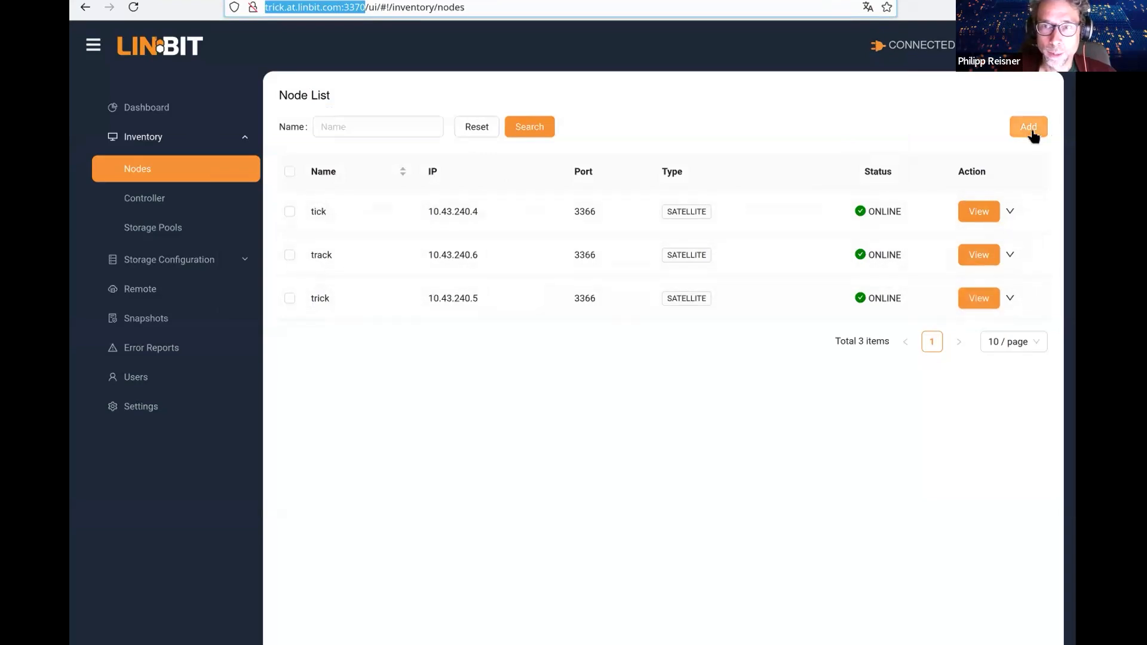
pyautogui.click(1028, 126)
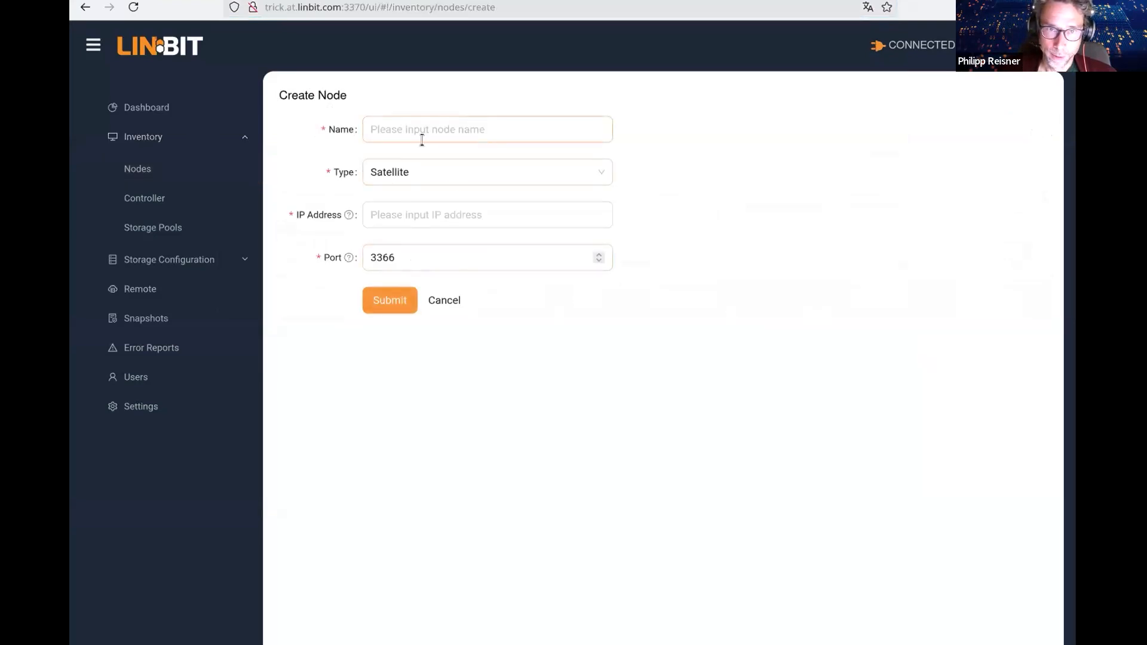
pyautogui.click(487, 215)
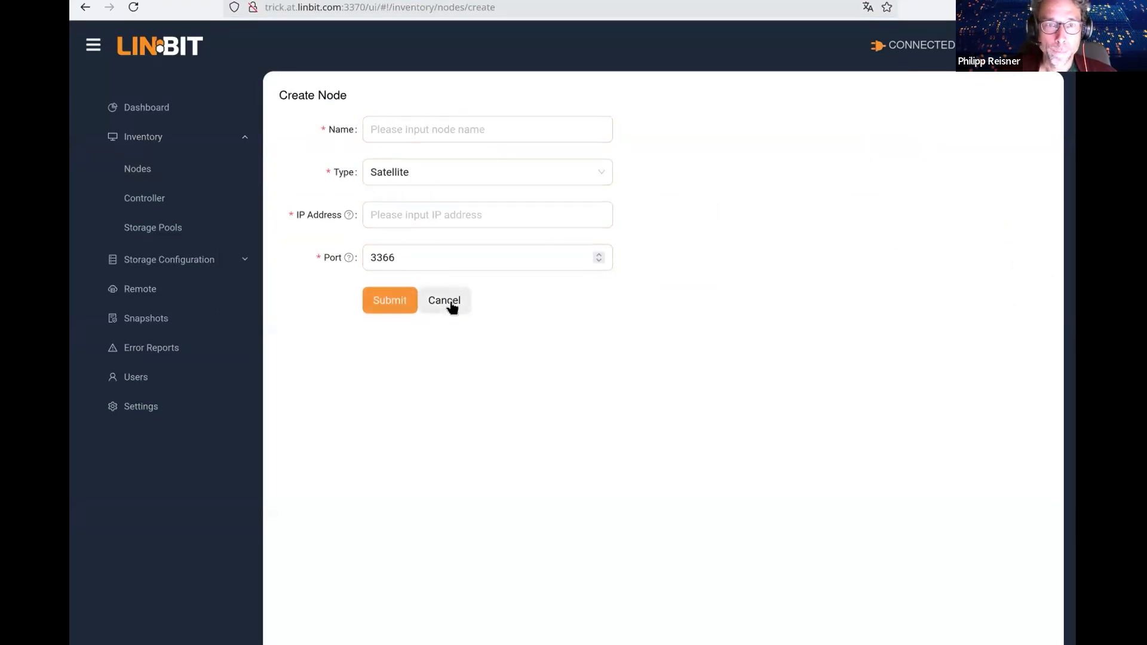
pyautogui.click(444, 300)
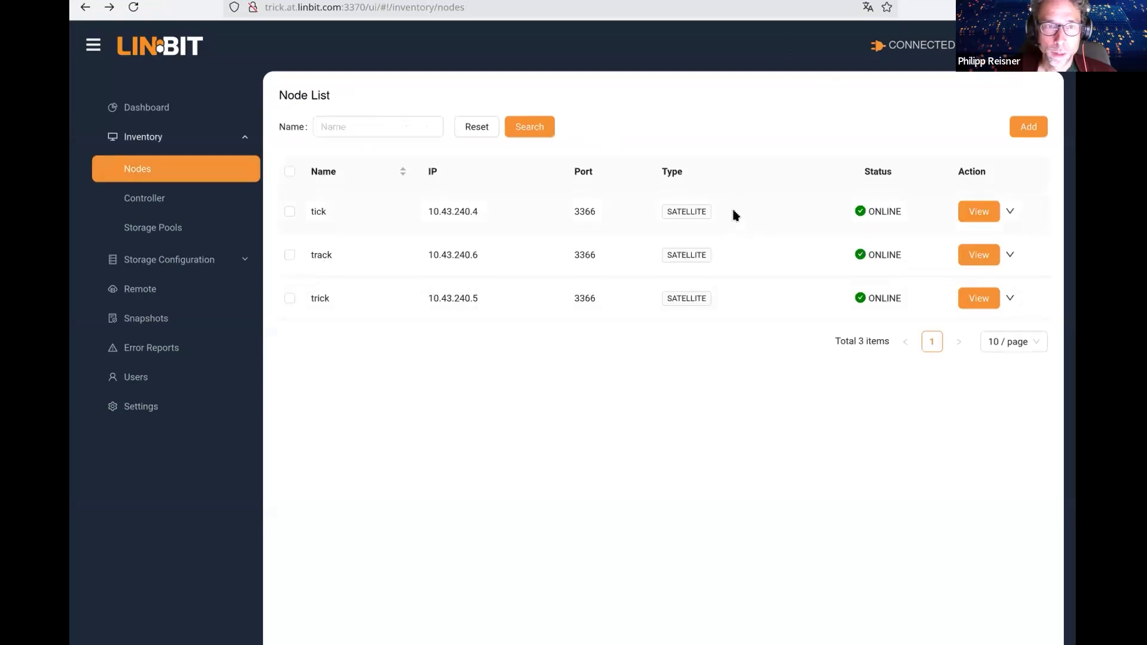
pyautogui.moveTo(197, 208)
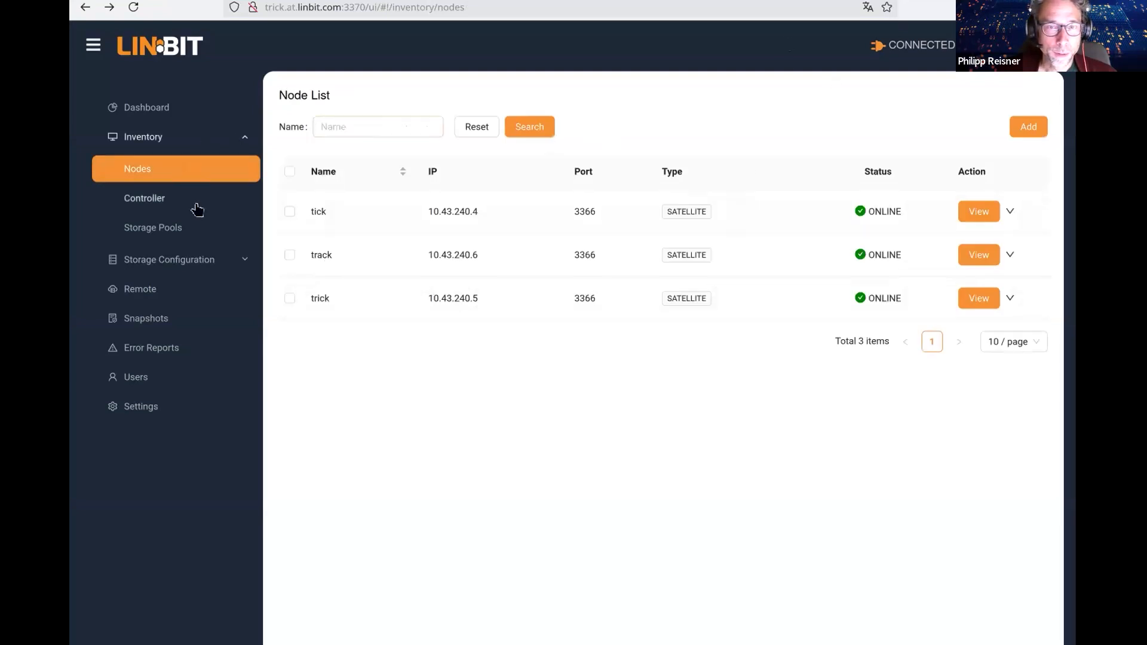
pyautogui.moveTo(799, 258)
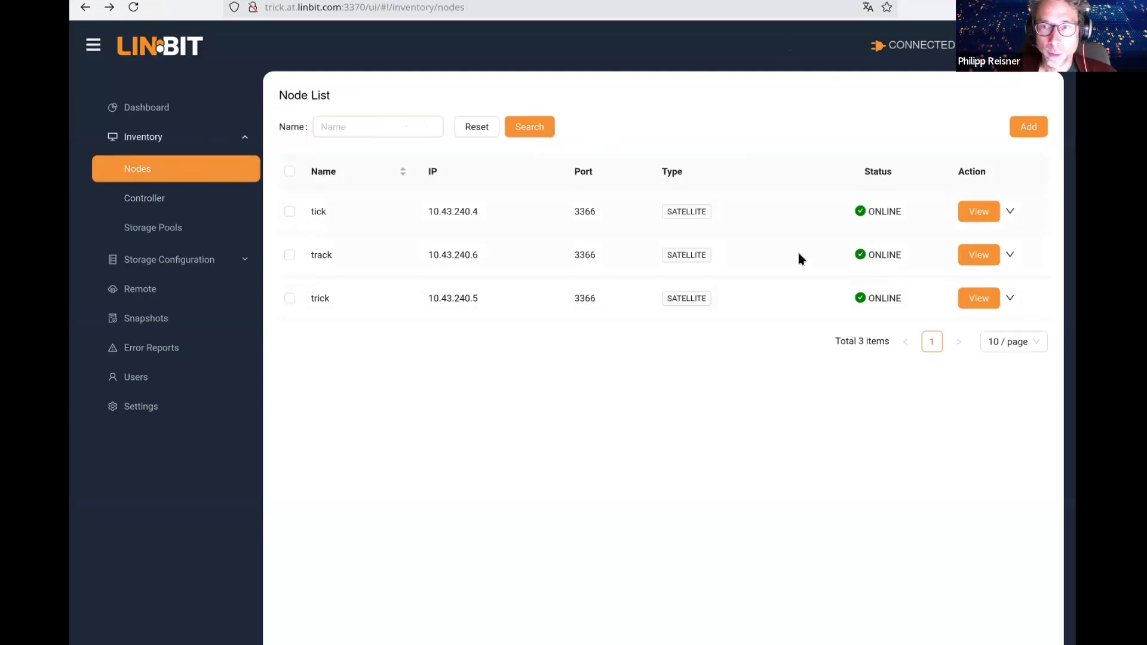
pyautogui.click(1009, 212)
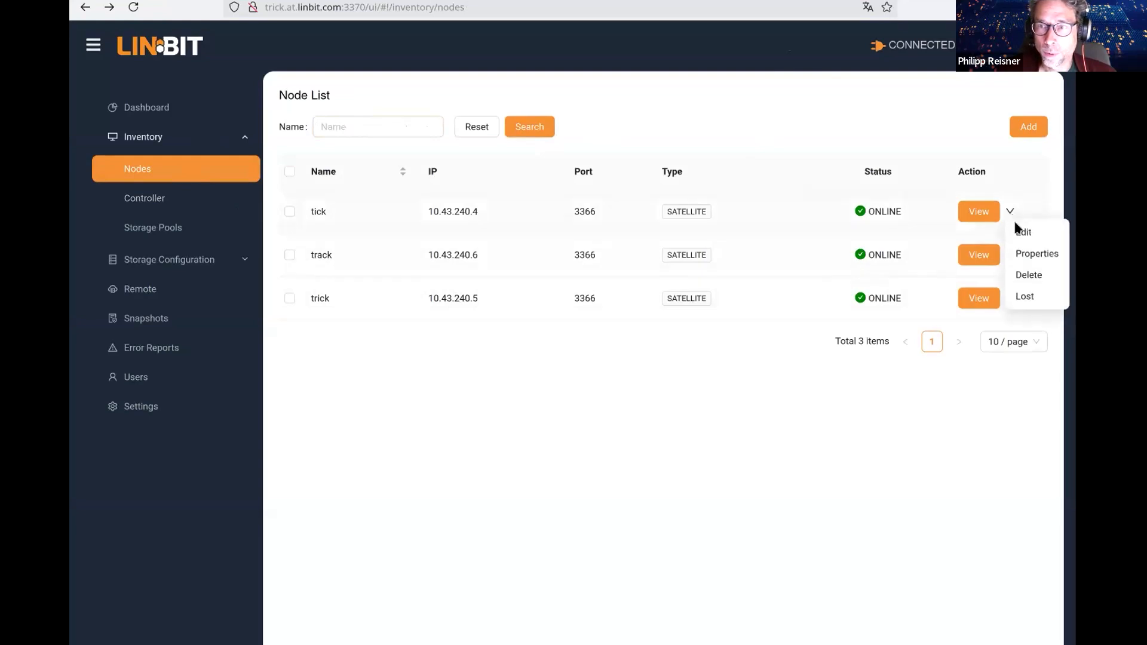
pyautogui.moveTo(1053, 237)
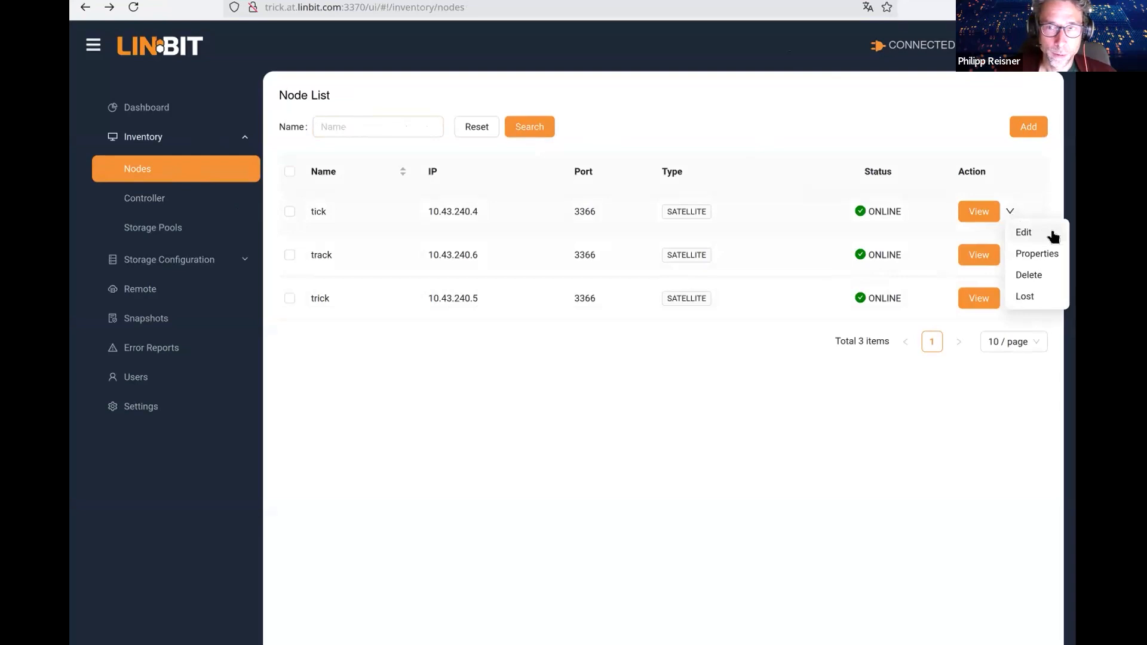
pyautogui.click(1023, 233)
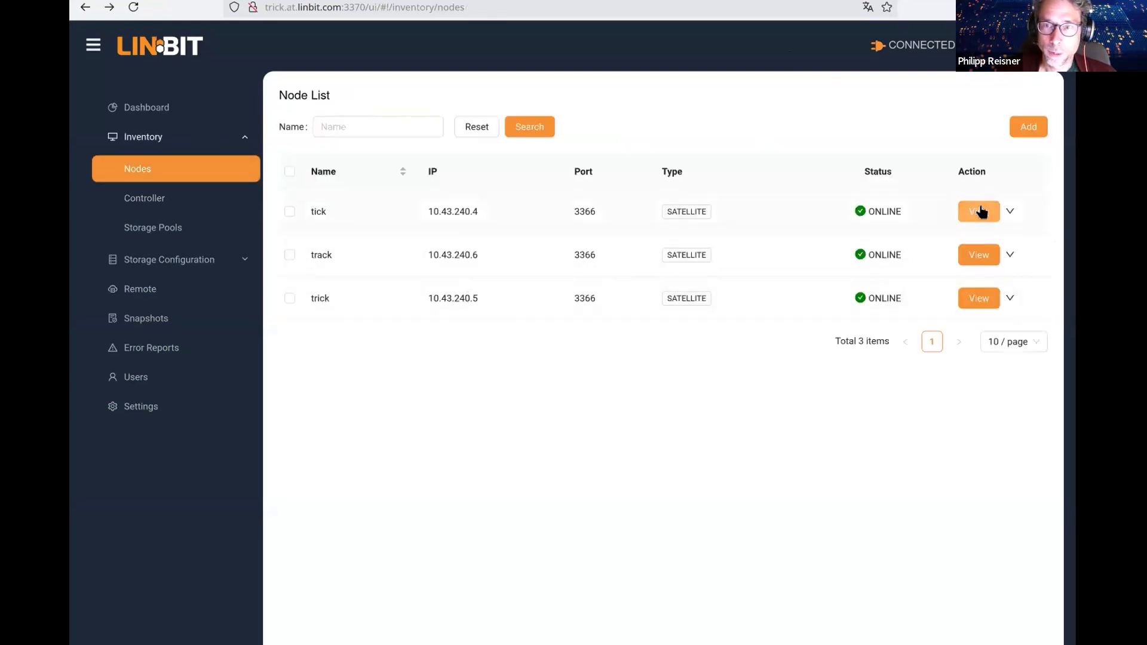
# View node tick's details and storage pool chart, then return to the node list
pyautogui.click(978, 211)
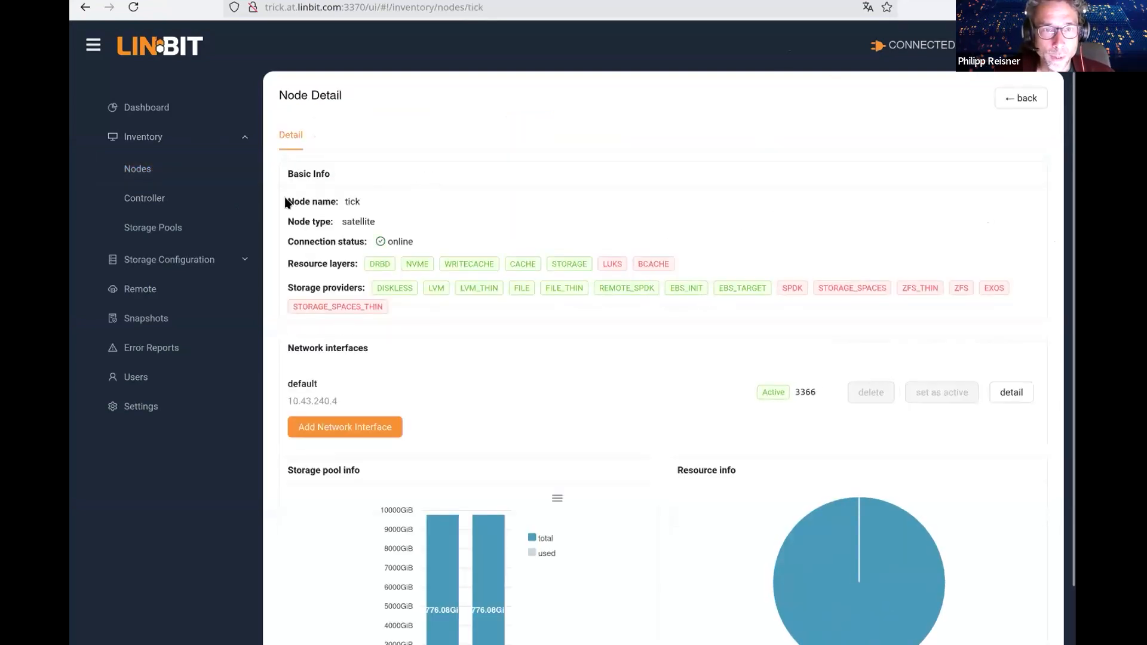
pyautogui.moveTo(395, 281)
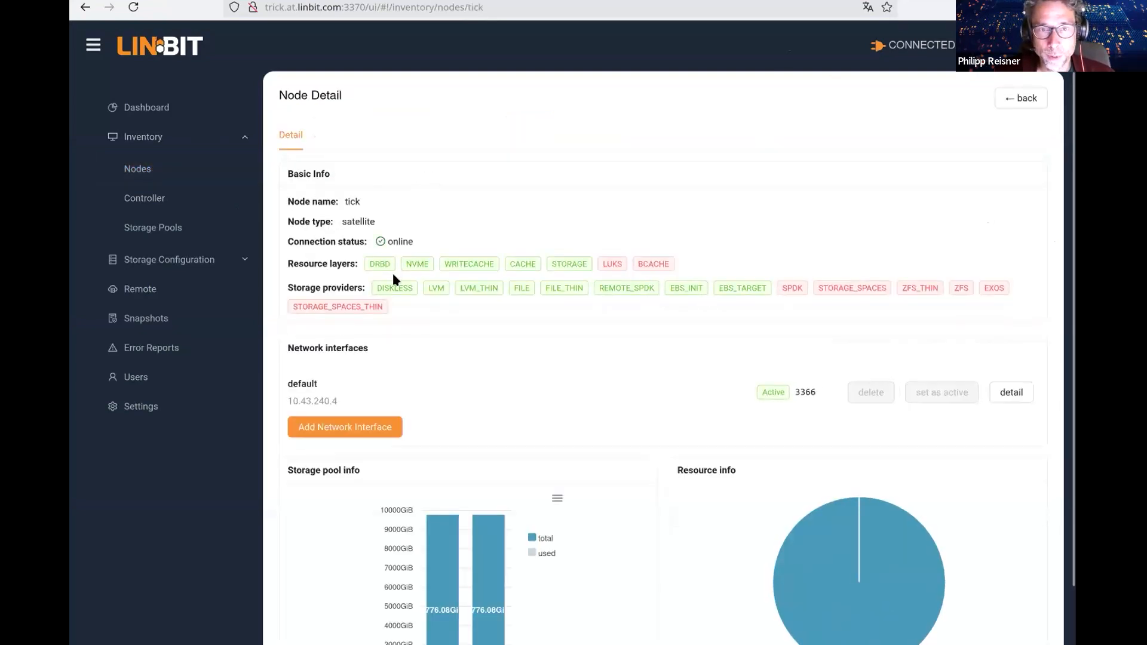
pyautogui.moveTo(330, 264)
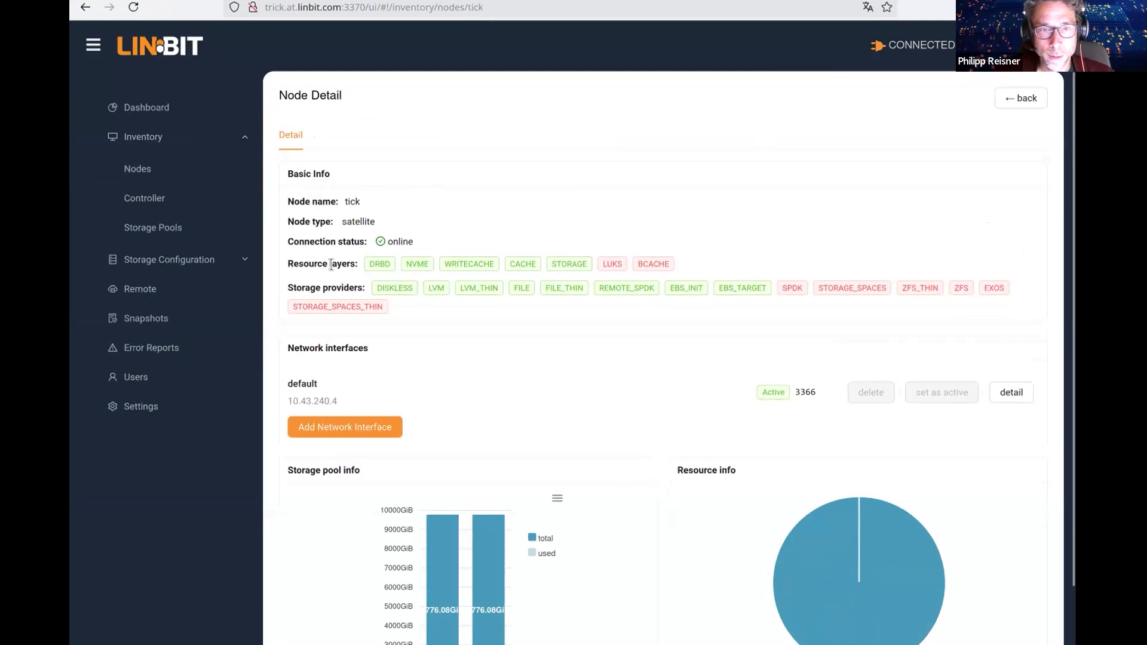
pyautogui.moveTo(434, 318)
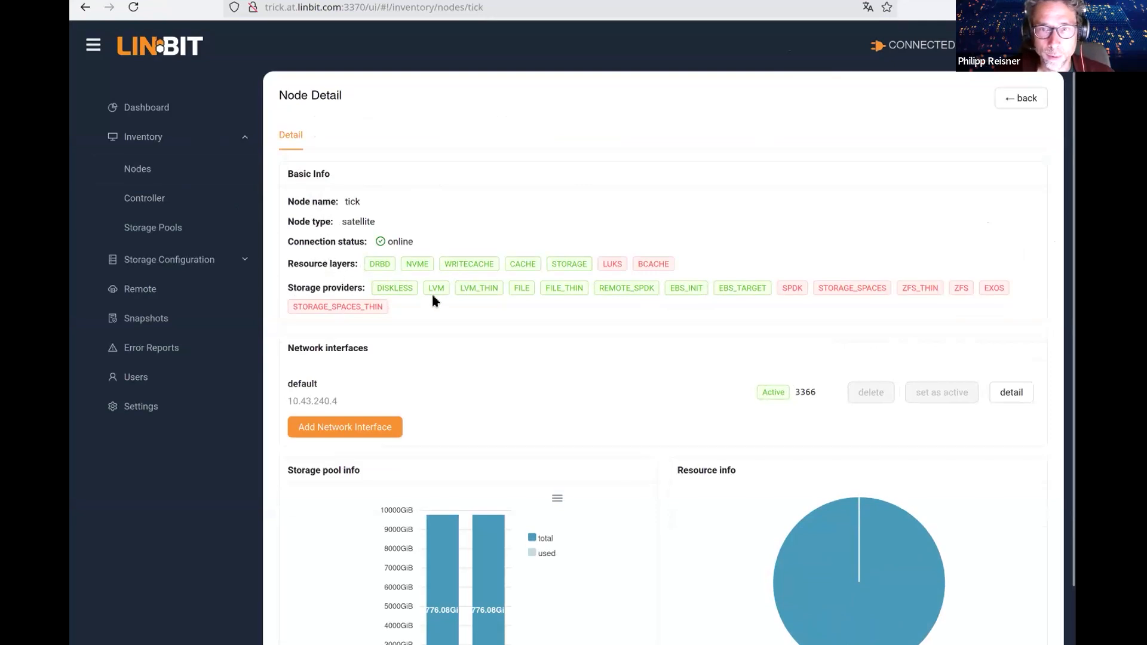
pyautogui.moveTo(366, 295)
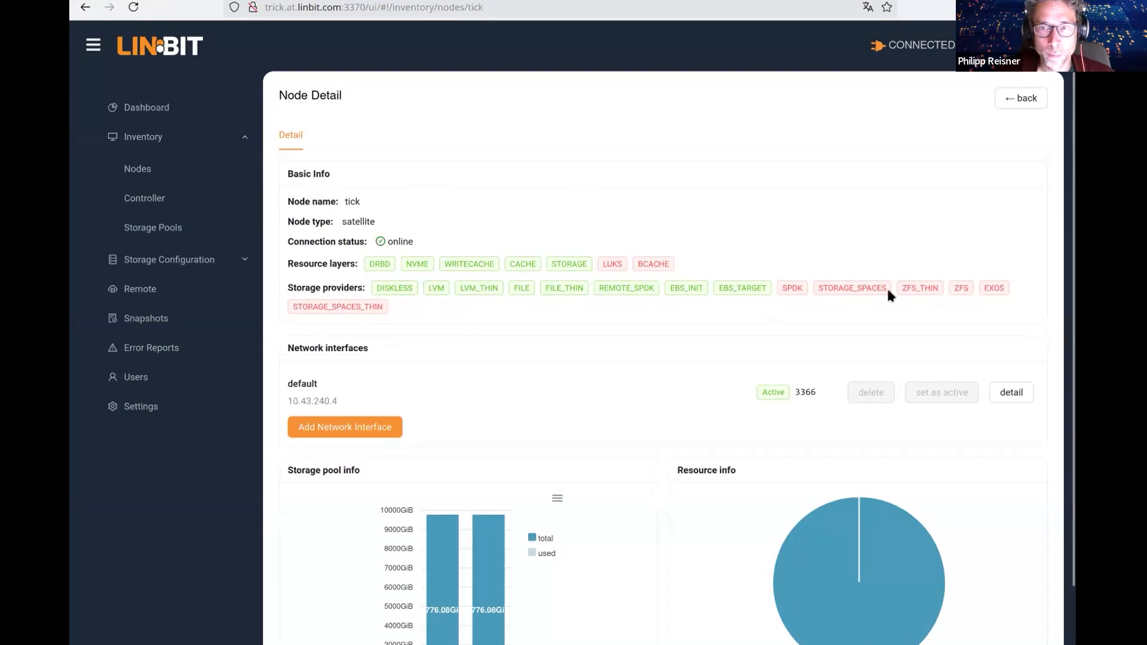
pyautogui.moveTo(963, 297)
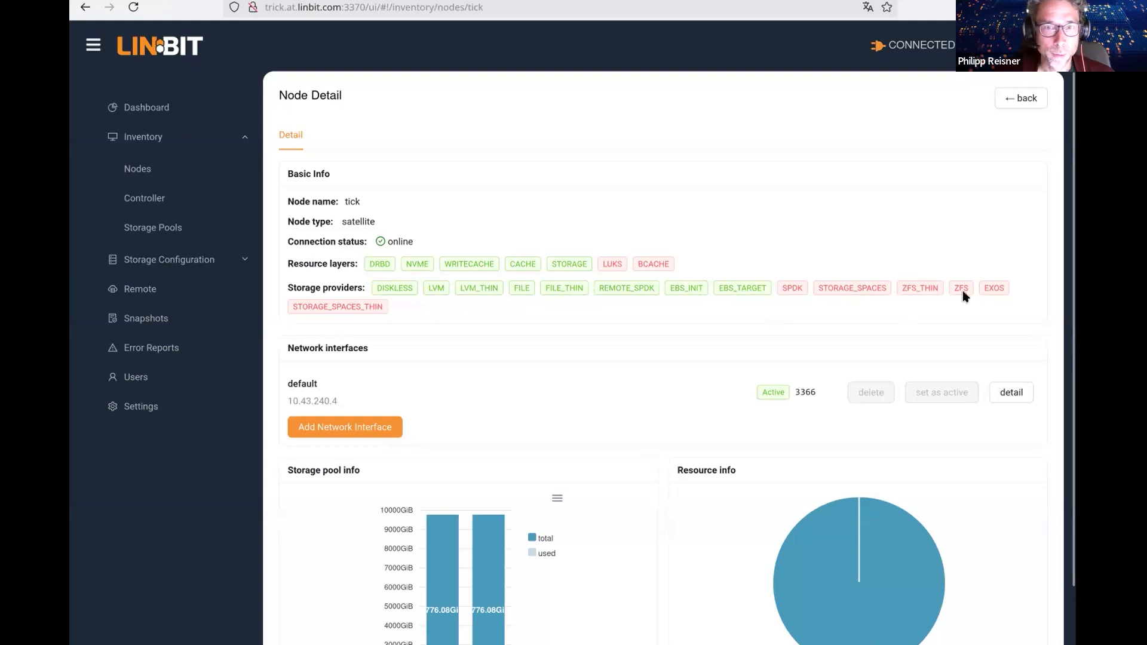
pyautogui.scroll(-3)
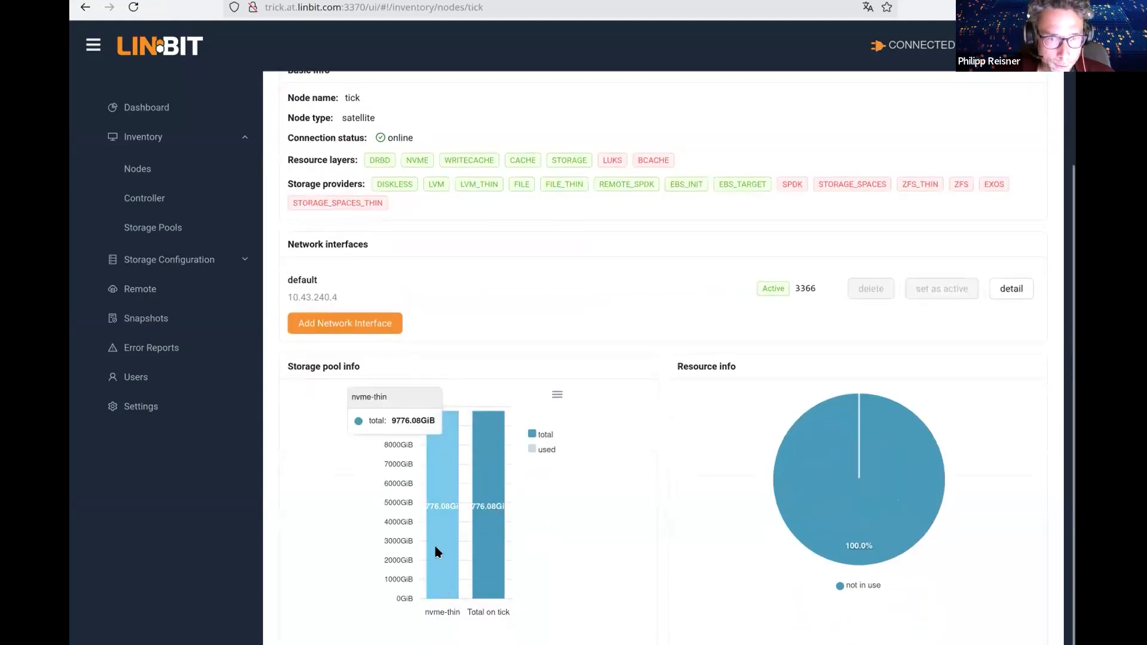
pyautogui.moveTo(457, 444)
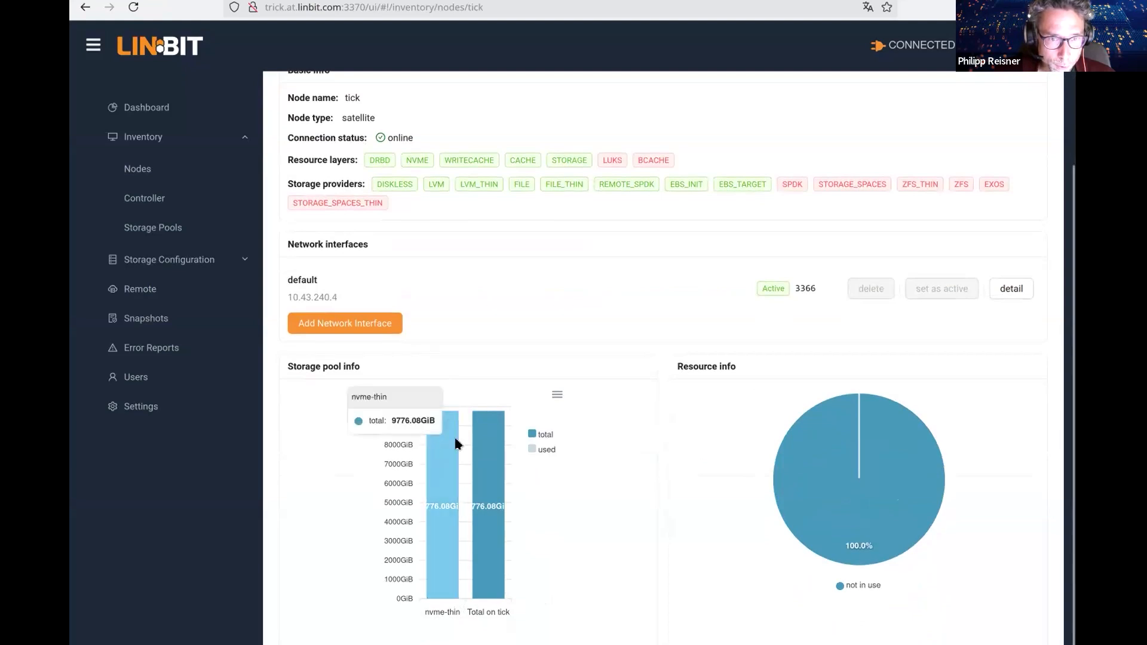
pyautogui.moveTo(451, 440)
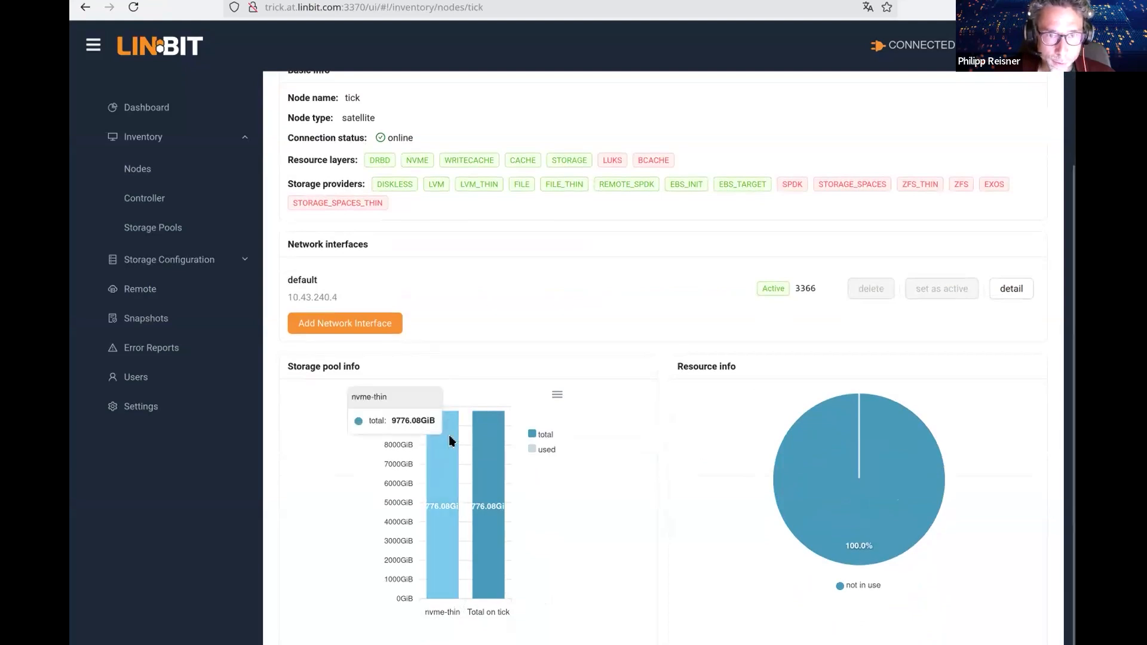
pyautogui.moveTo(625, 442)
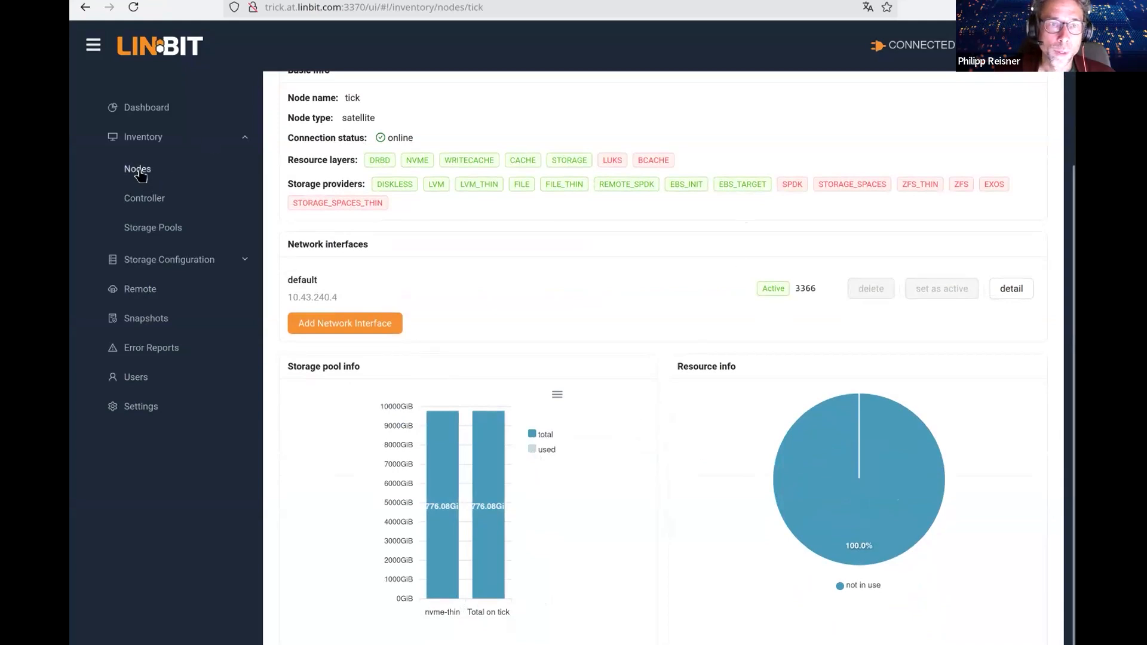
pyautogui.click(138, 169)
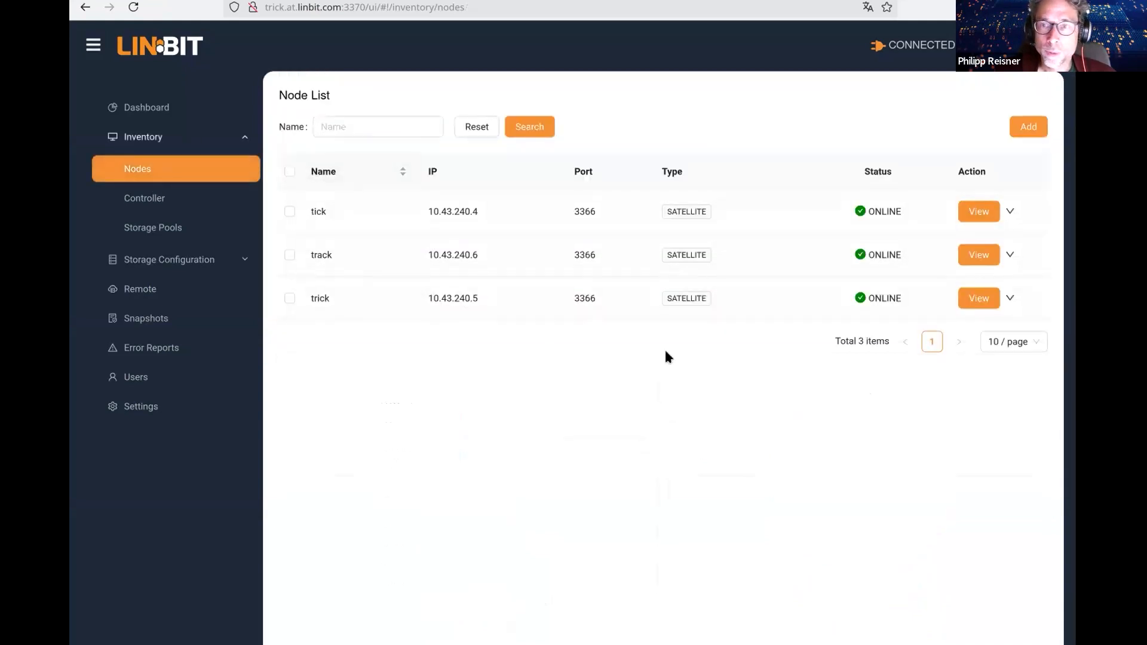
# View Controller Properties, including cluster ID, DRBD options and SSL connector settings
pyautogui.click(145, 198)
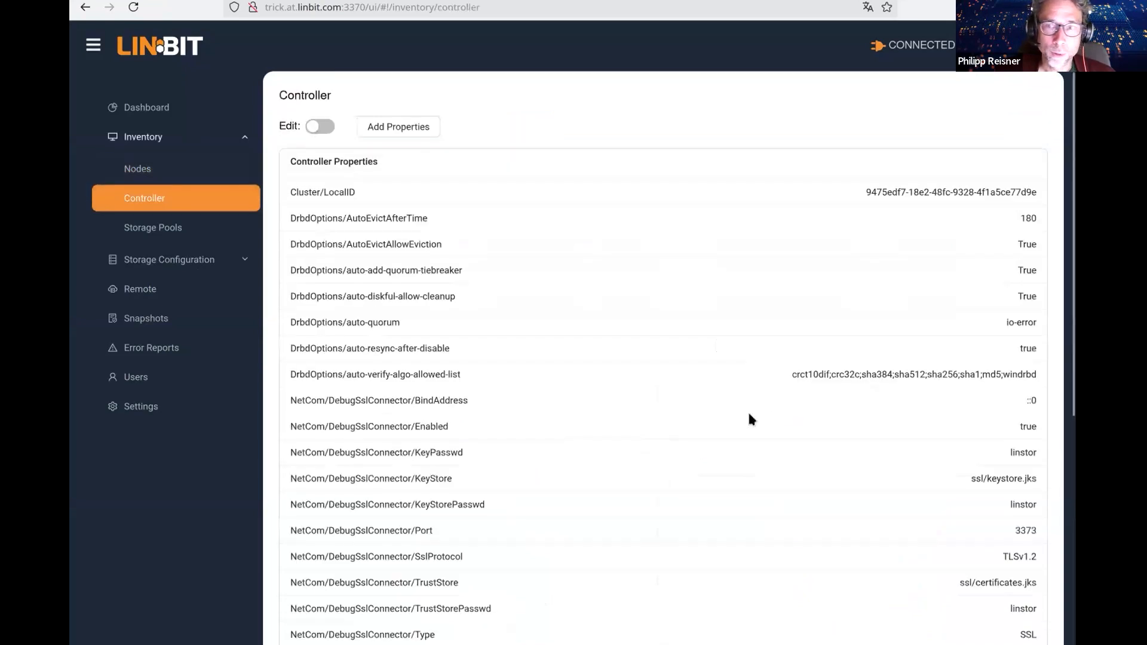
pyautogui.moveTo(738, 366)
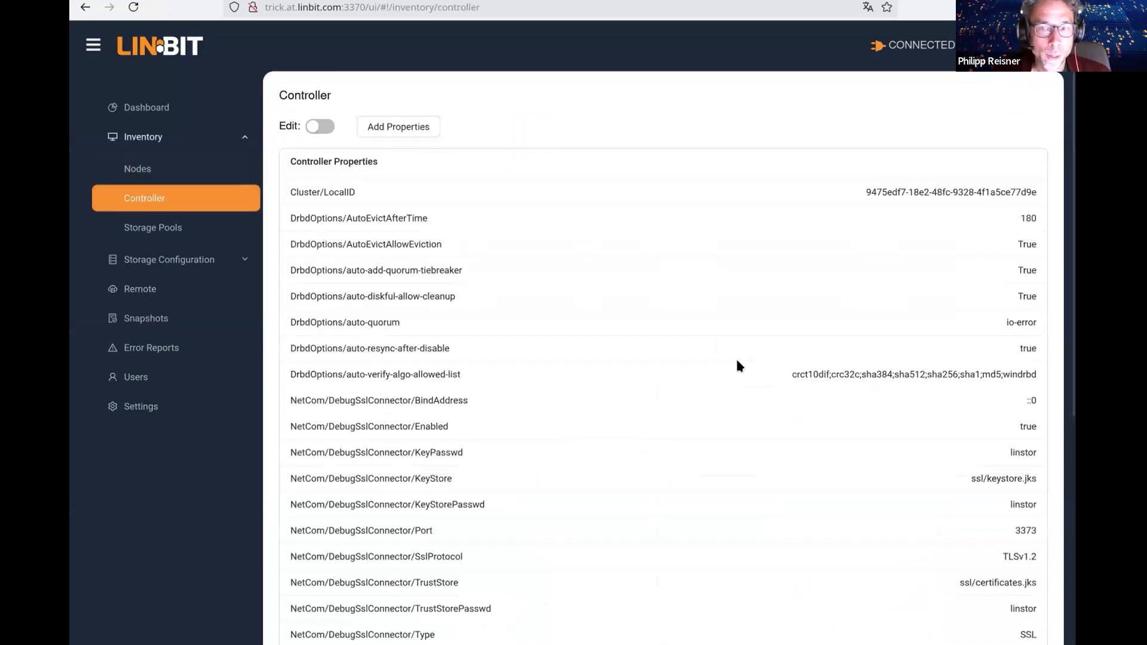
pyautogui.moveTo(589, 229)
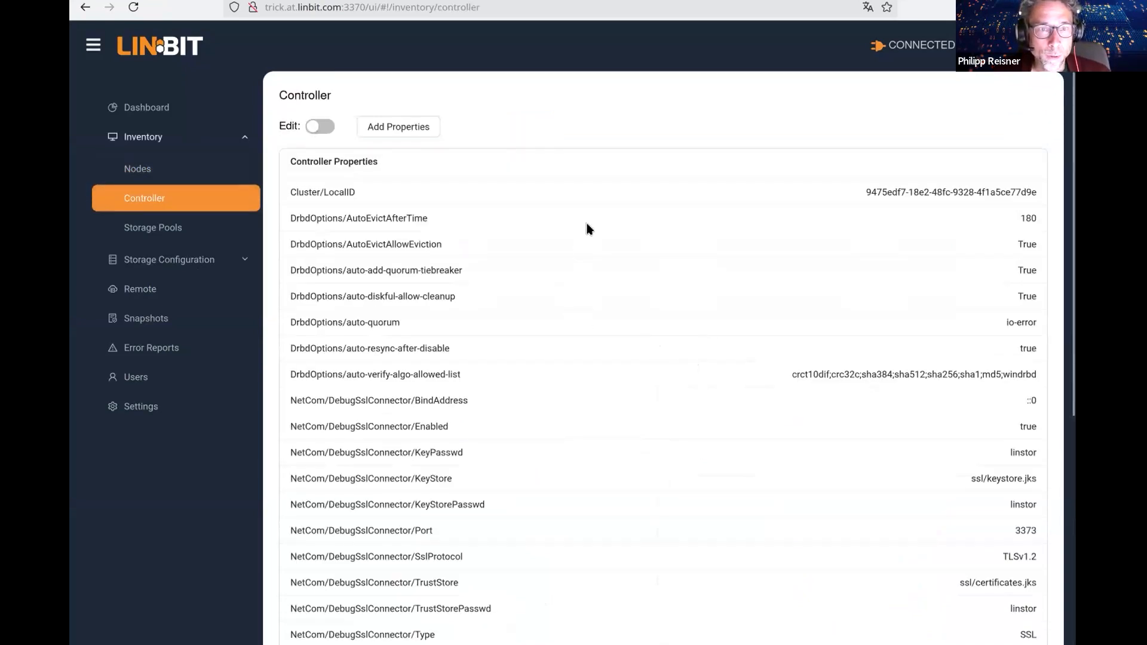
pyautogui.scroll(-3)
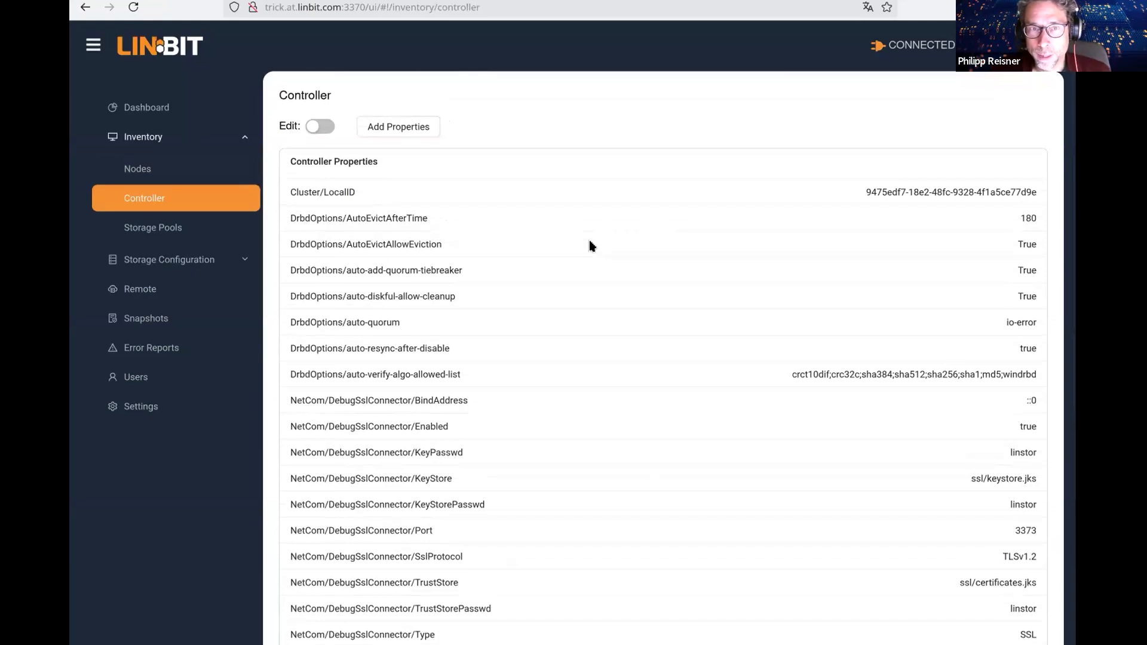
pyautogui.moveTo(654, 418)
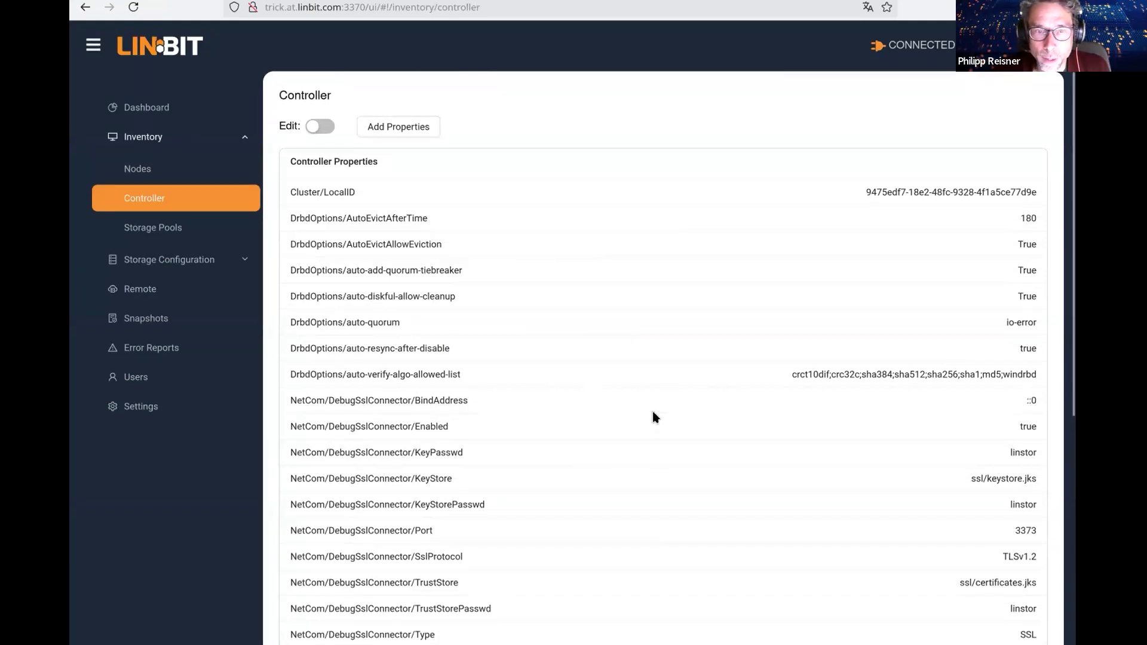
pyautogui.moveTo(762, 261)
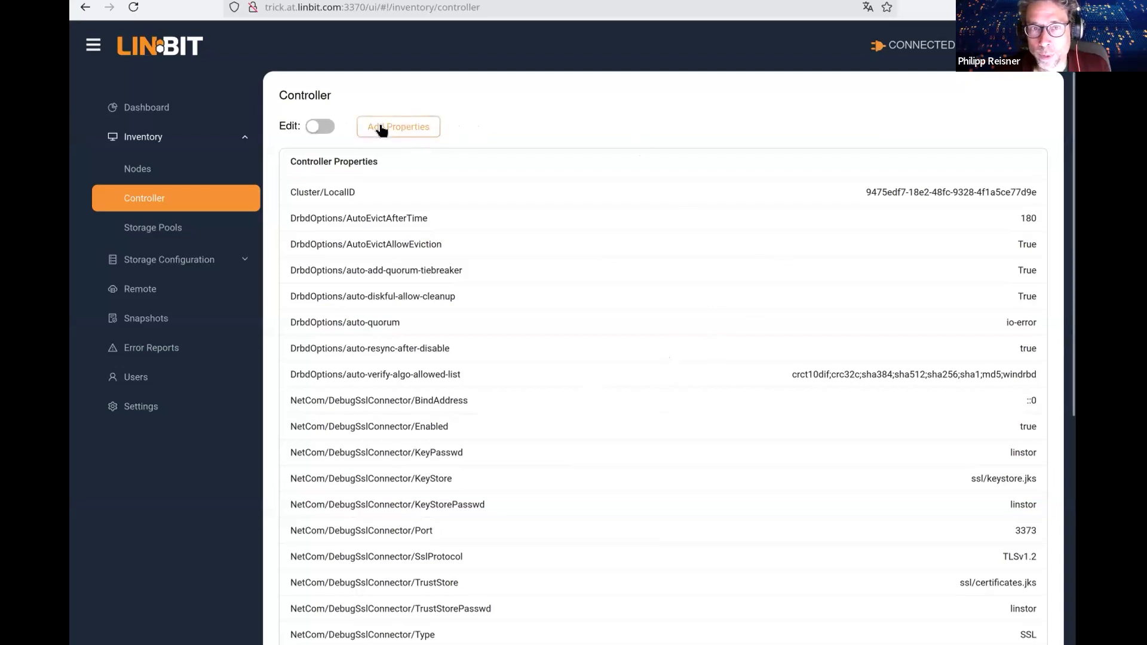
pyautogui.click(398, 126)
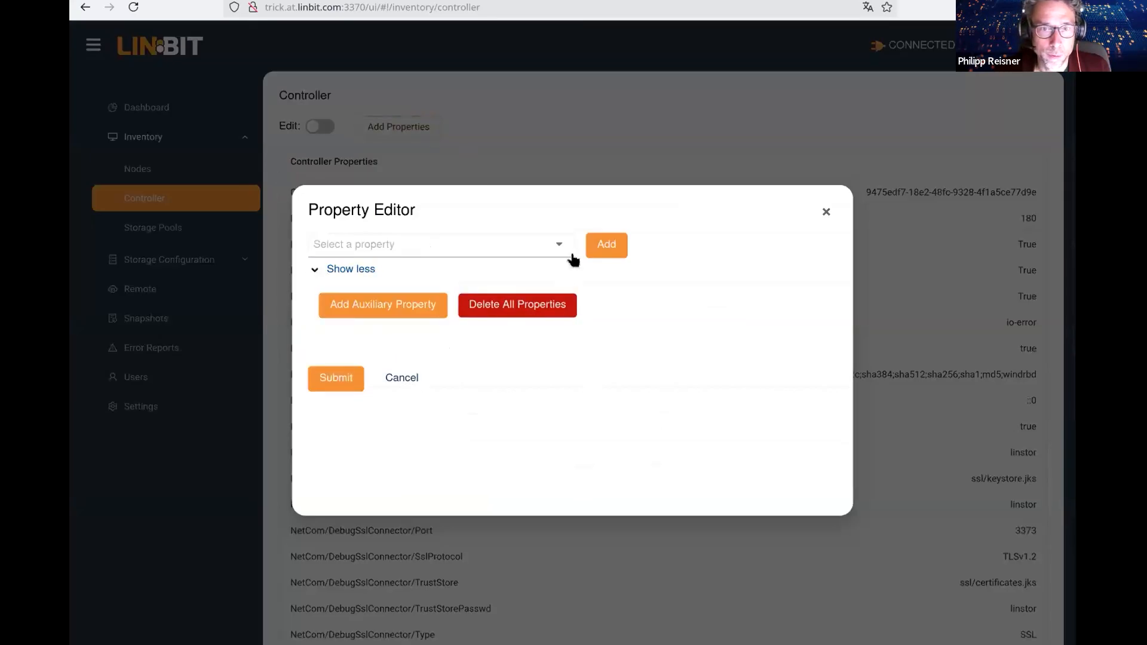
pyautogui.click(439, 244)
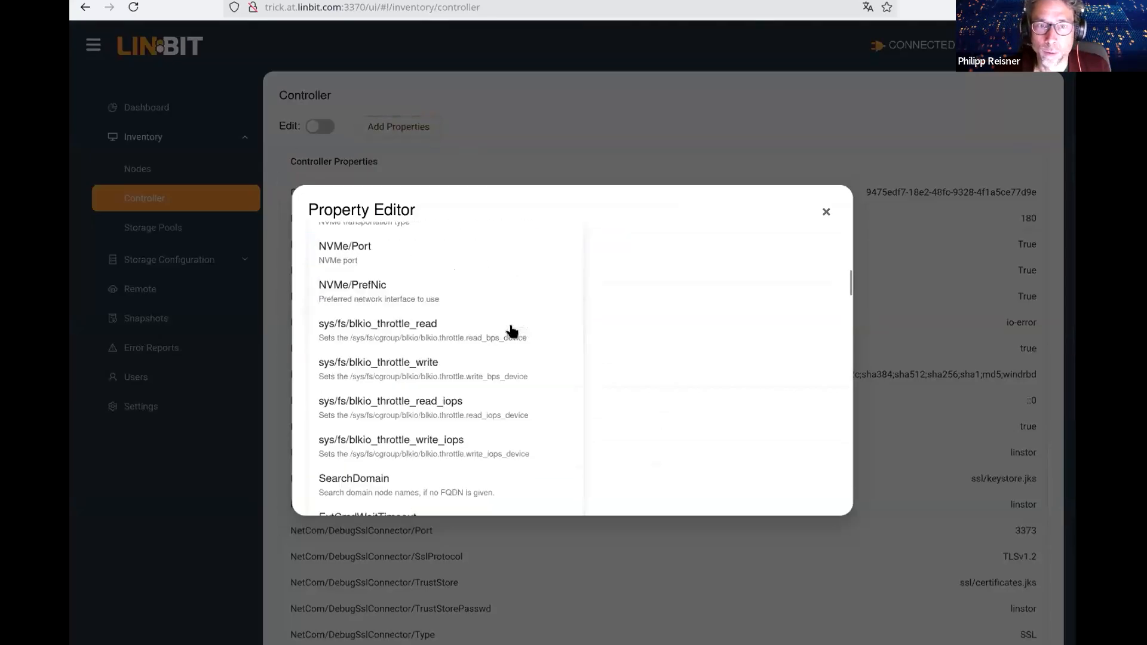
pyautogui.scroll(-3)
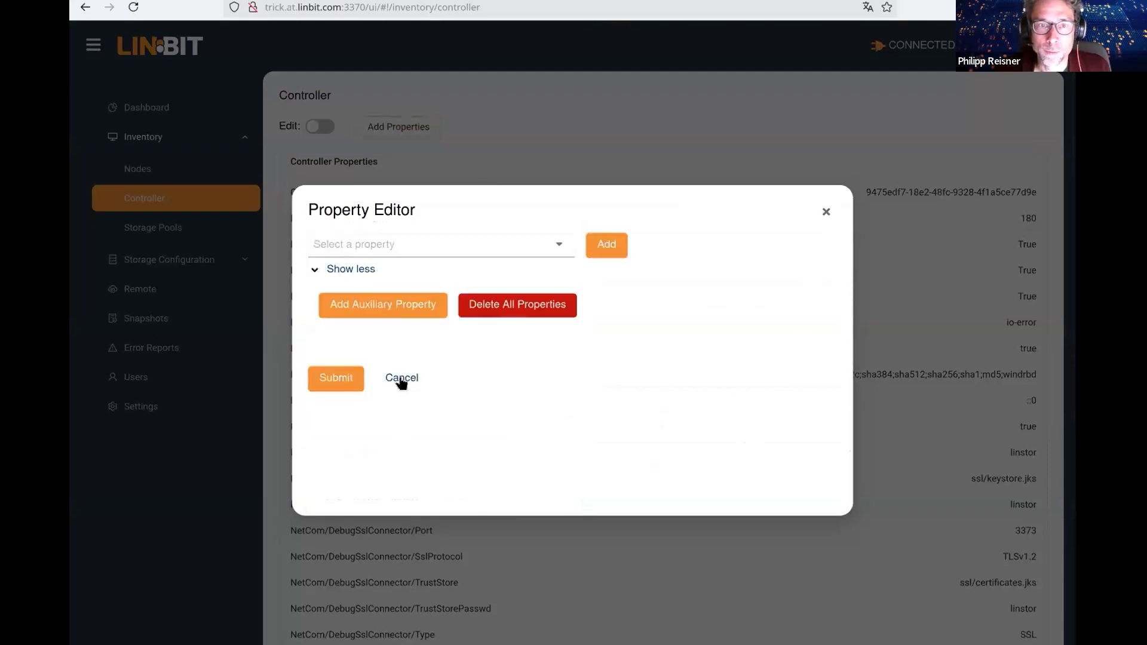
pyautogui.click(401, 378)
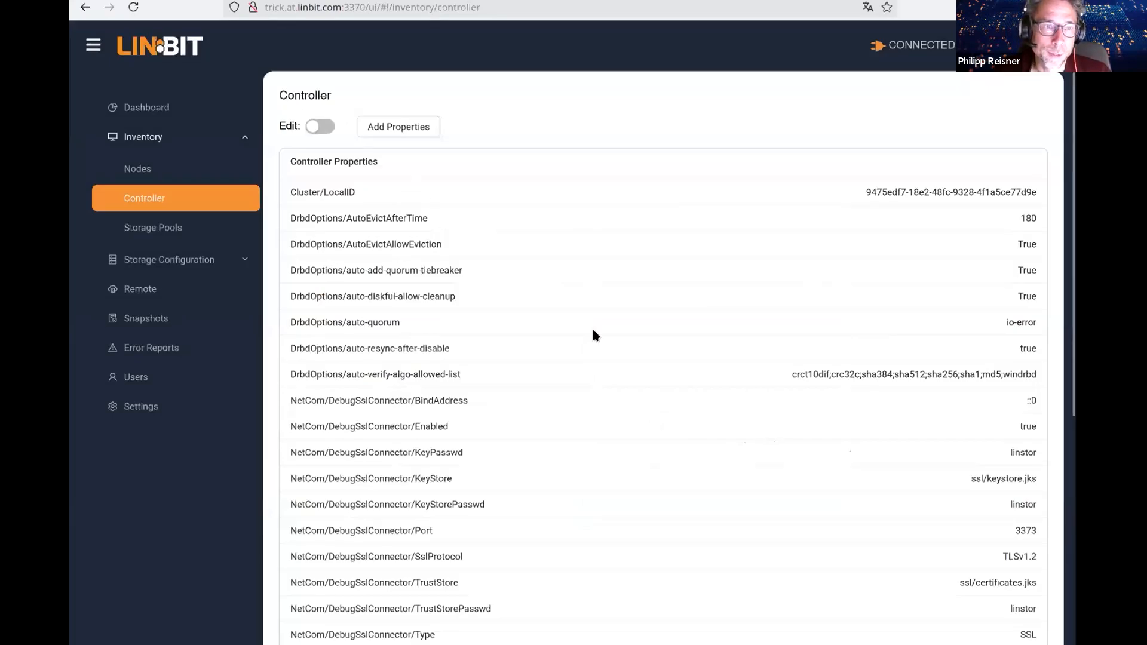
pyautogui.moveTo(178, 229)
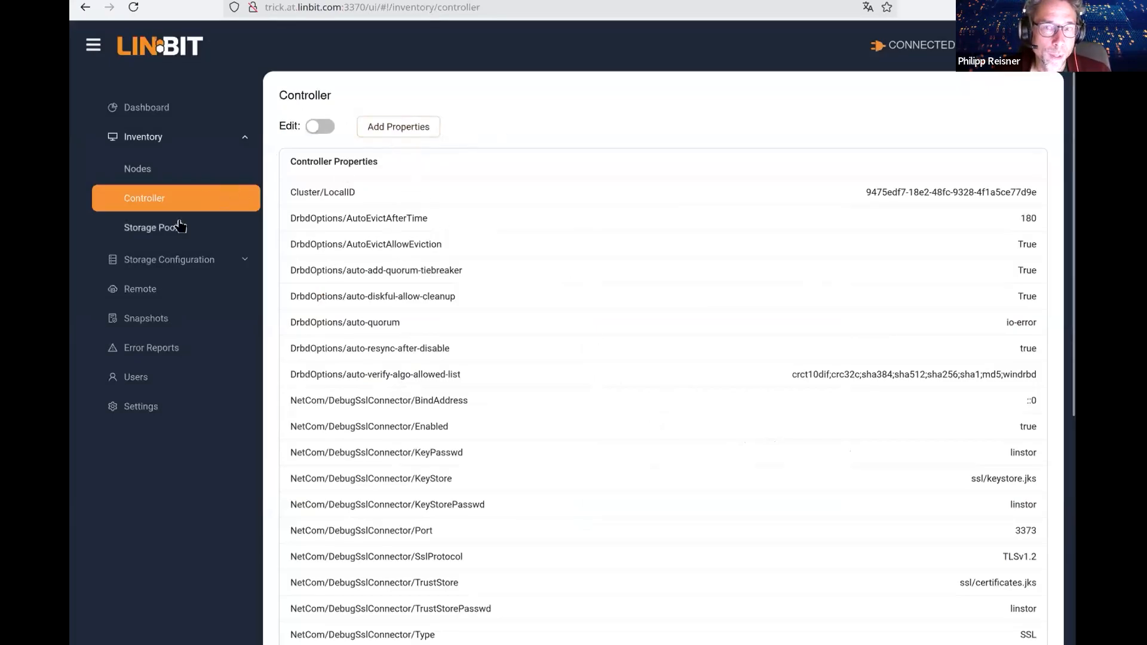
pyautogui.scroll(-3)
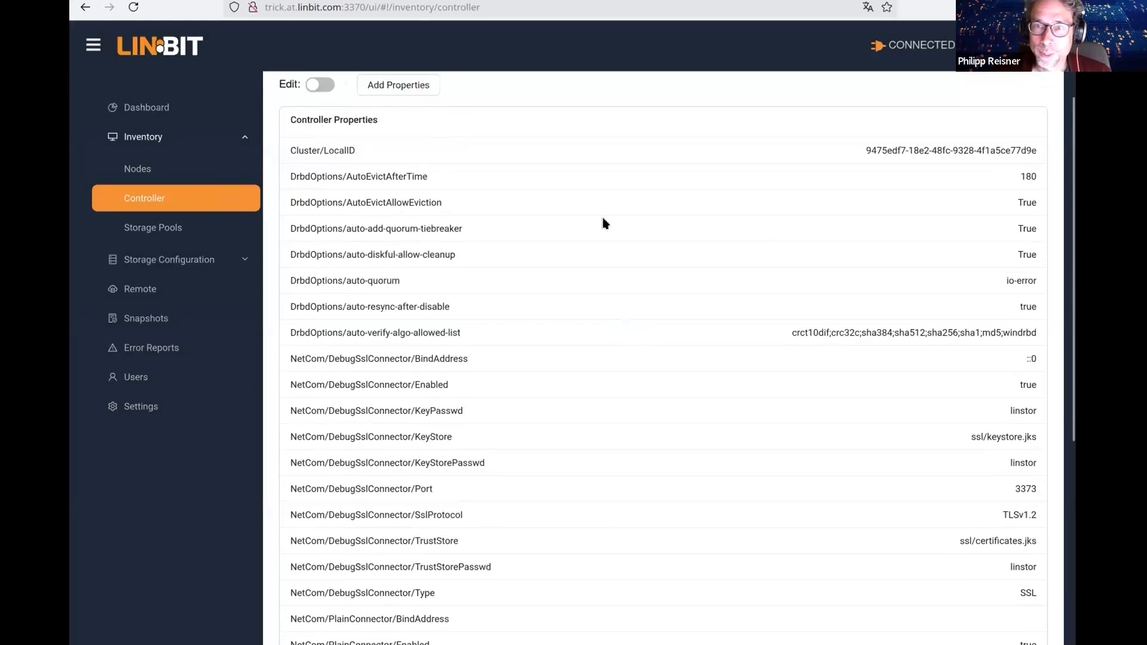
pyautogui.moveTo(540, 304)
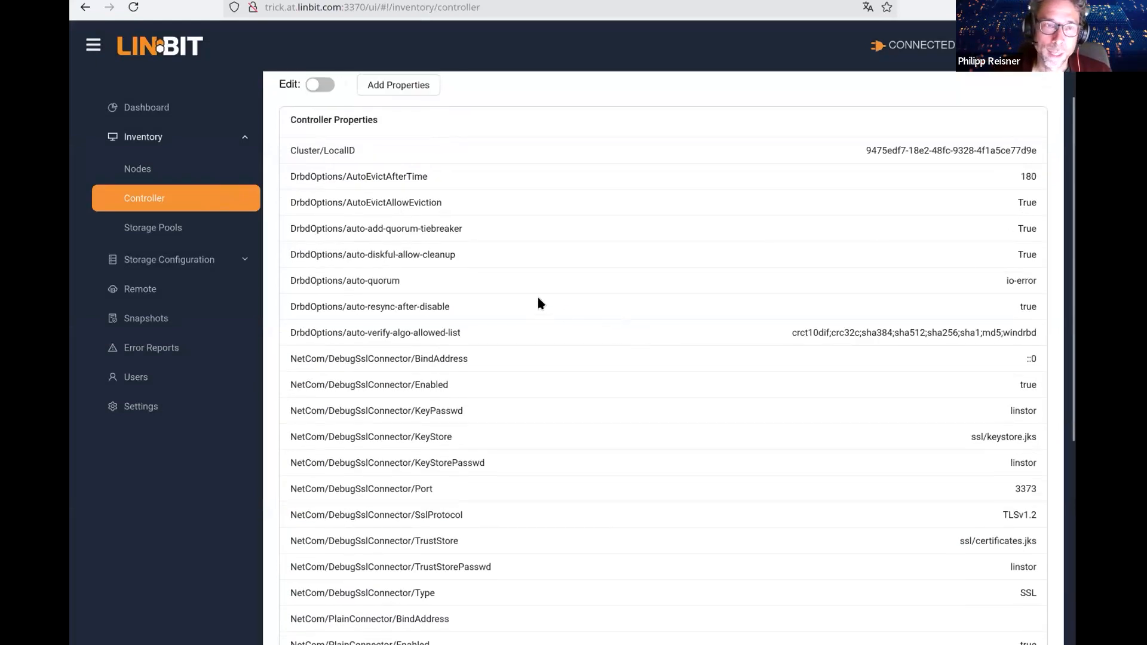
pyautogui.moveTo(691, 381)
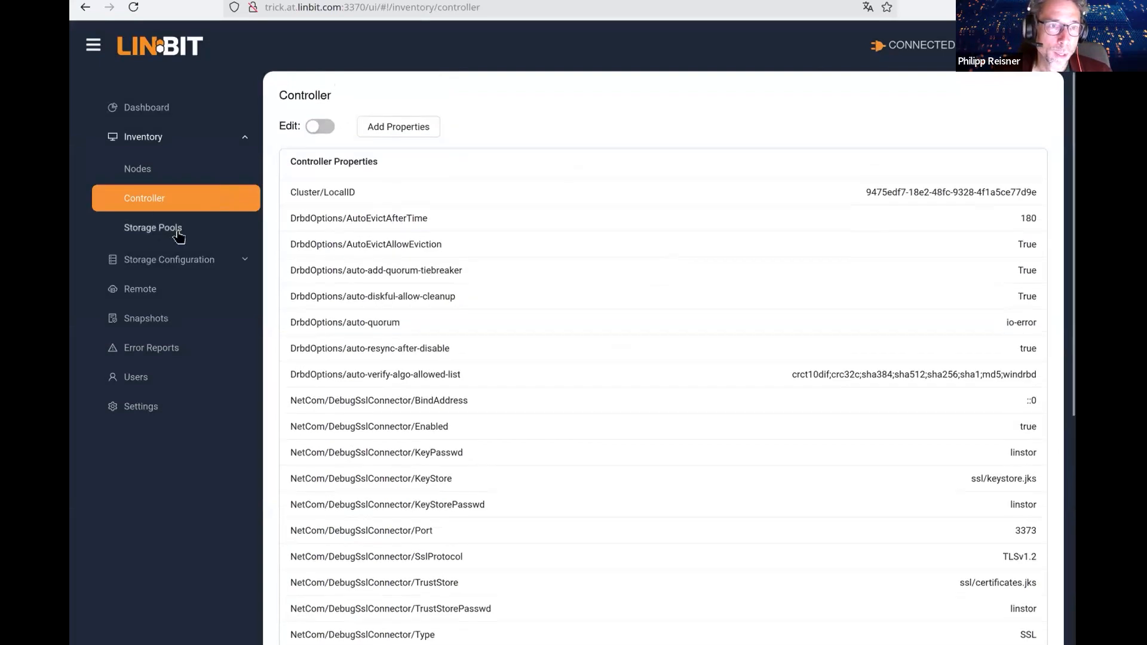
# Show diskless and nvme-thin pools on all nodes, and expand Storage Configuration
pyautogui.click(153, 227)
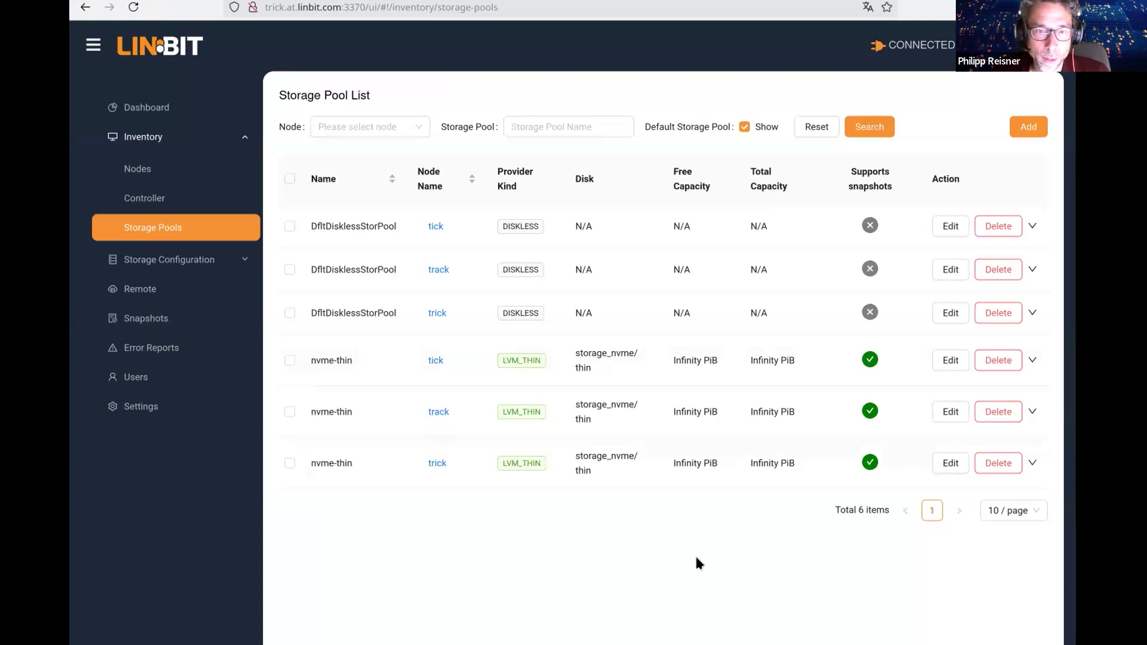
pyautogui.moveTo(755, 382)
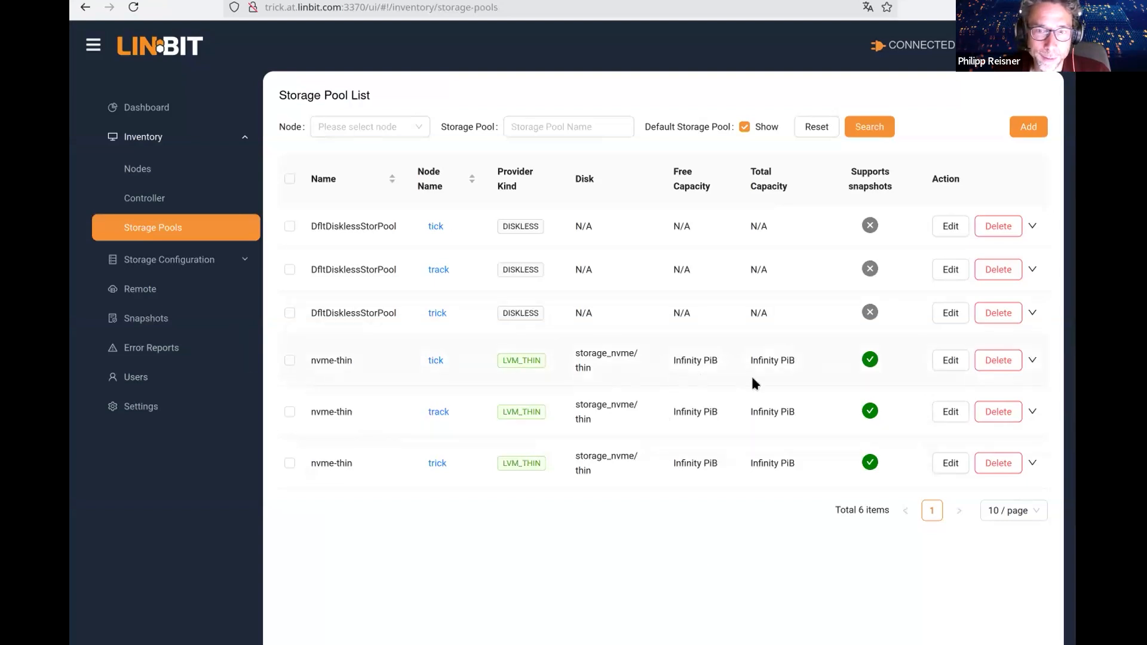
pyautogui.moveTo(701, 380)
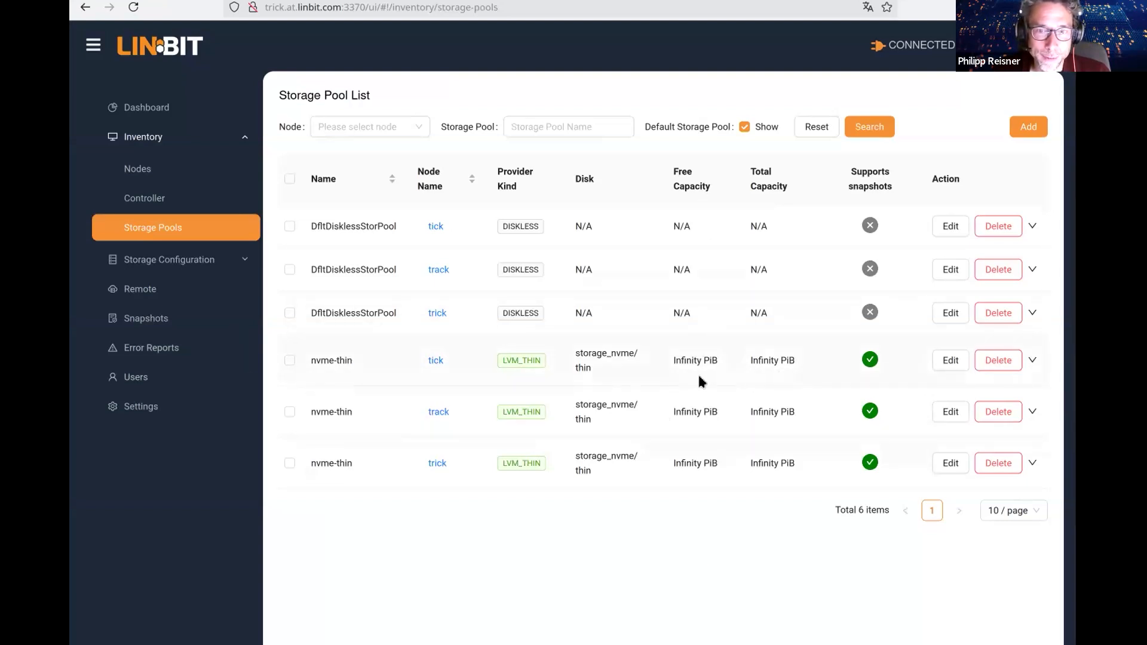
pyautogui.moveTo(713, 374)
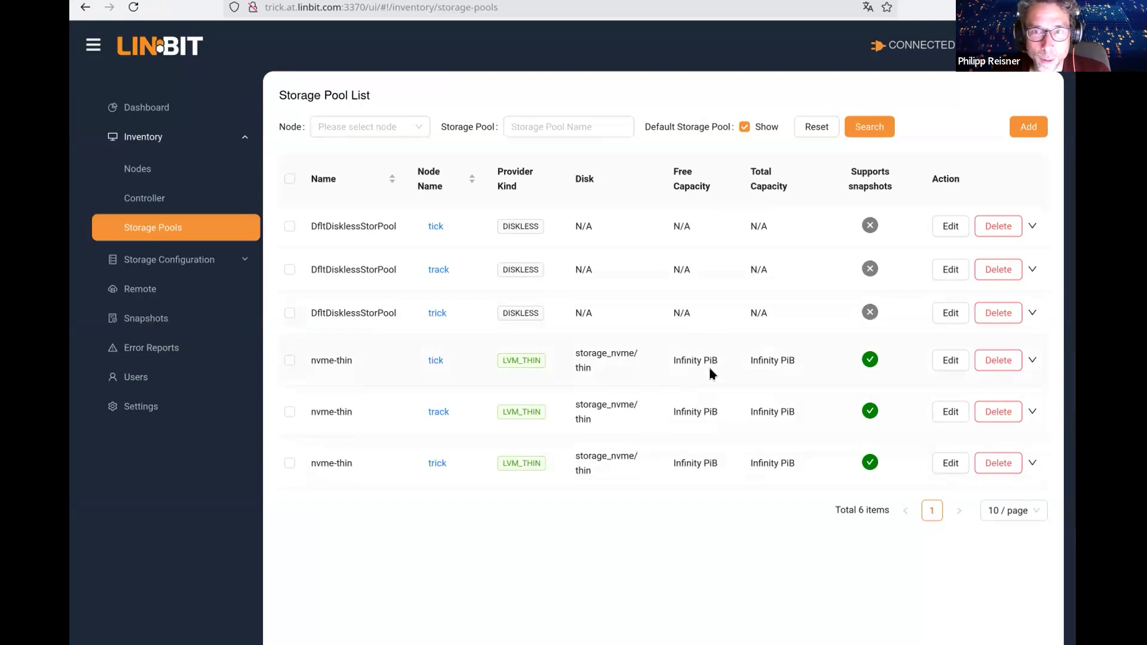
pyautogui.moveTo(688, 478)
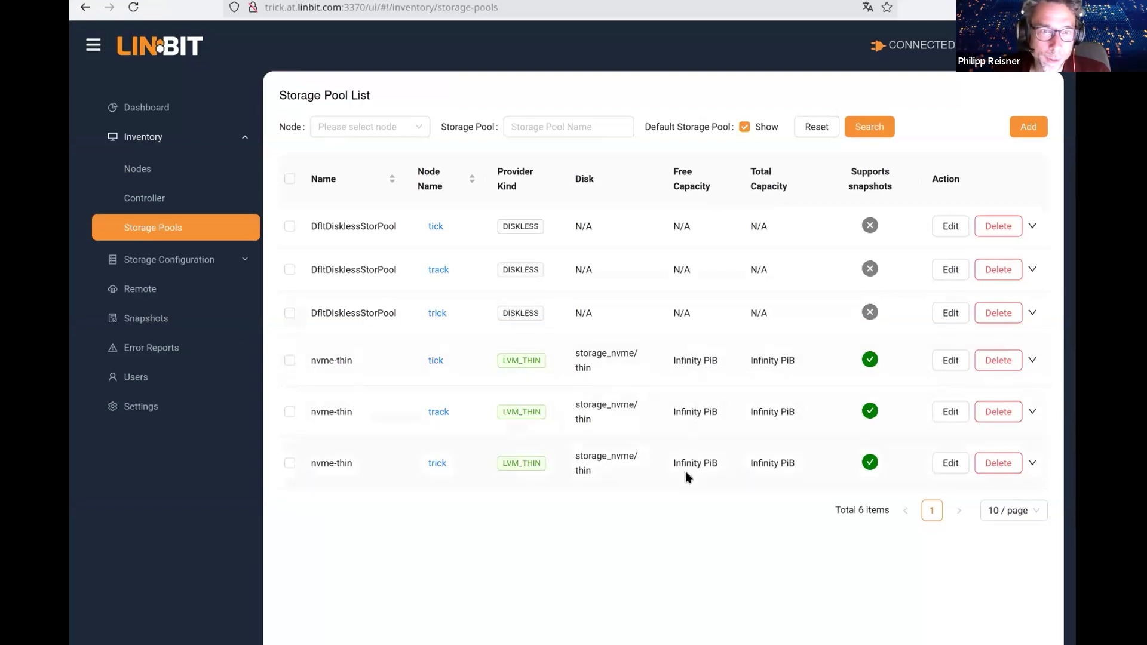
pyautogui.moveTo(539, 479)
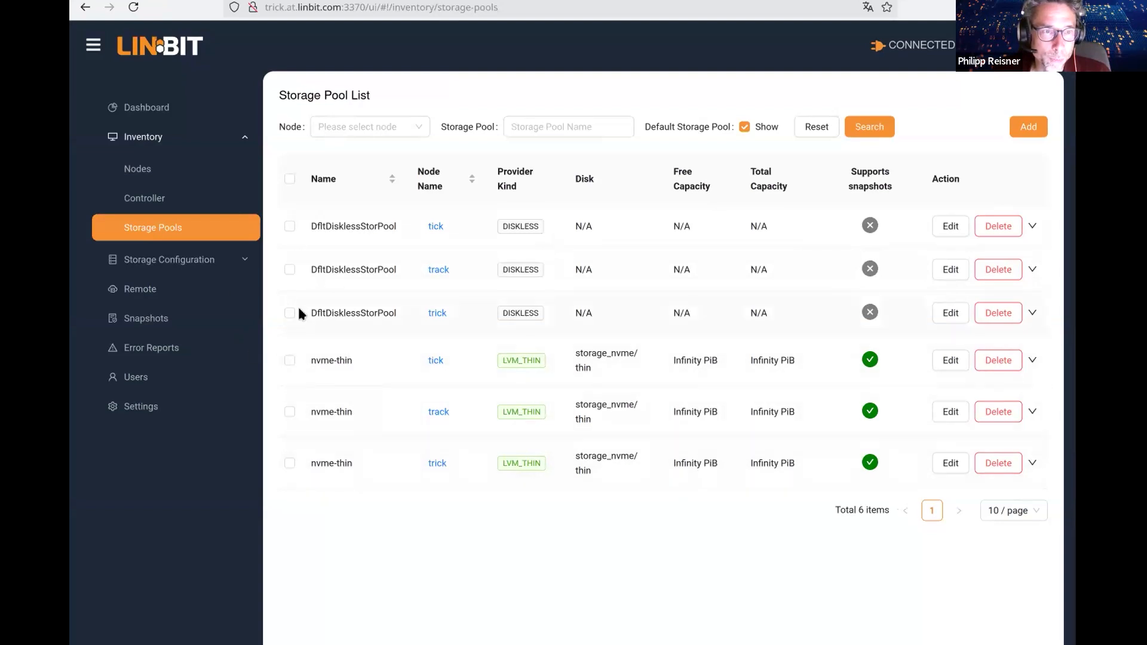
pyautogui.click(169, 260)
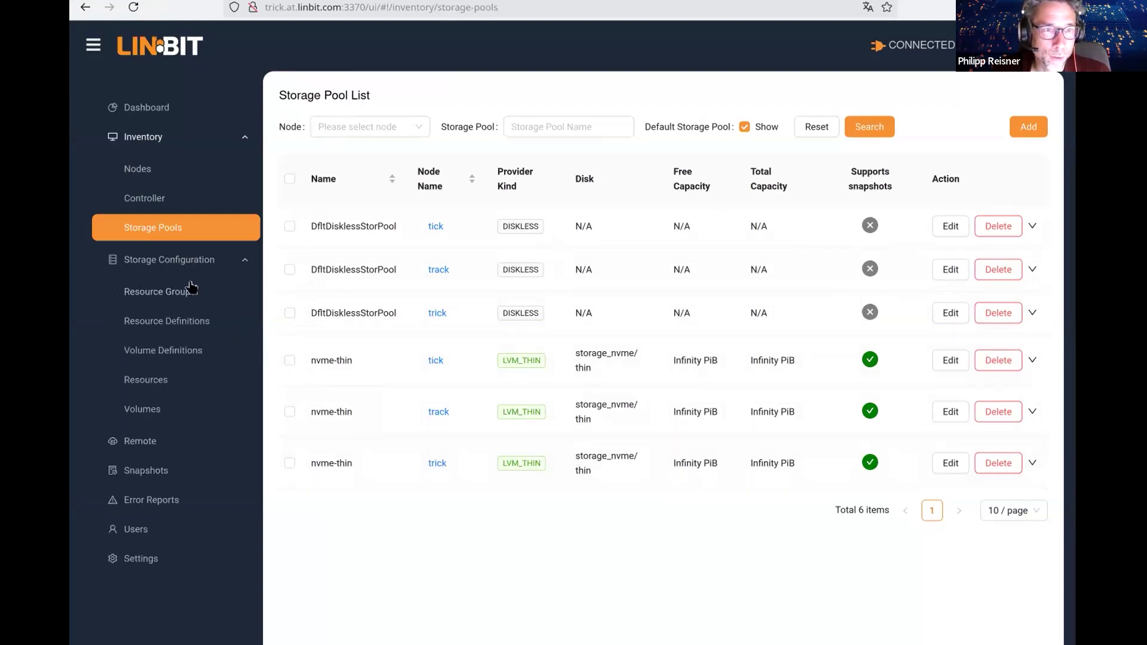
# Open Resource Groups and expand cloudstack's Action menu showing Edit and Properties
pyautogui.click(159, 292)
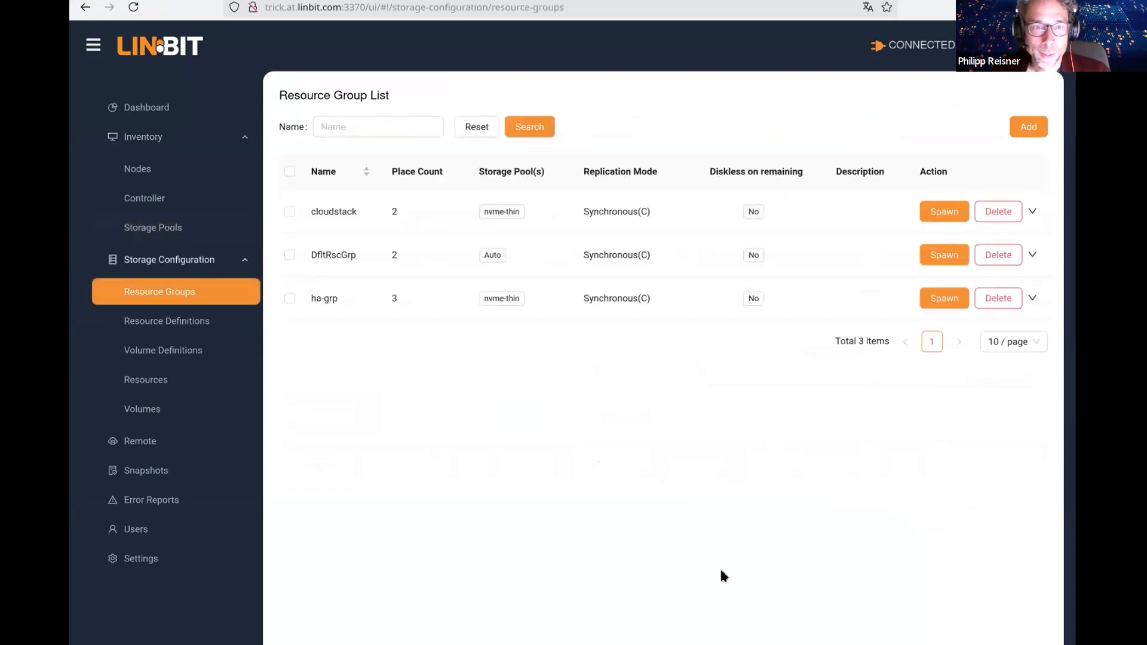
pyautogui.moveTo(186, 143)
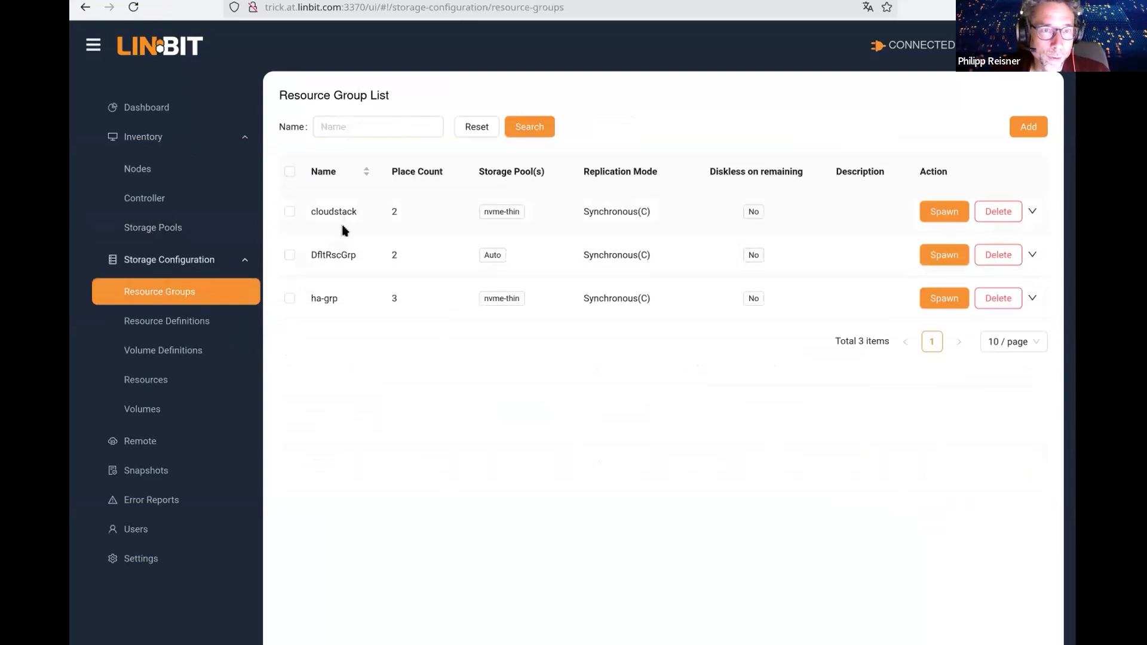
pyautogui.moveTo(319, 294)
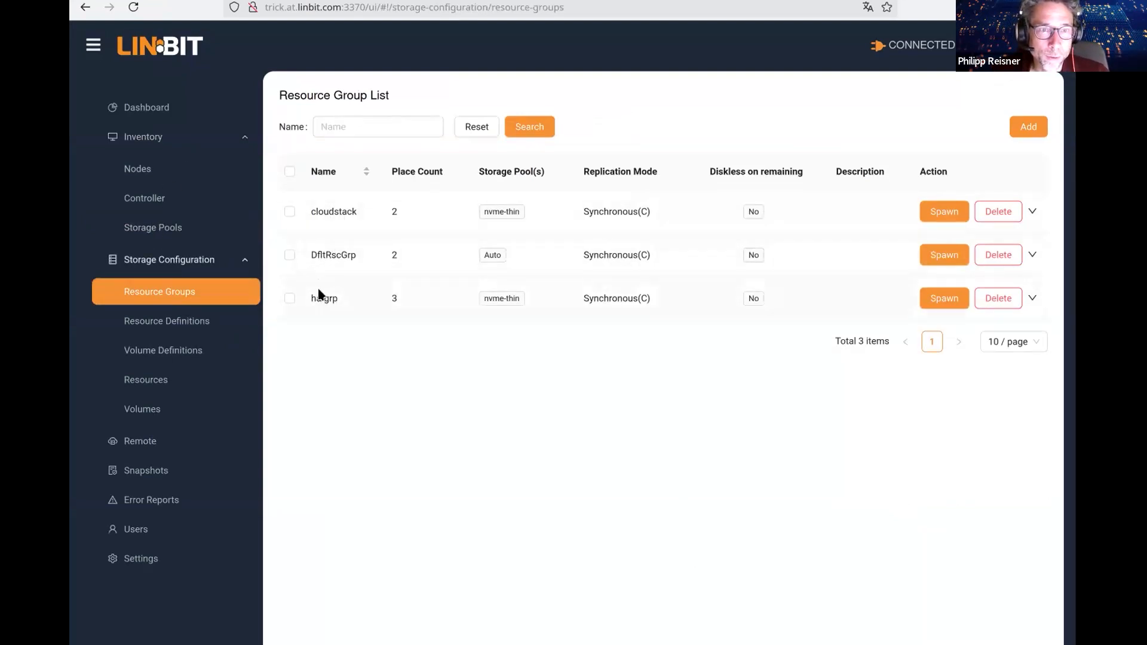
pyautogui.moveTo(321, 302)
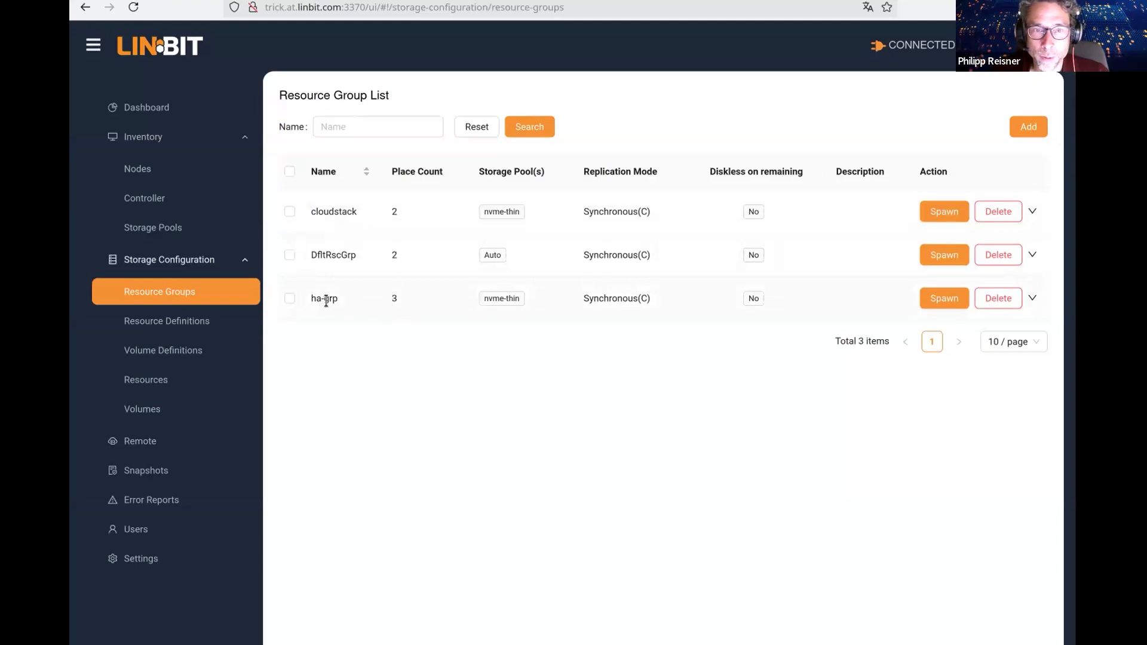
pyautogui.moveTo(401, 235)
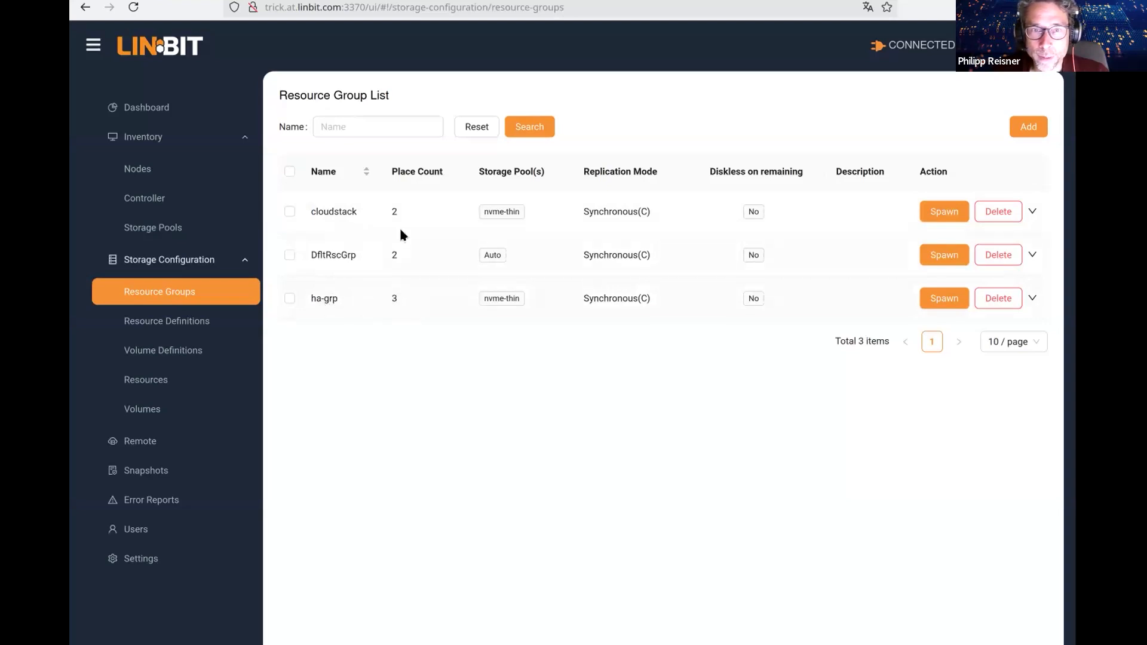
pyautogui.moveTo(367, 227)
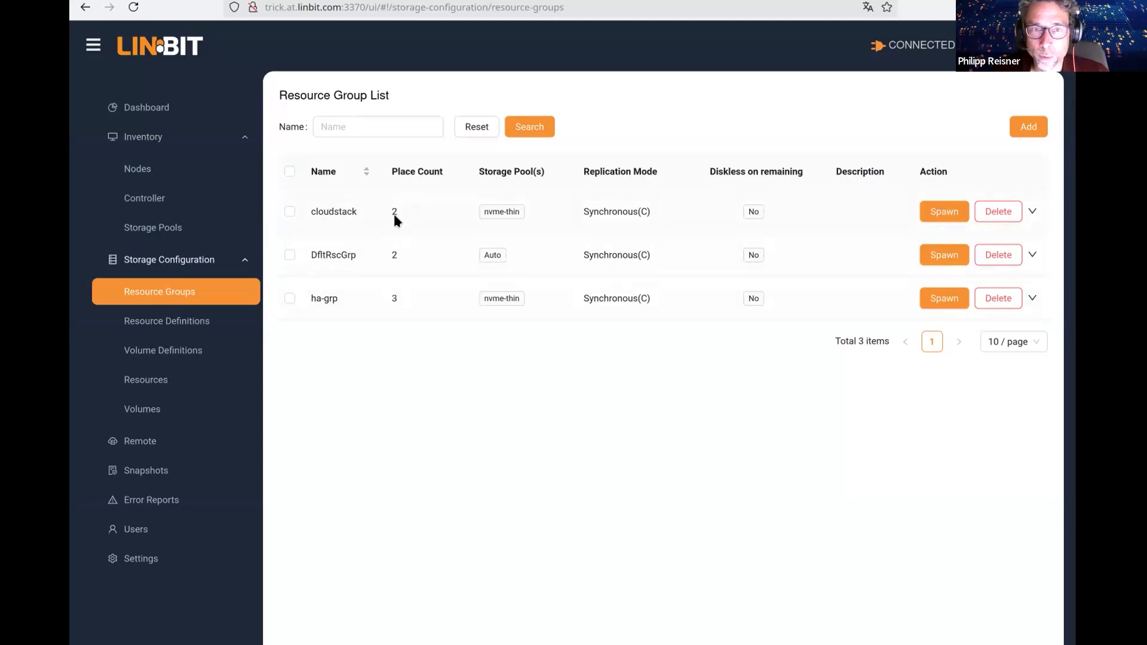
pyautogui.doubleClick(333, 212)
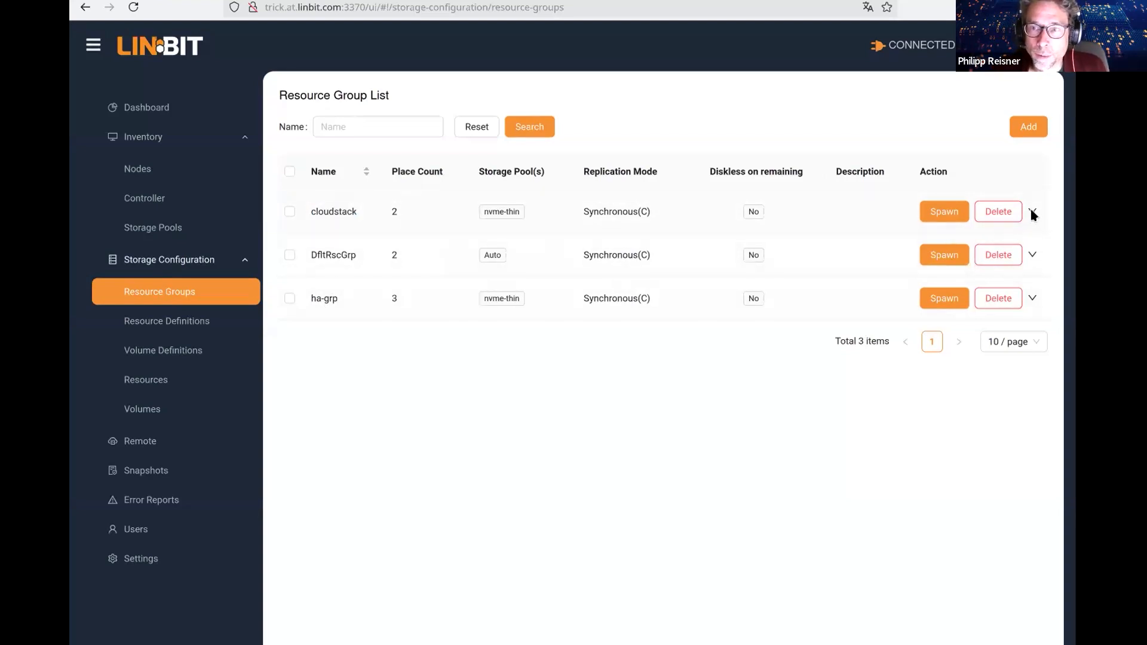
pyautogui.click(1033, 212)
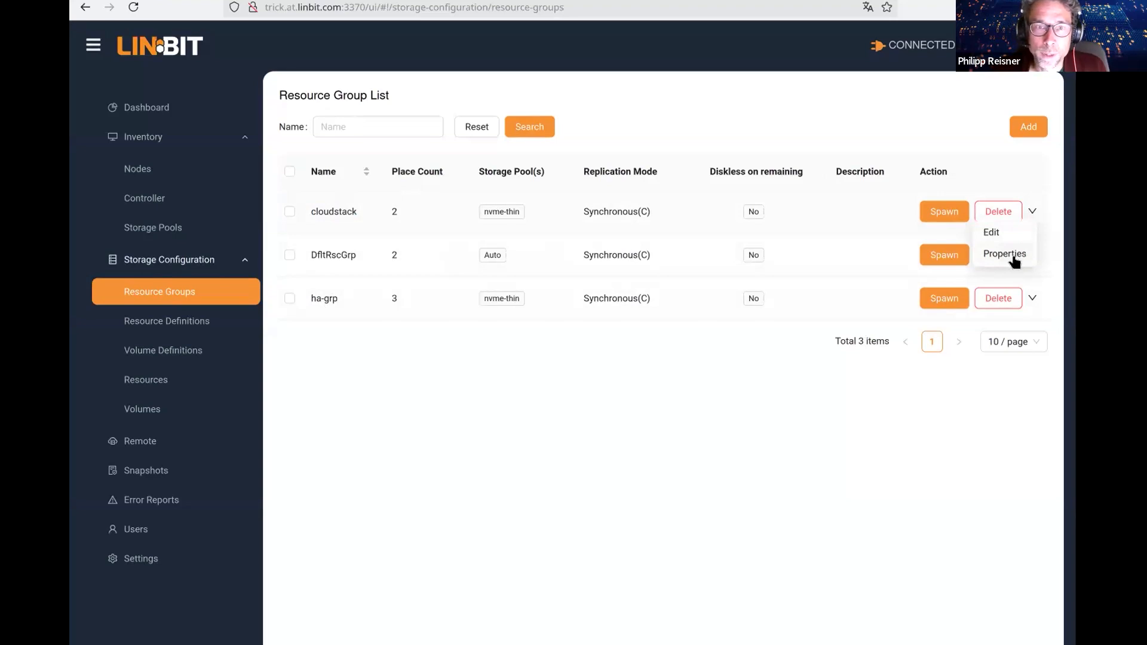
# Open the Property Editor for the cloudstack resource group
pyautogui.click(1004, 253)
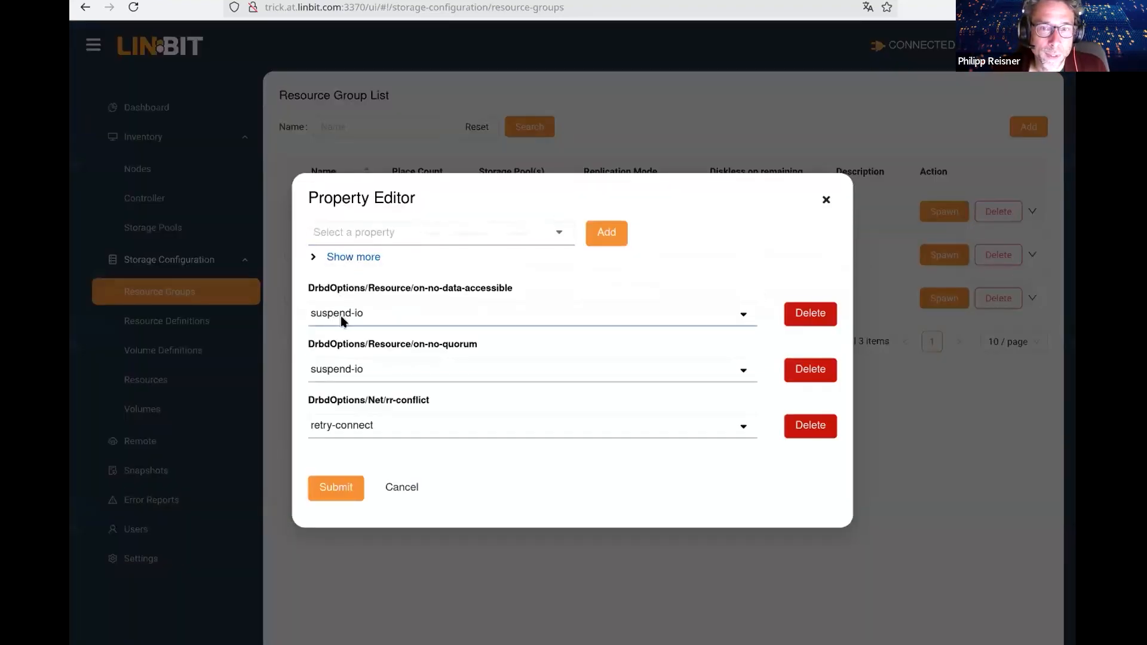
pyautogui.moveTo(435, 281)
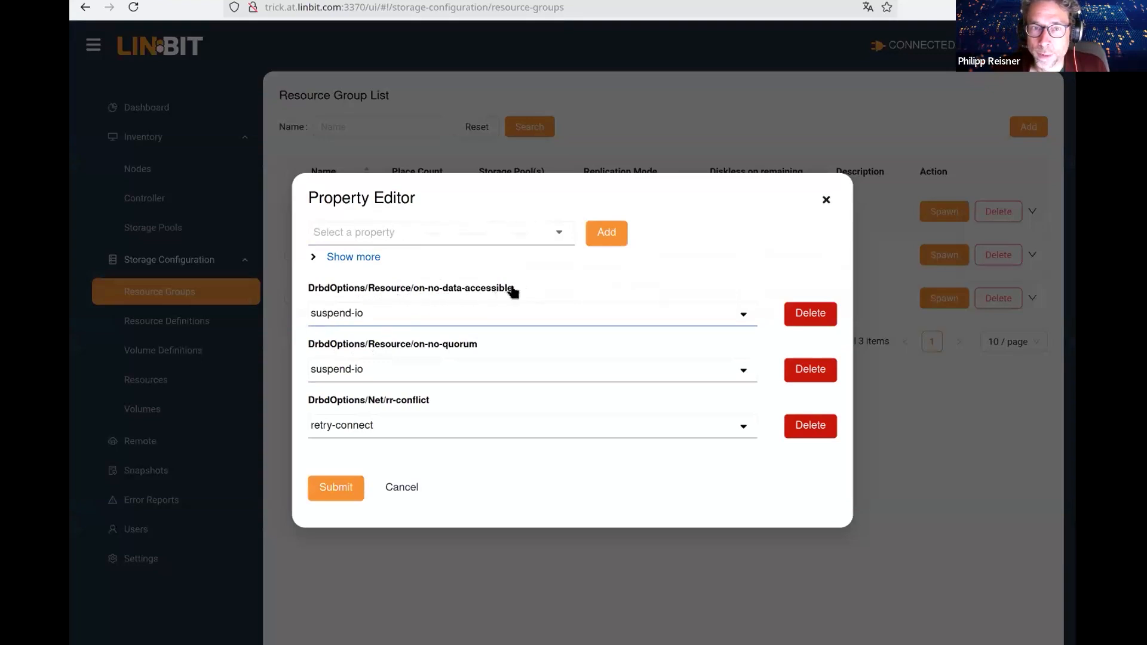
pyautogui.moveTo(443, 318)
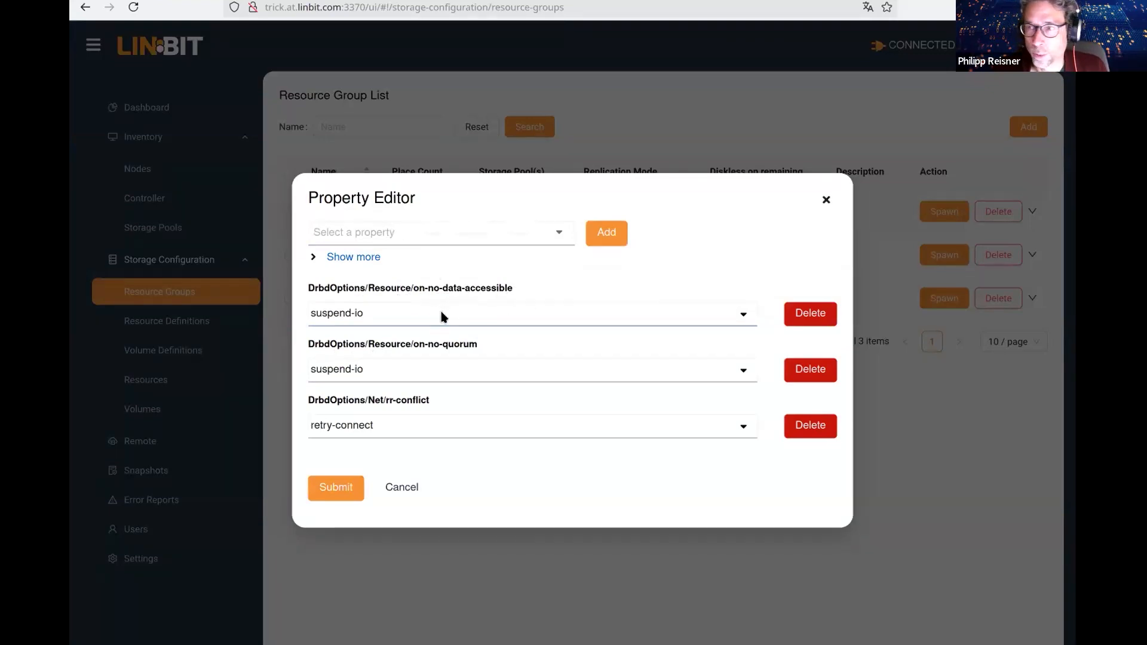
pyautogui.moveTo(321, 289)
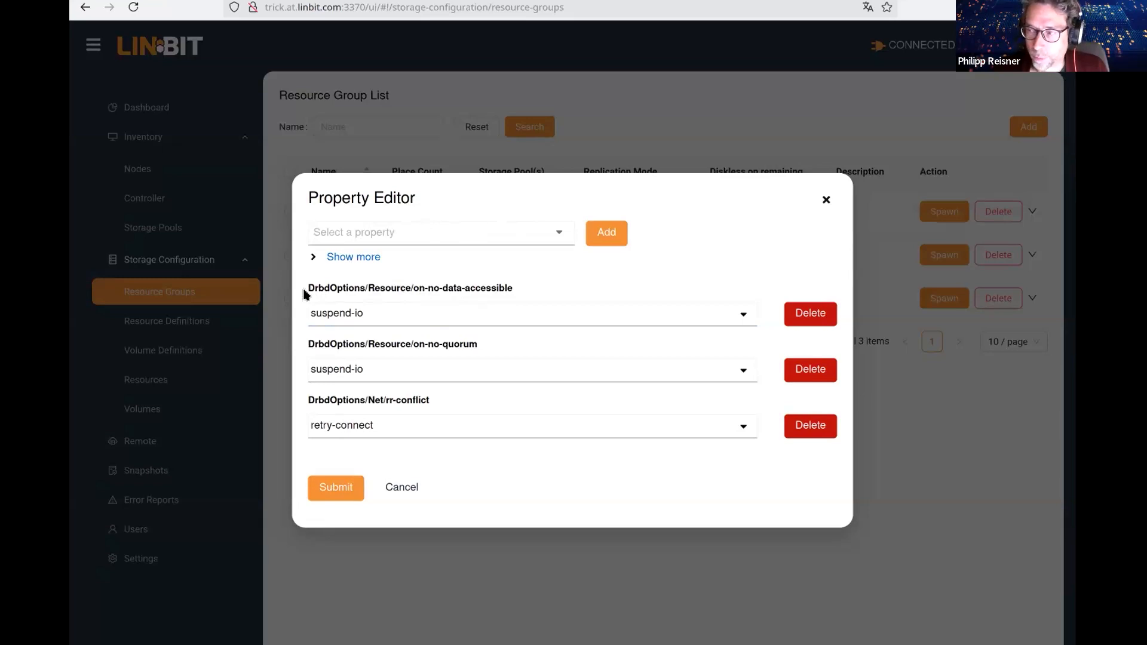
pyautogui.moveTo(493, 290)
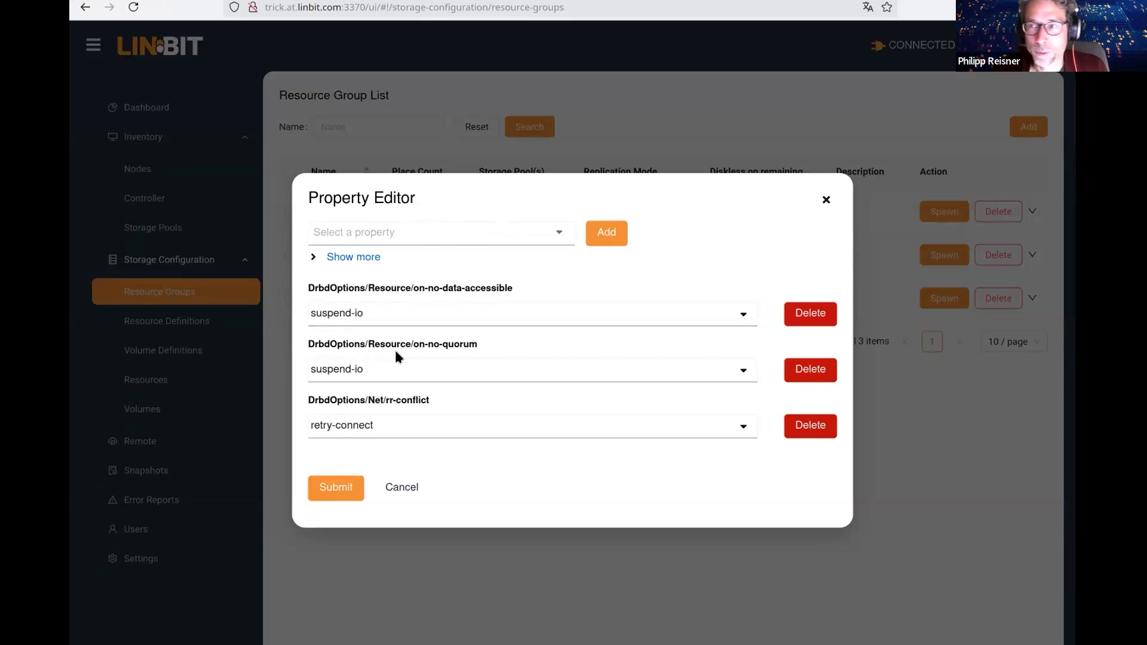
pyautogui.moveTo(345, 277)
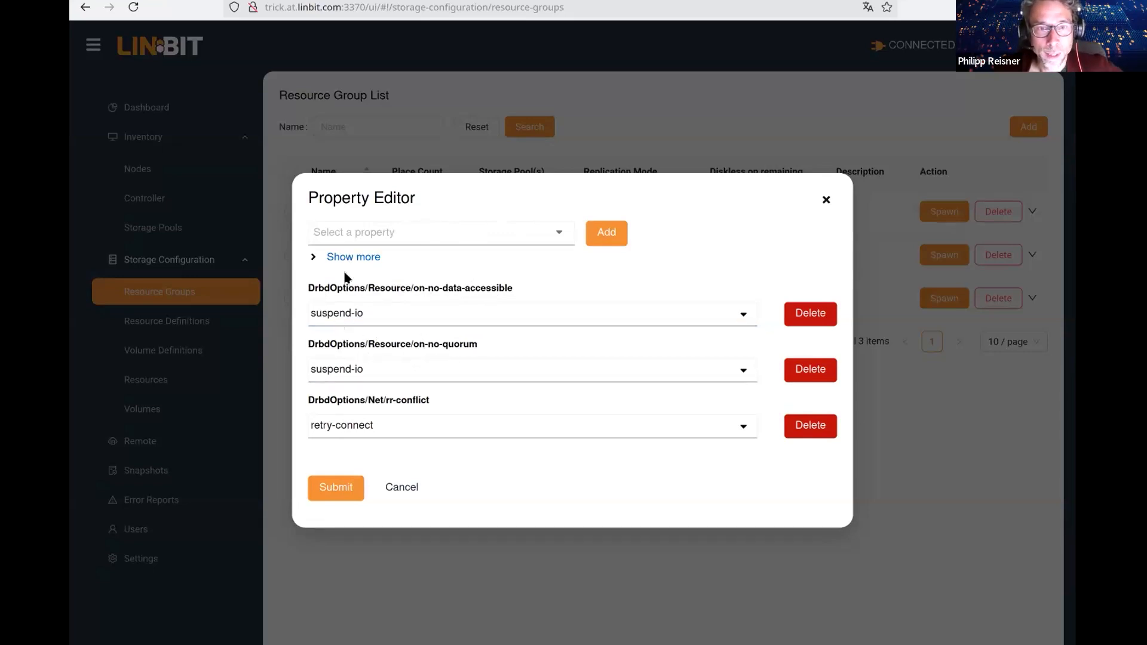
pyautogui.moveTo(400, 361)
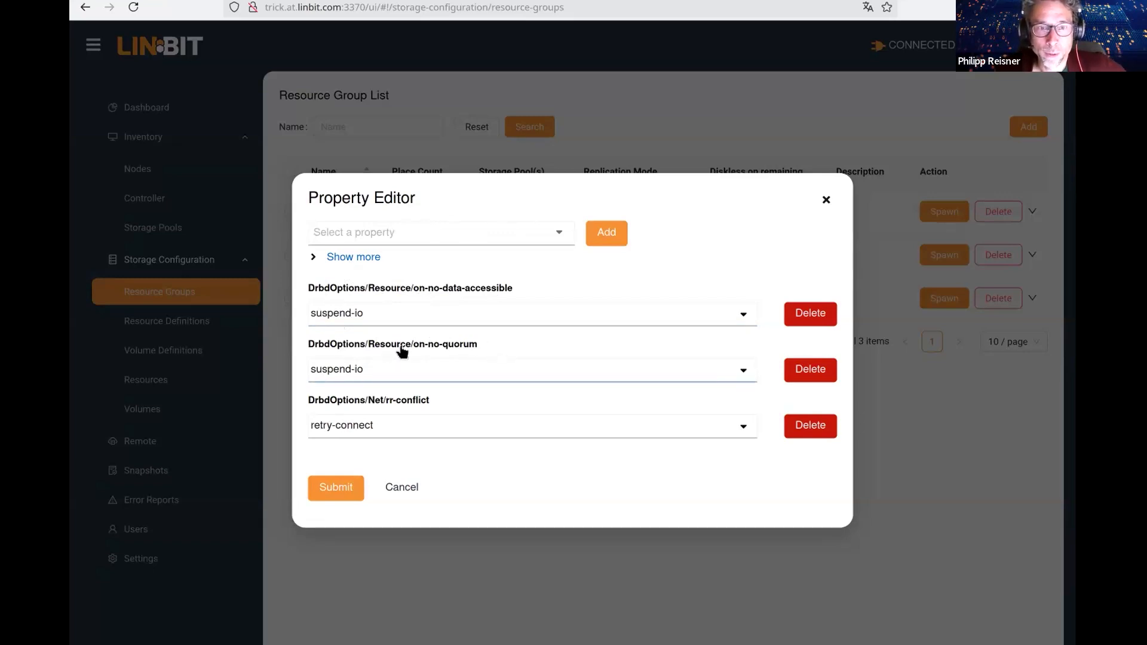
pyautogui.moveTo(384, 441)
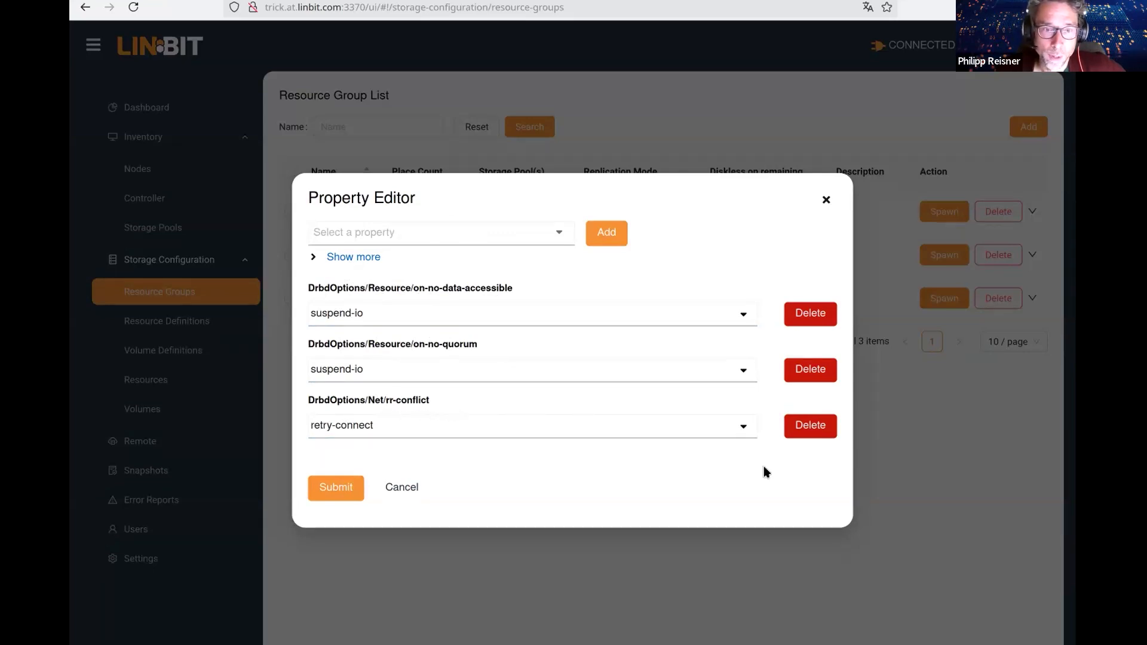
pyautogui.moveTo(714, 312)
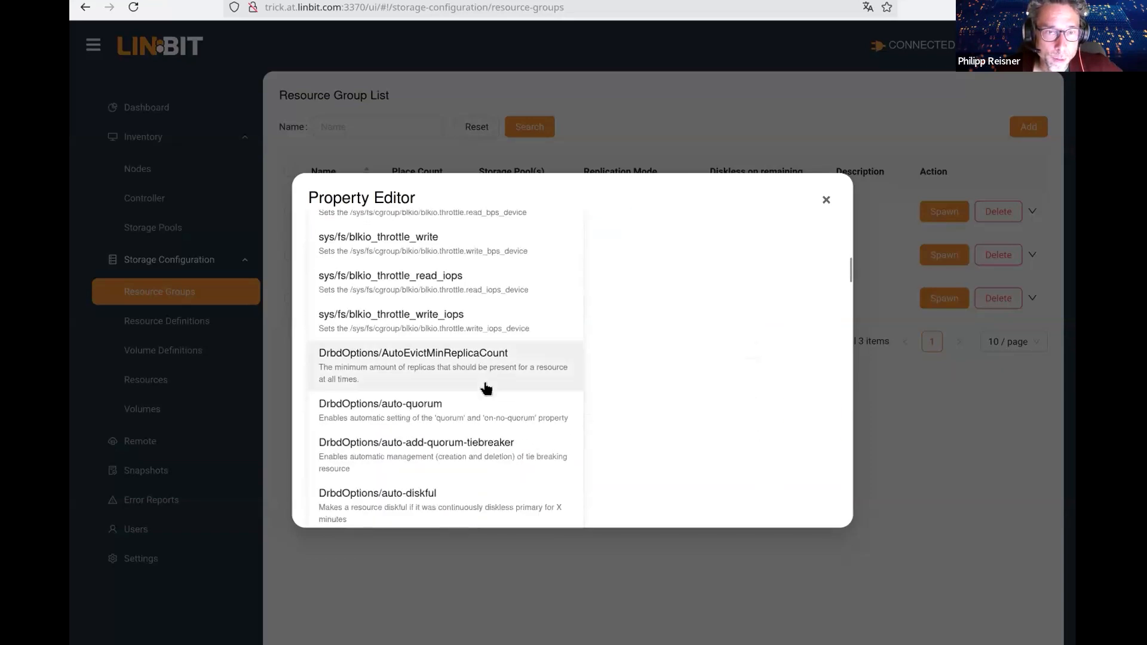
# Browse the DRBD Resource, Net and Handlers property options, then close the editor unsaved
pyautogui.scroll(-3)
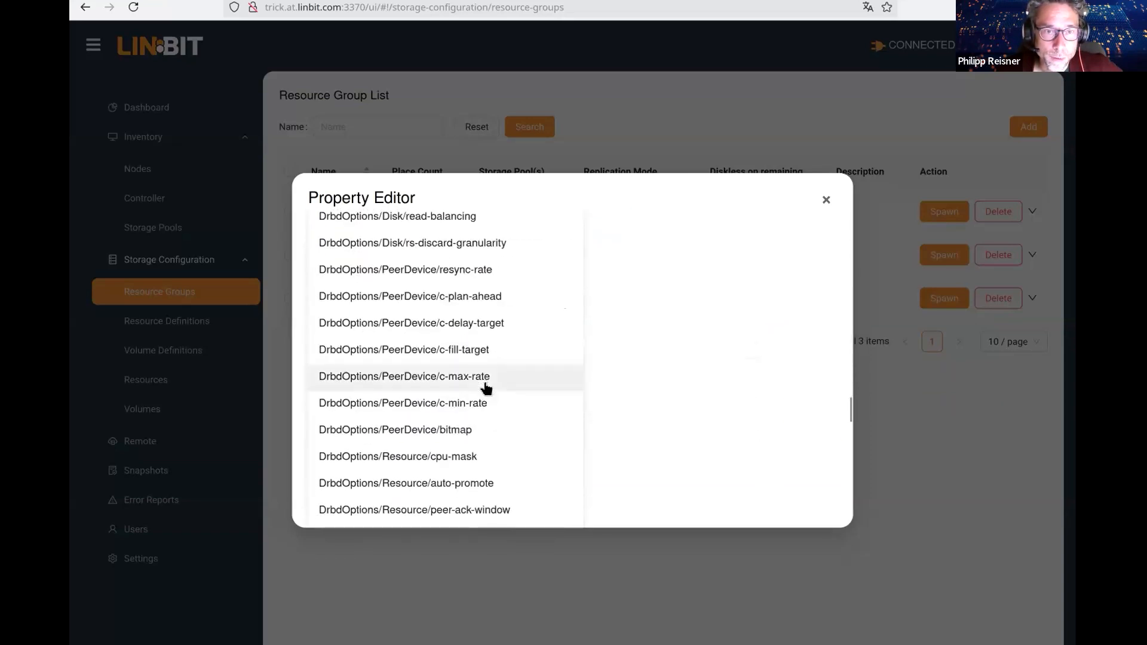
pyautogui.scroll(-3)
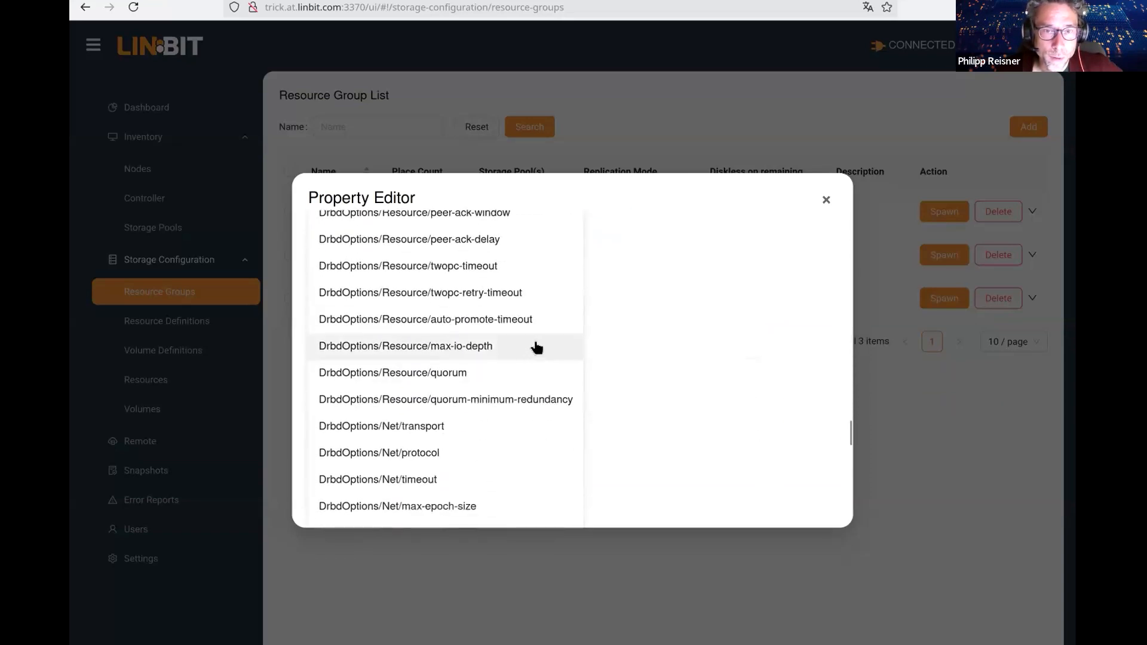
pyautogui.scroll(-3)
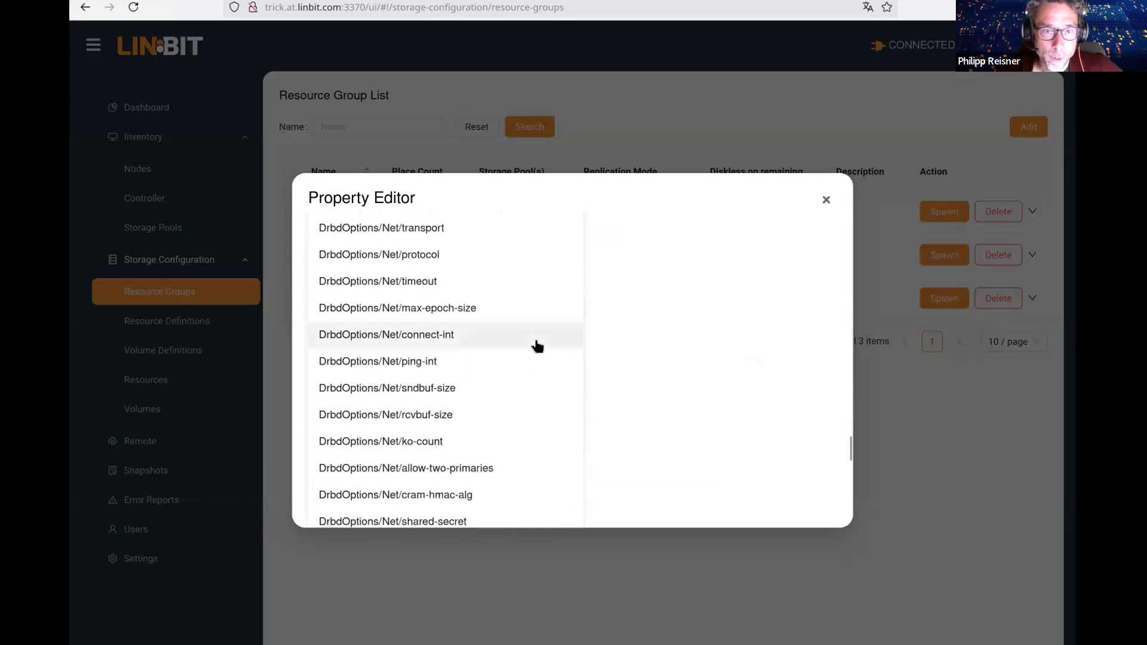
pyautogui.scroll(-3)
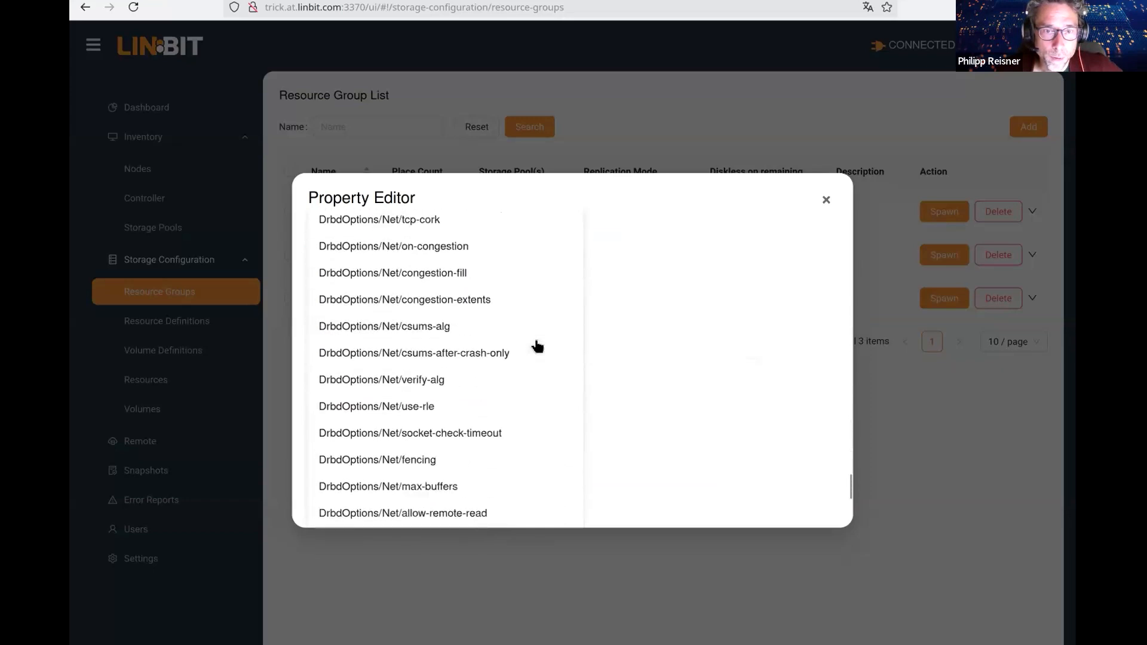
pyautogui.scroll(-3)
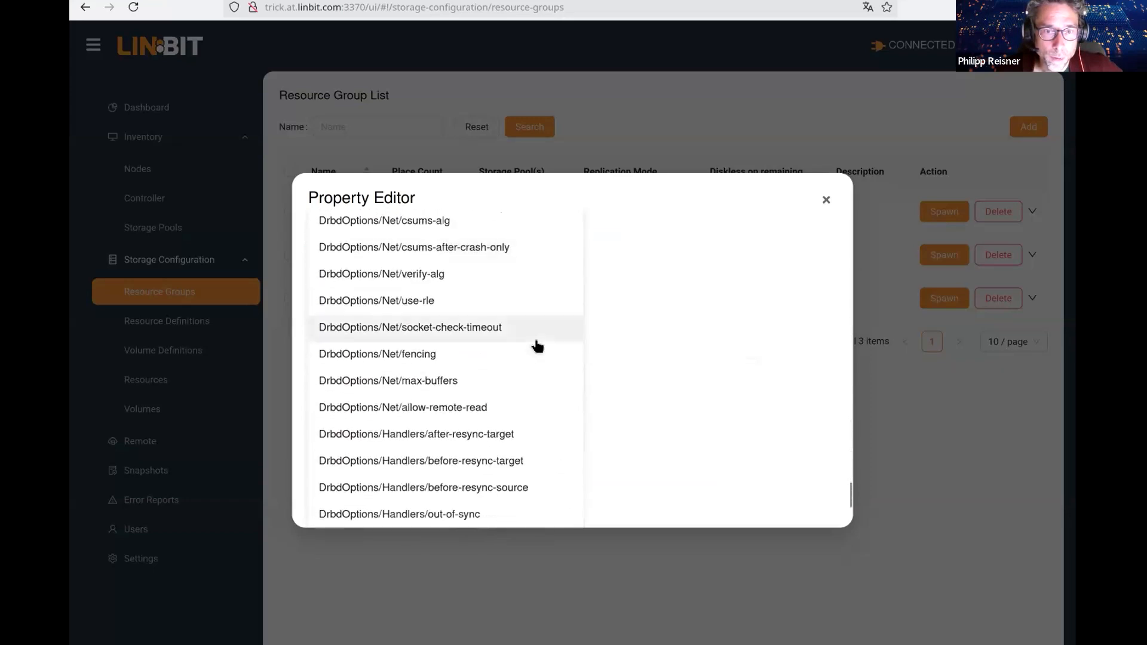
pyautogui.scroll(-3)
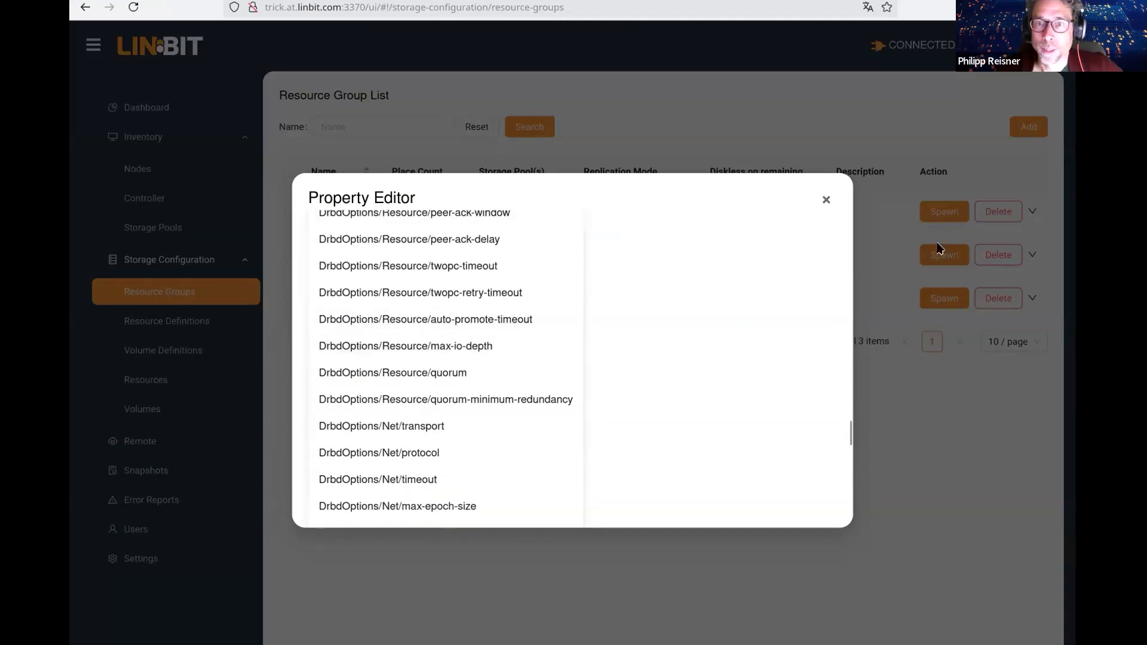
pyautogui.click(826, 200)
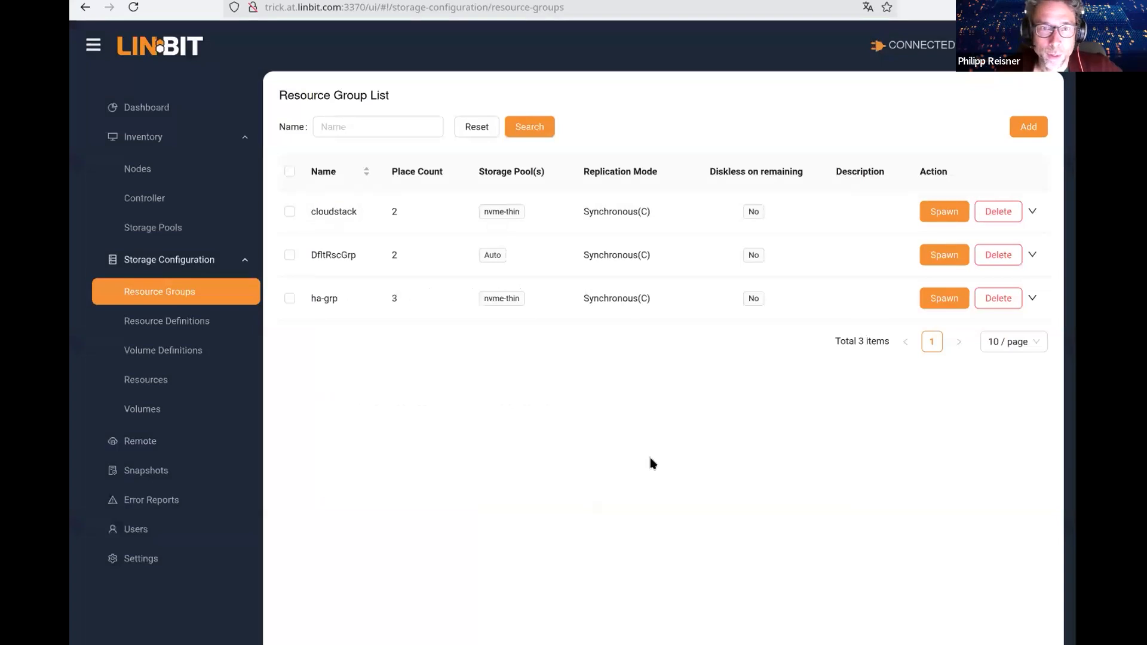
pyautogui.moveTo(784, 269)
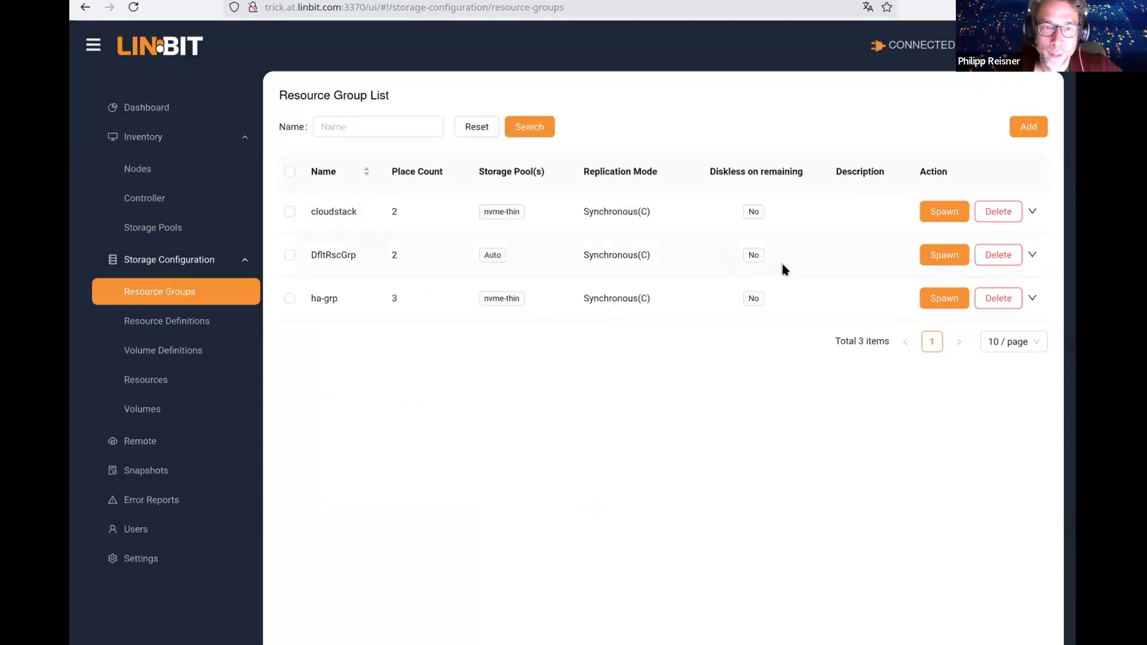
pyautogui.moveTo(390, 312)
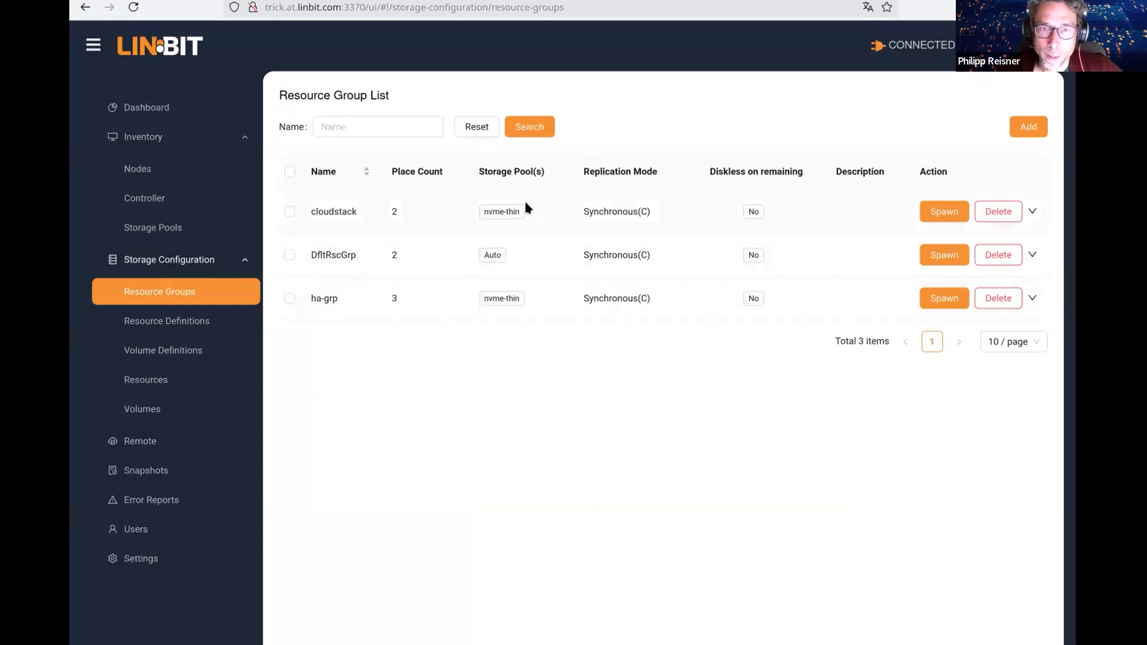
pyautogui.moveTo(1044, 307)
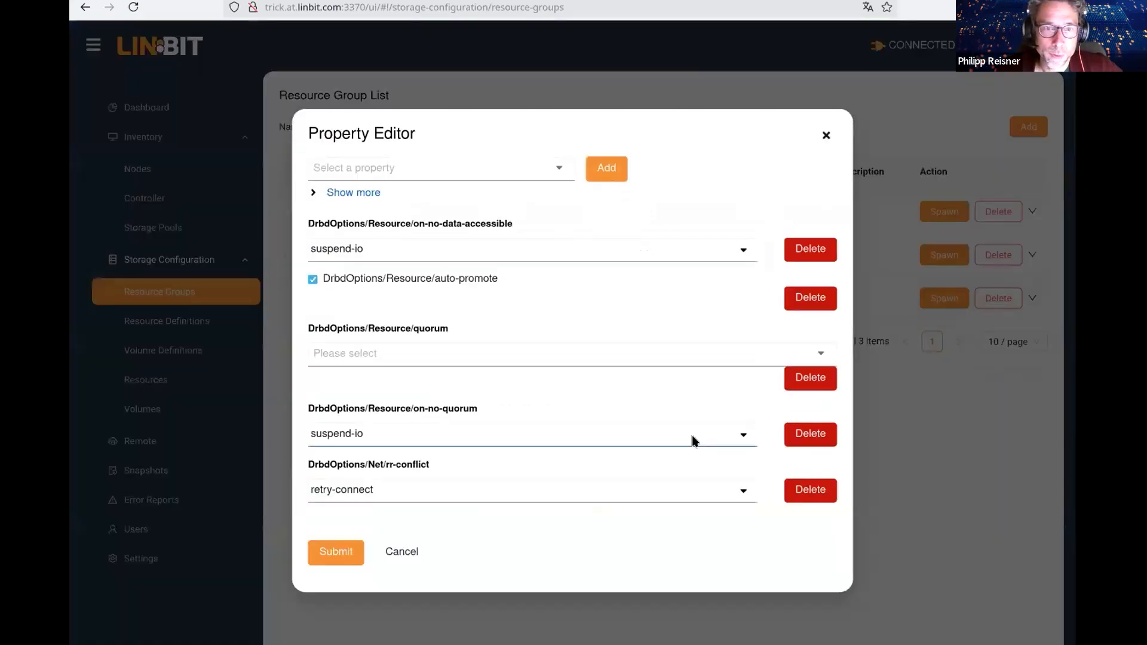
pyautogui.moveTo(438, 314)
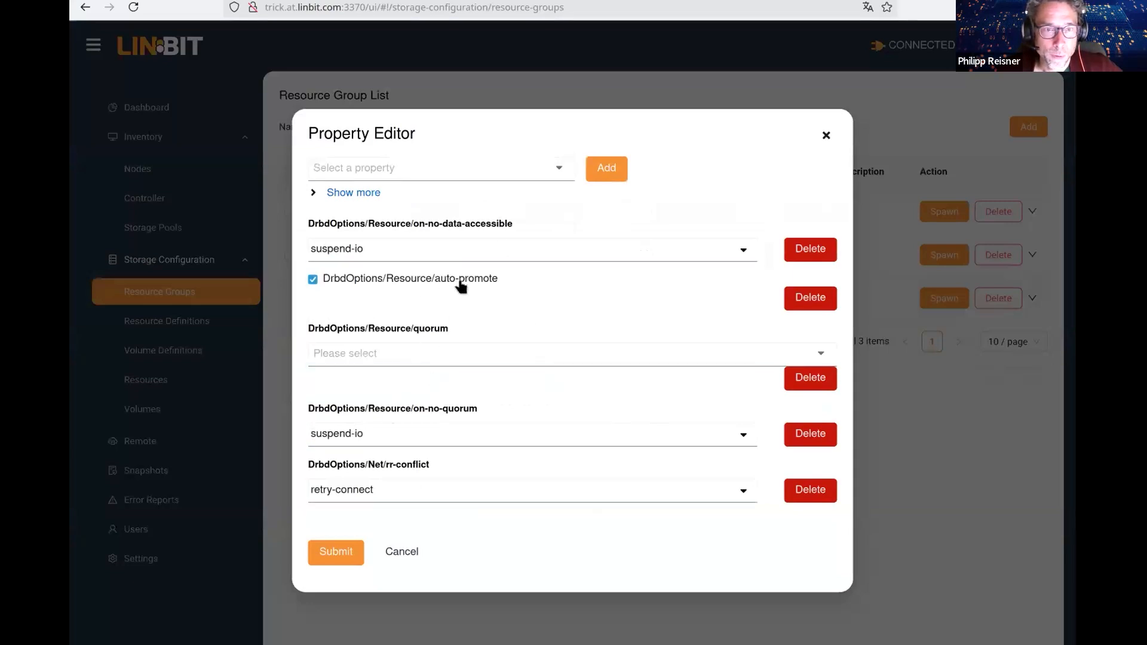
pyautogui.moveTo(426, 294)
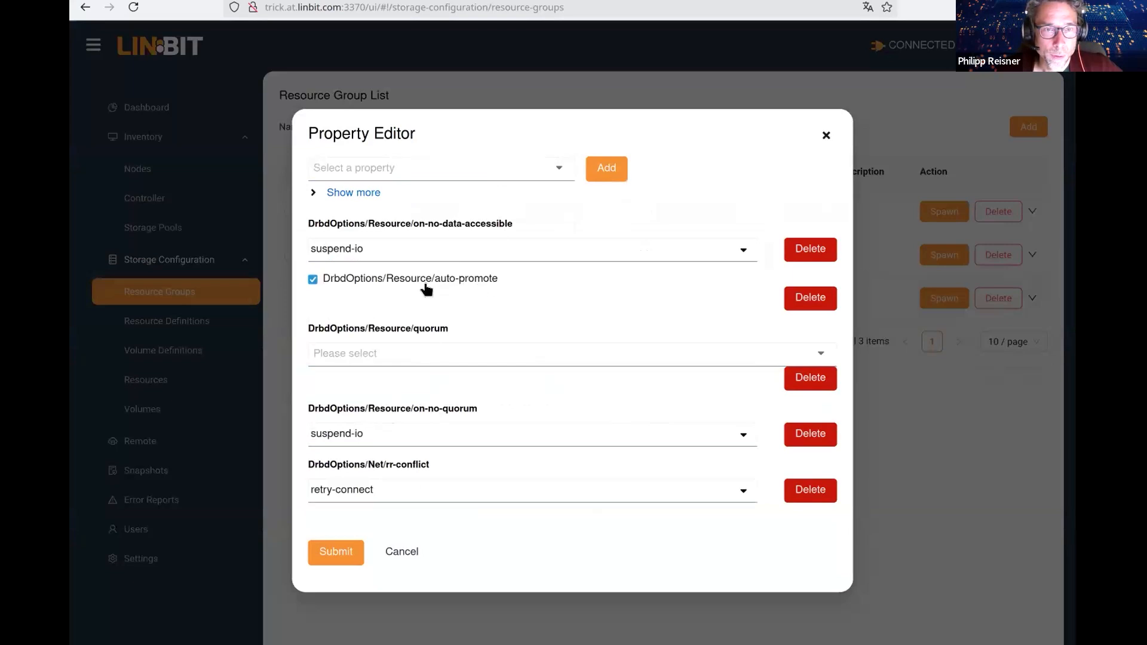
pyautogui.moveTo(455, 288)
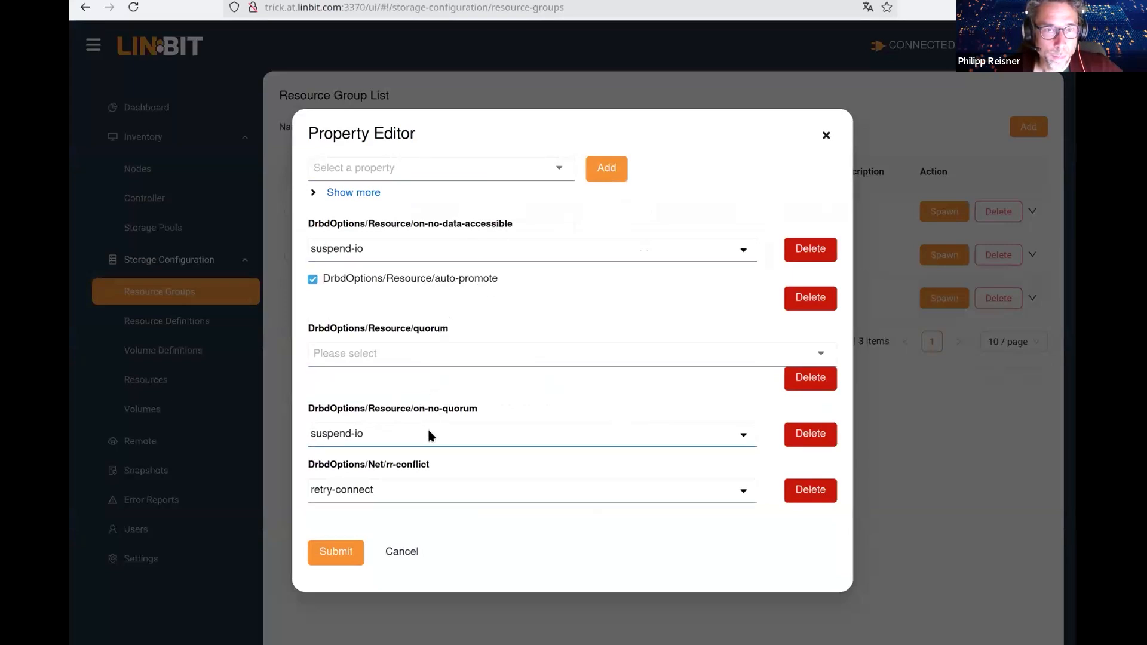
pyautogui.moveTo(418, 469)
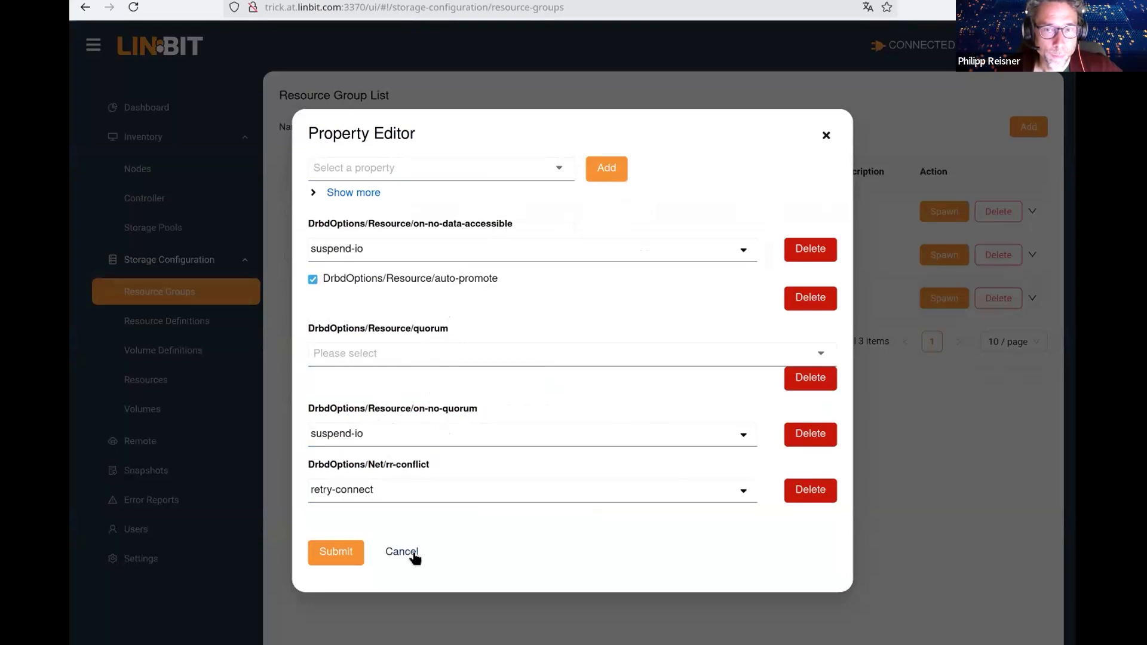
# Step through resource definitions, volume definitions and resources to the linstor-db/0 volume list
pyautogui.click(401, 552)
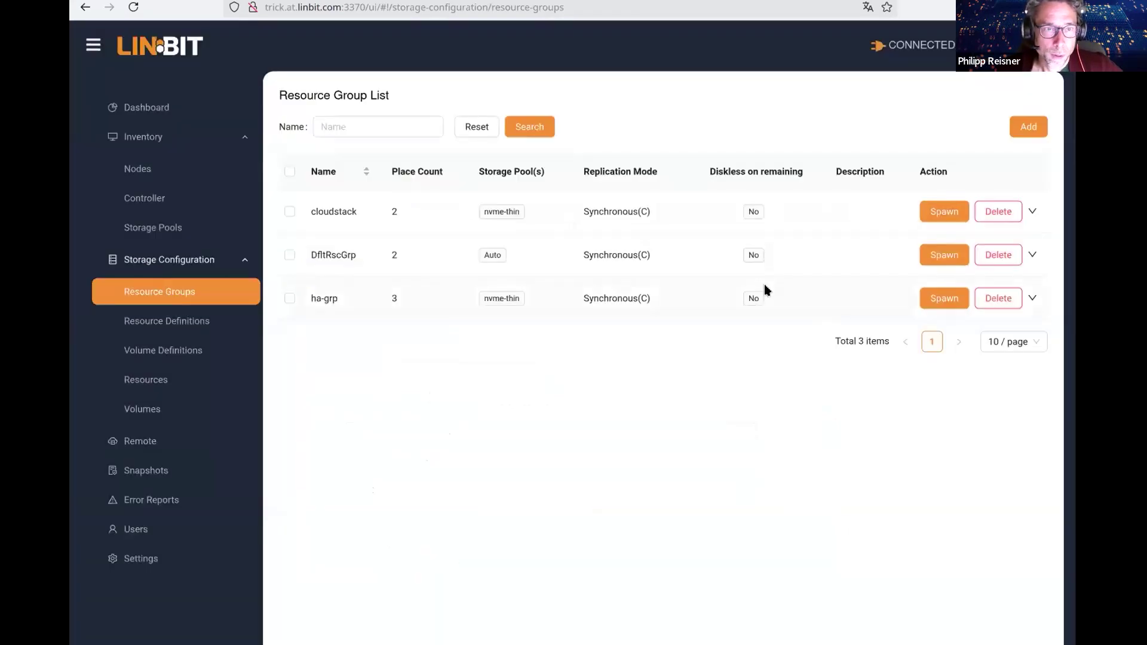
pyautogui.moveTo(314, 206)
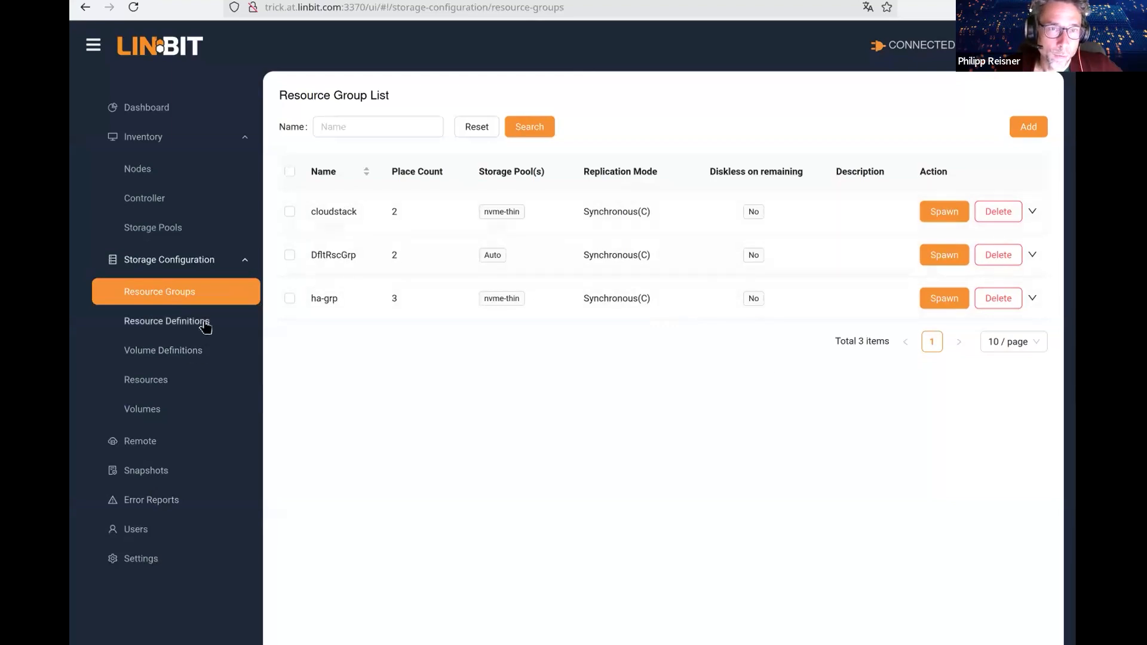
pyautogui.click(167, 321)
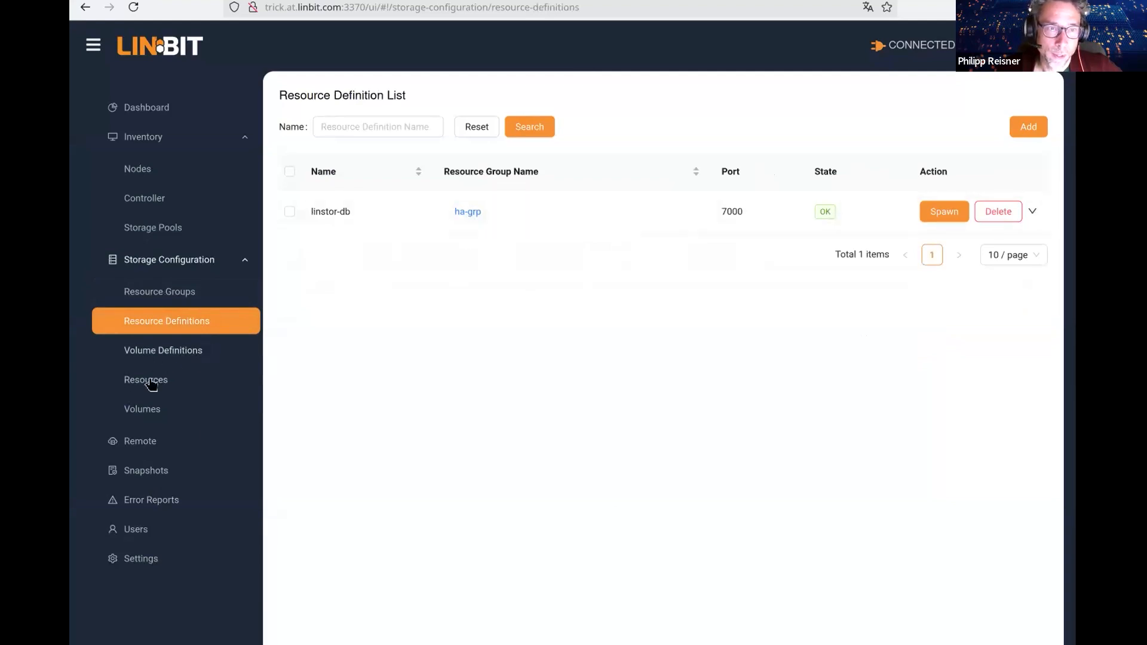
pyautogui.click(163, 351)
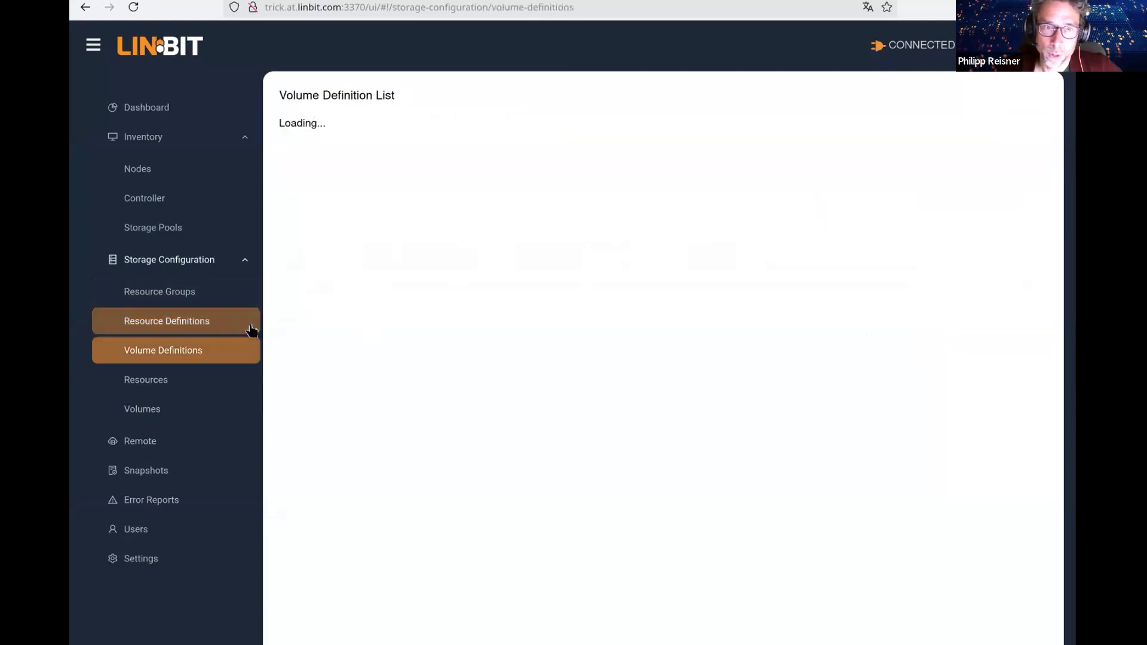
pyautogui.click(146, 379)
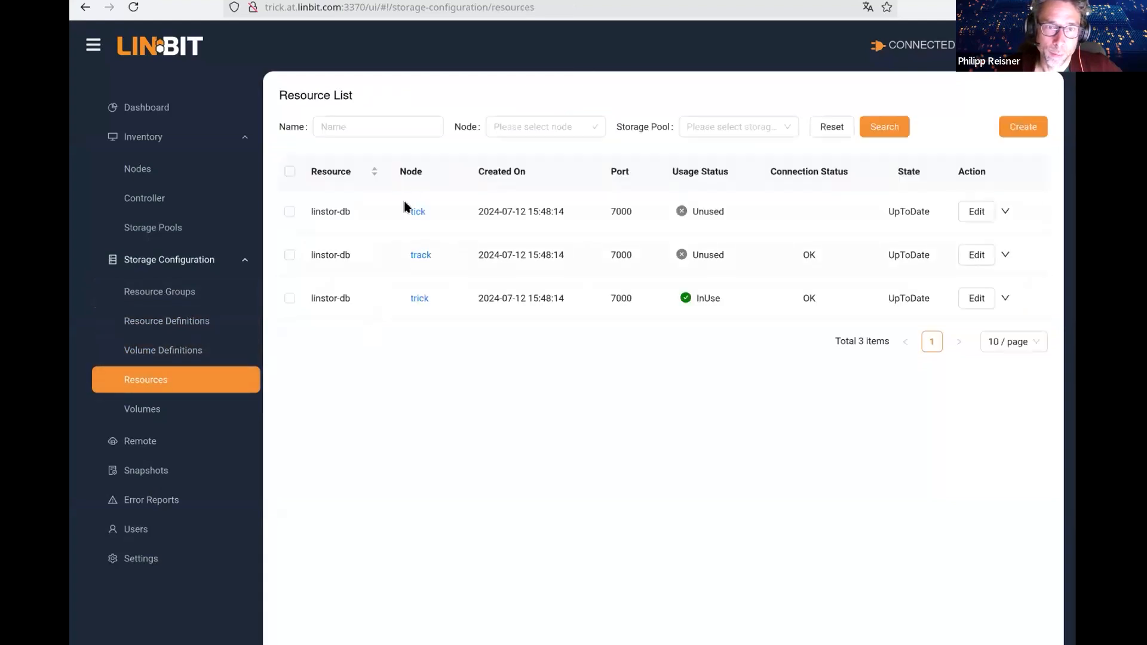
pyautogui.moveTo(669, 322)
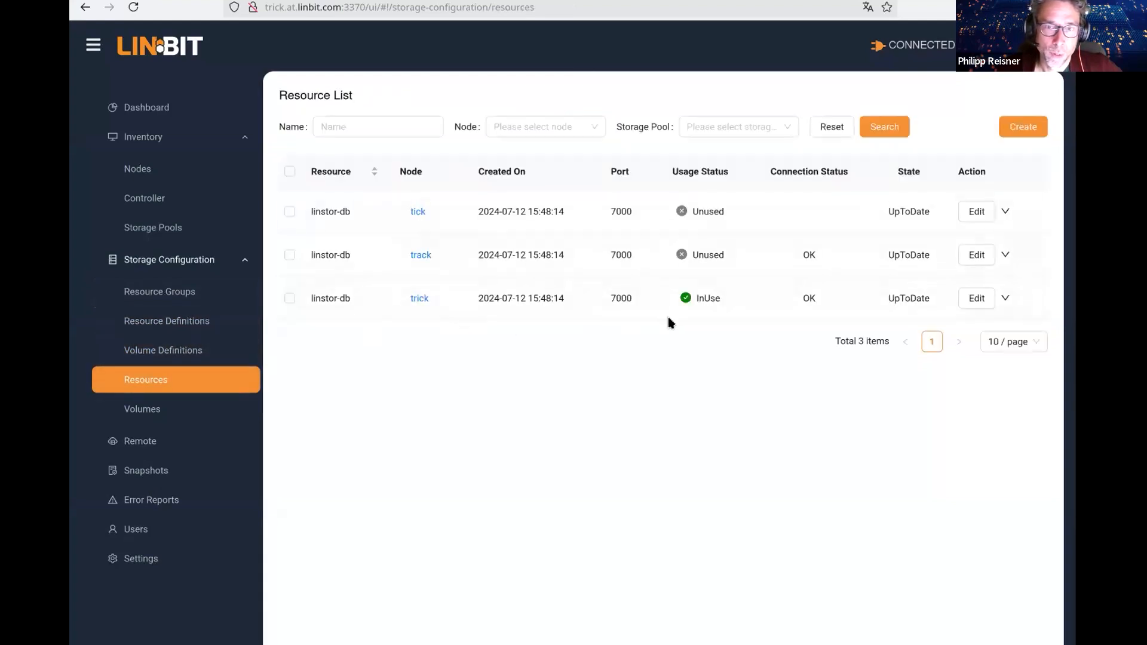
pyautogui.moveTo(159, 419)
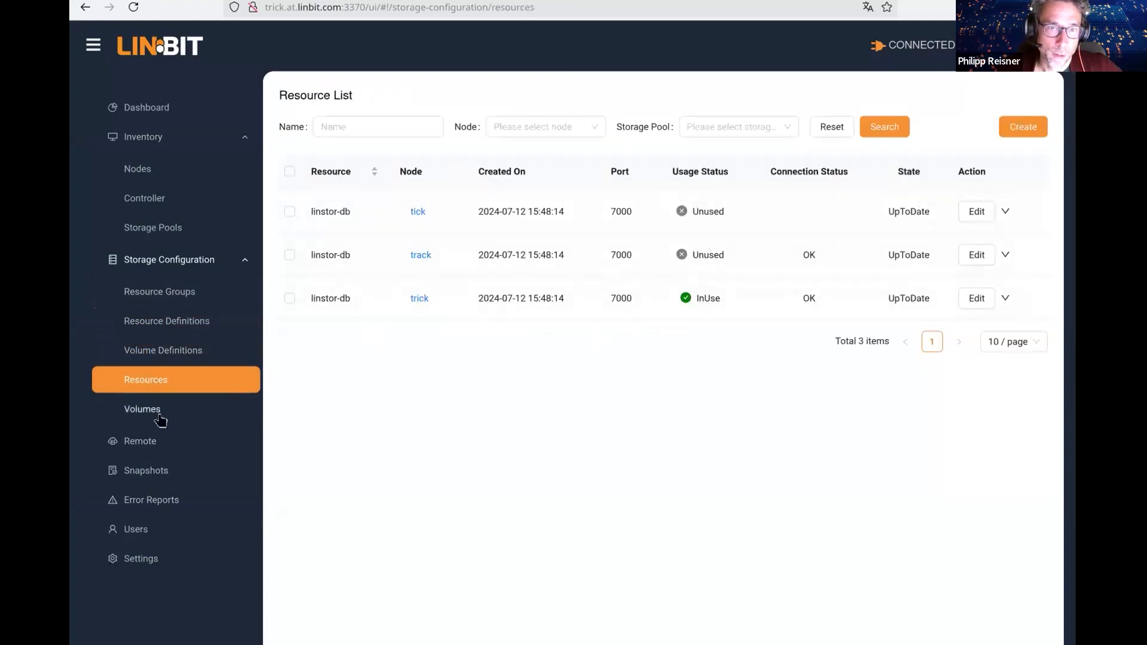
pyautogui.click(143, 409)
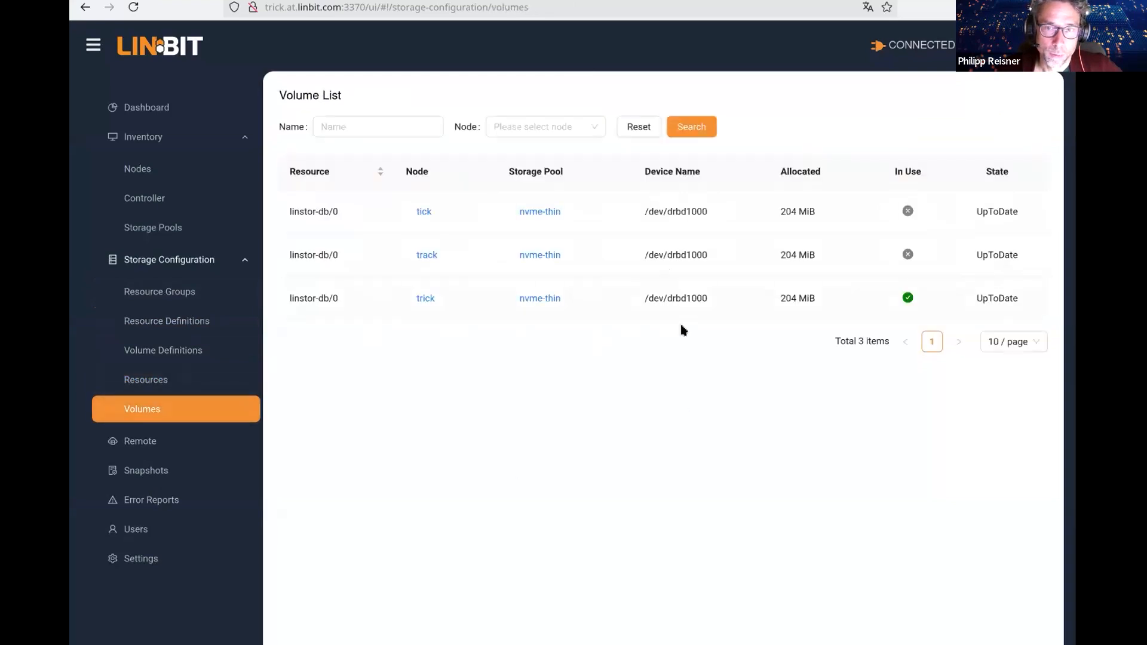
pyautogui.moveTo(334, 437)
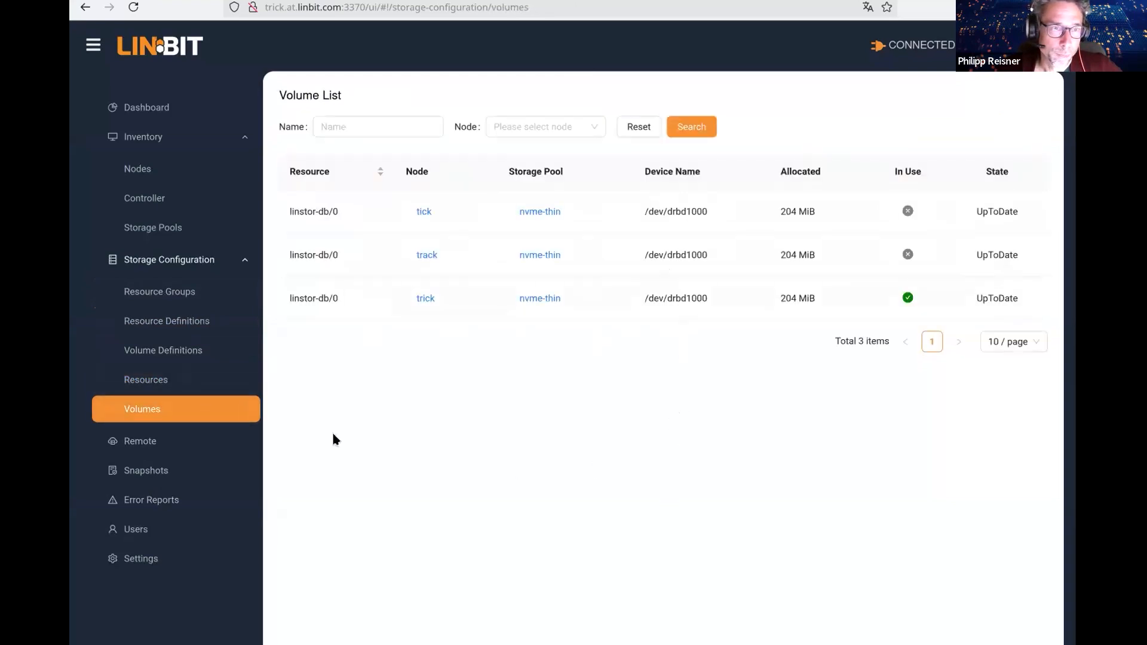
pyautogui.moveTo(209, 404)
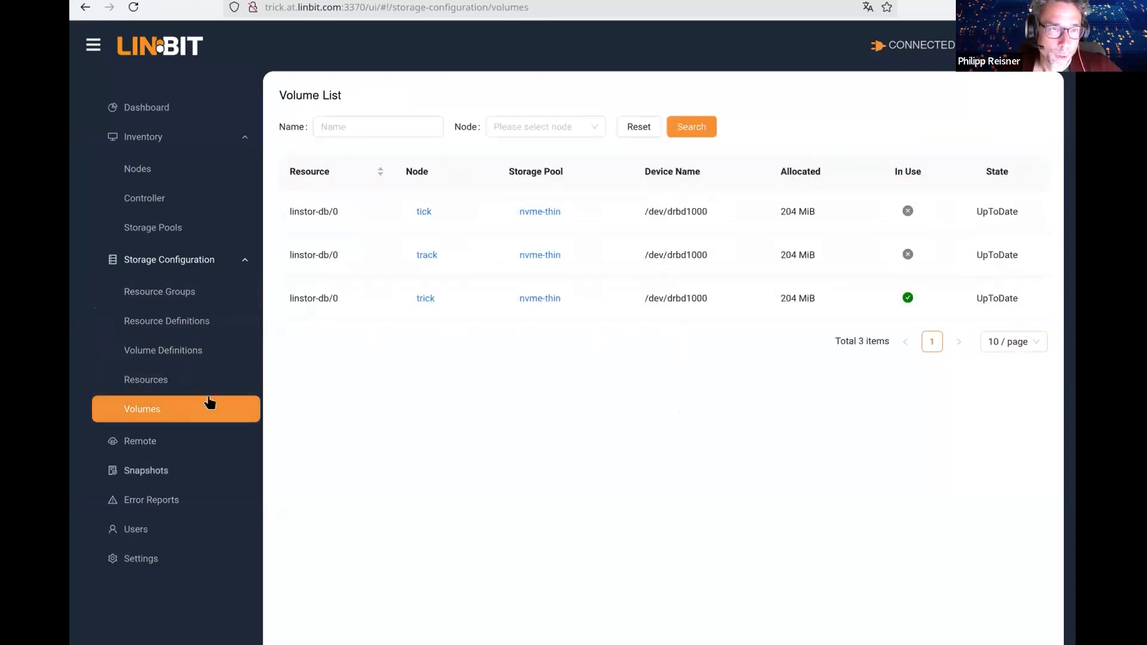
pyautogui.moveTo(245, 268)
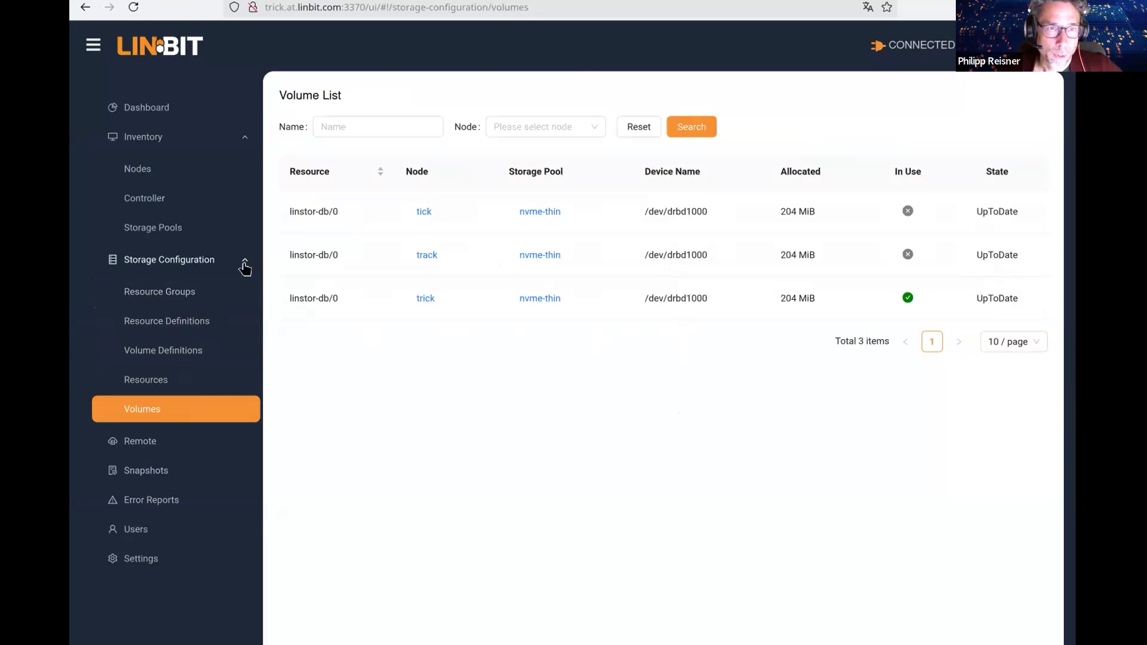
# Collapse Storage Configuration, open the empty Remote list and start adding a remote
pyautogui.click(168, 259)
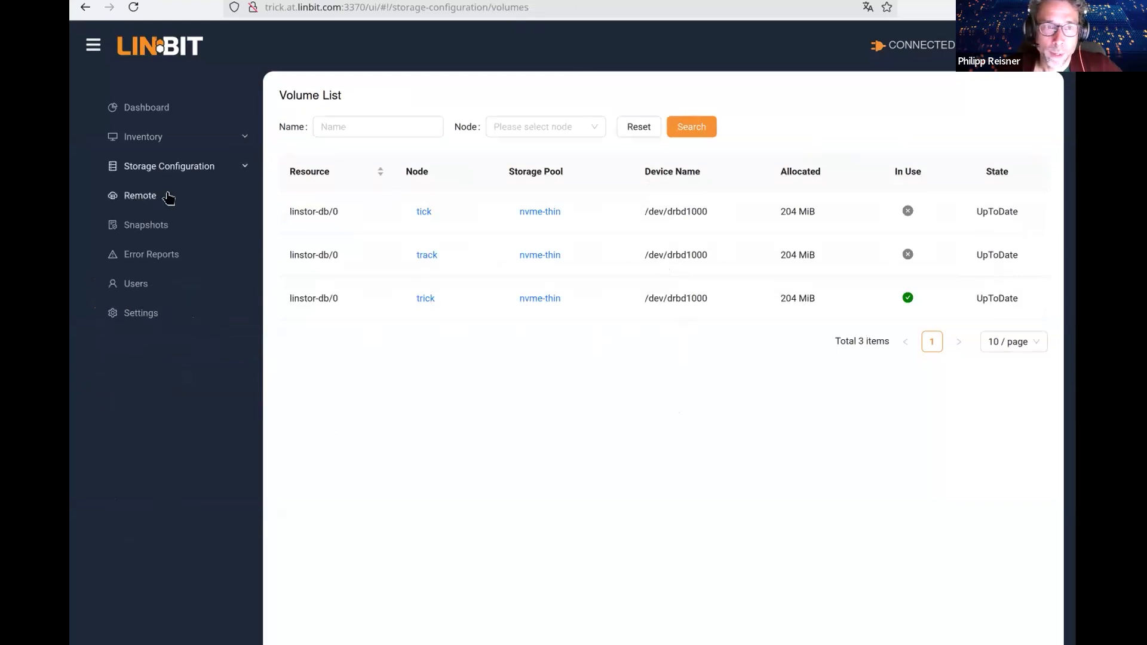
pyautogui.click(139, 195)
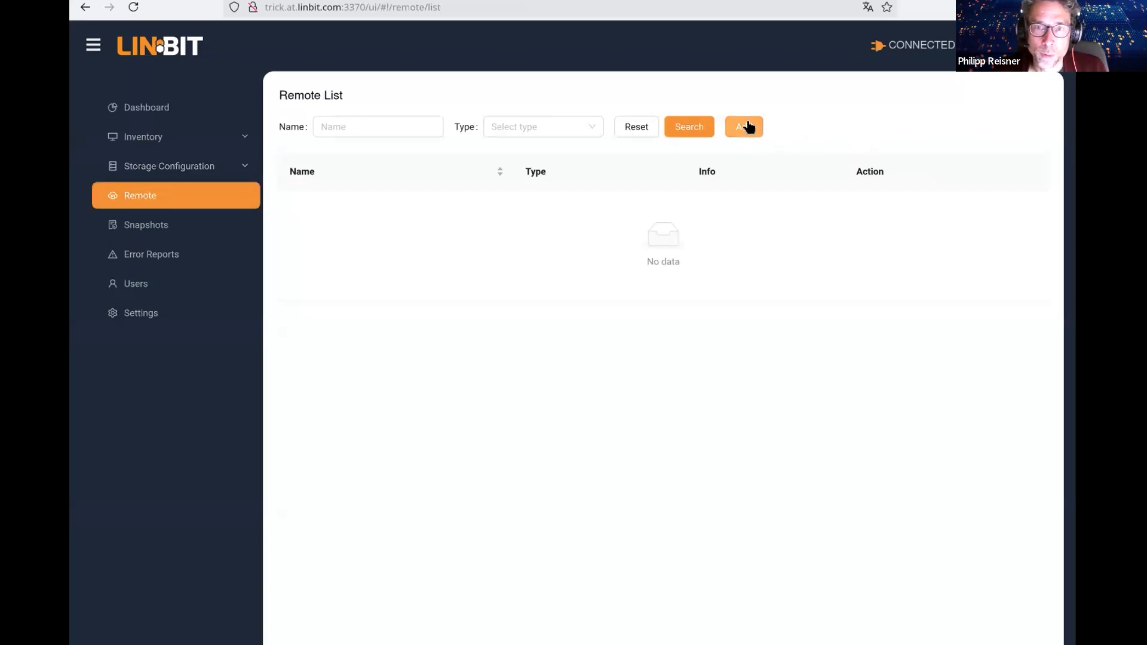
pyautogui.click(743, 126)
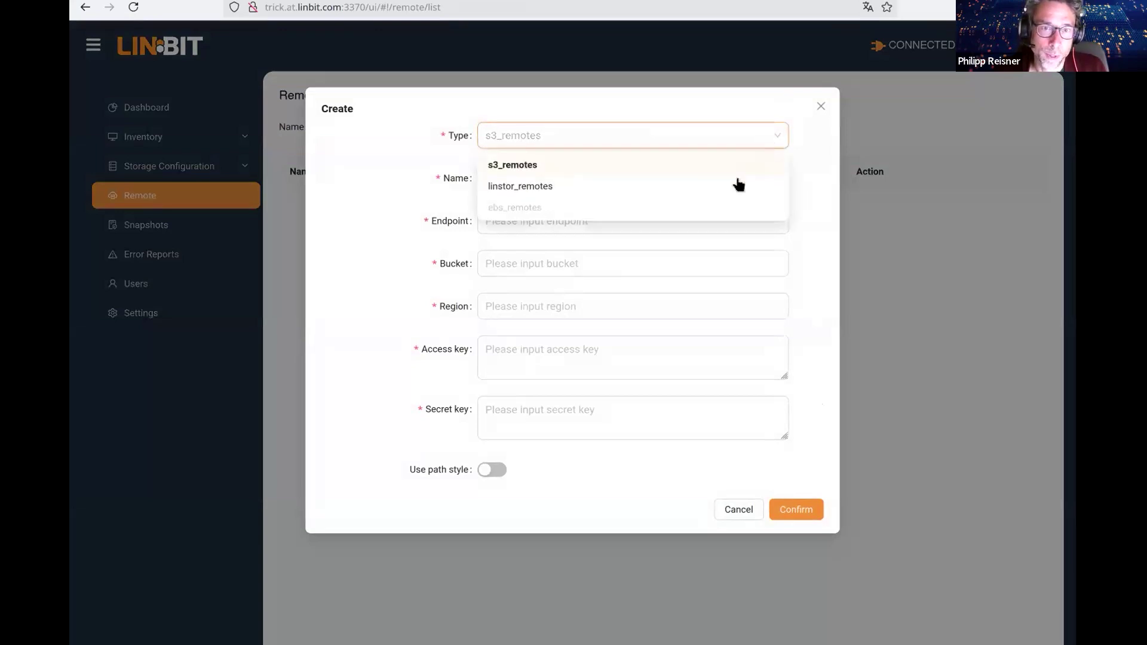
pyautogui.moveTo(721, 200)
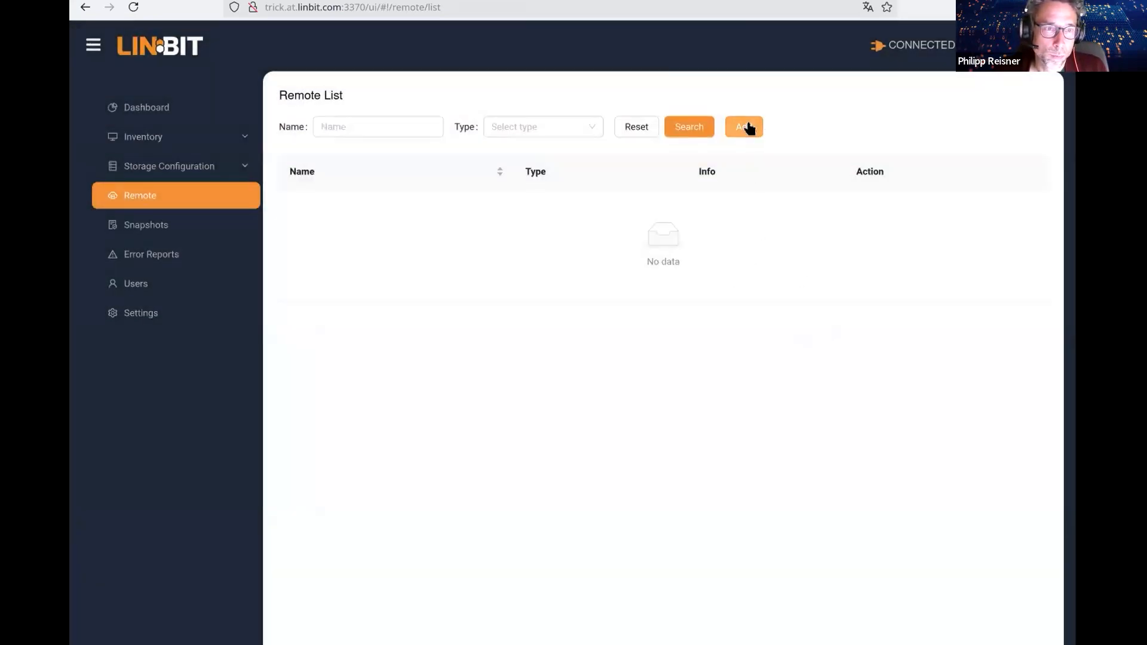
pyautogui.moveTo(193, 236)
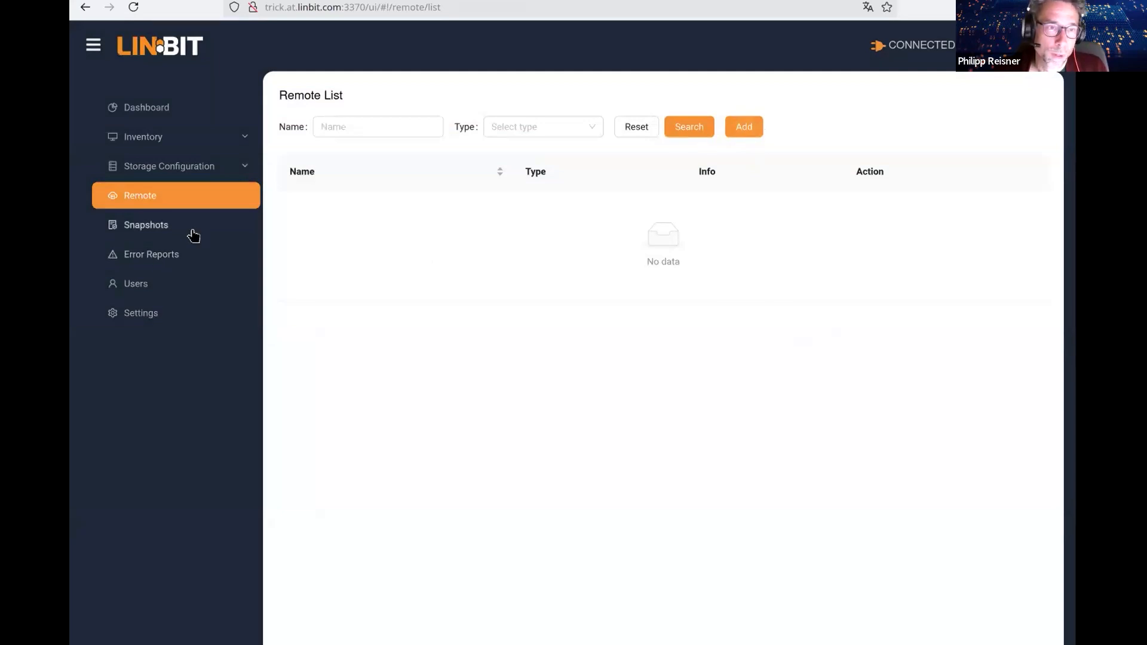
# View the empty Snapshots list, then the Error Reports listing one SATELLITE StorageException on trick
pyautogui.click(146, 225)
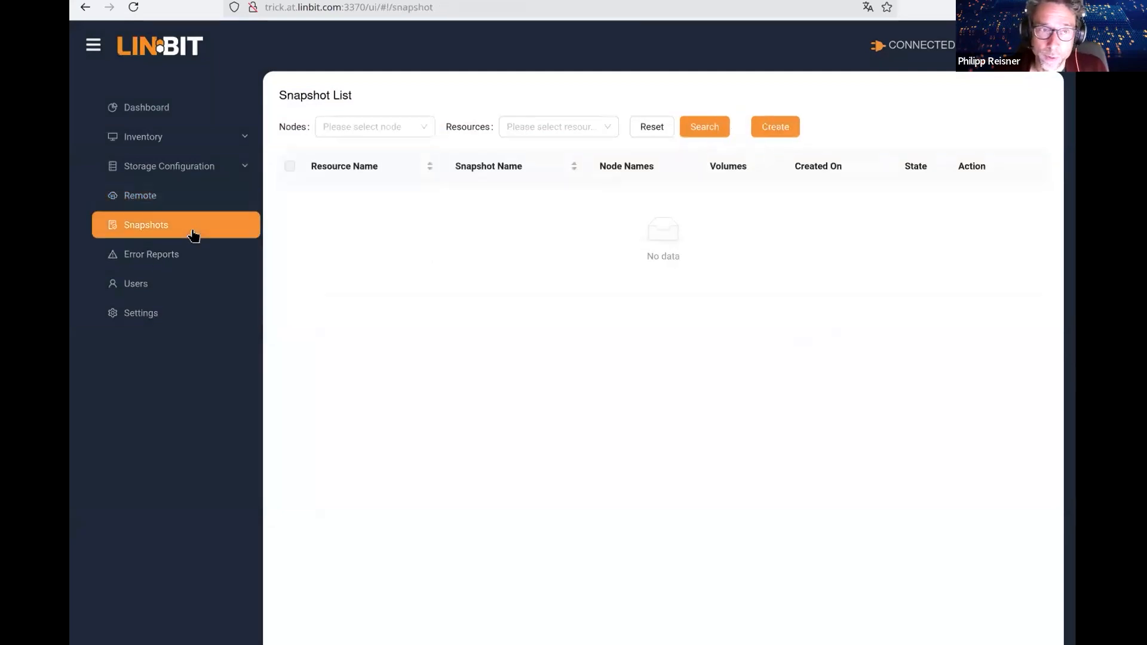
pyautogui.click(151, 255)
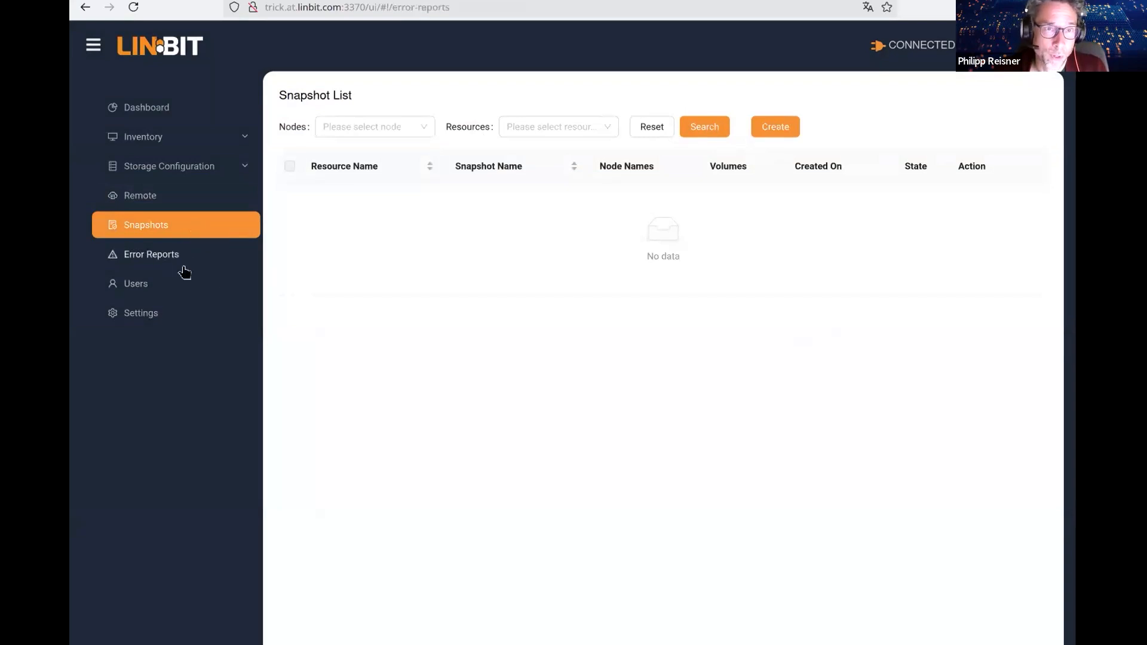
pyautogui.click(151, 254)
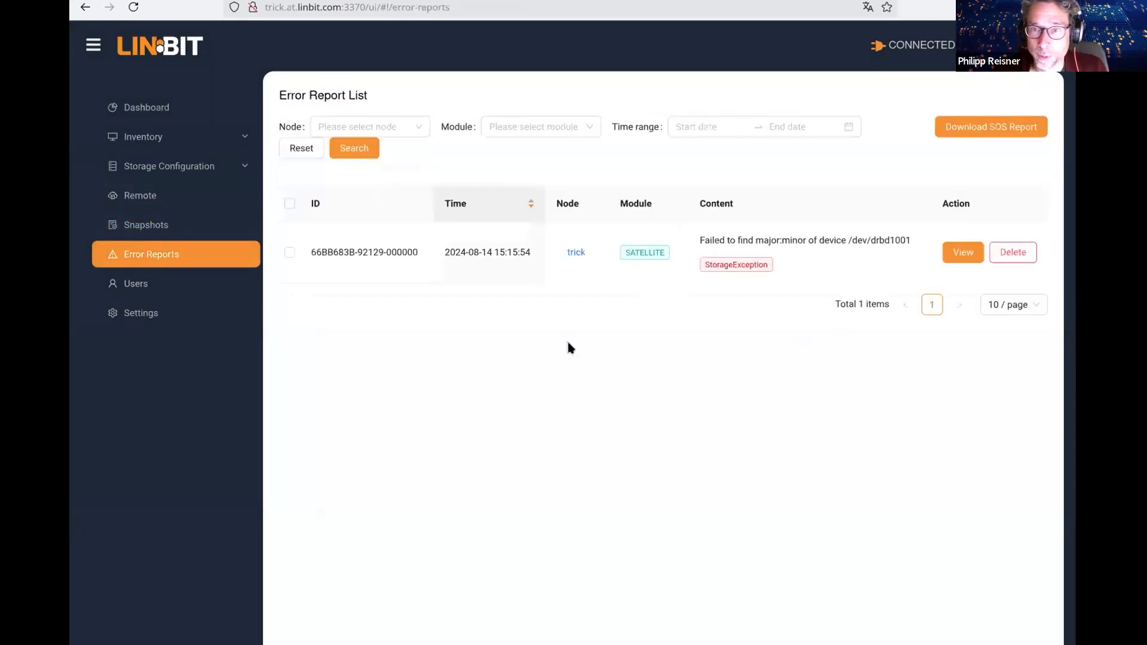
pyautogui.moveTo(711, 347)
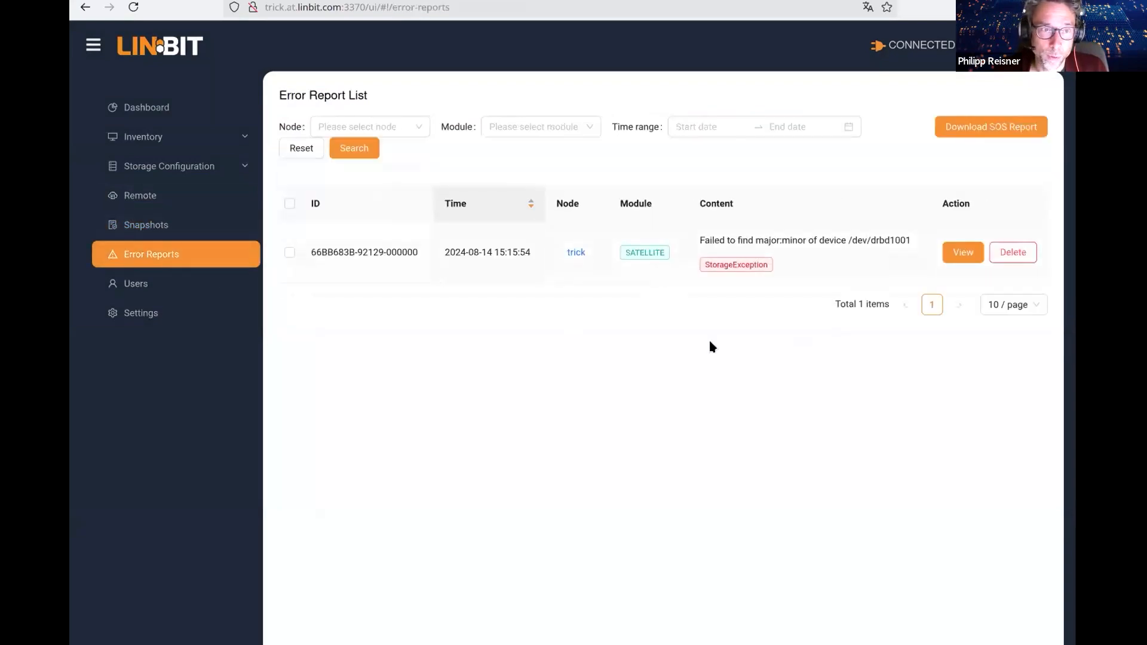
pyautogui.moveTo(735, 351)
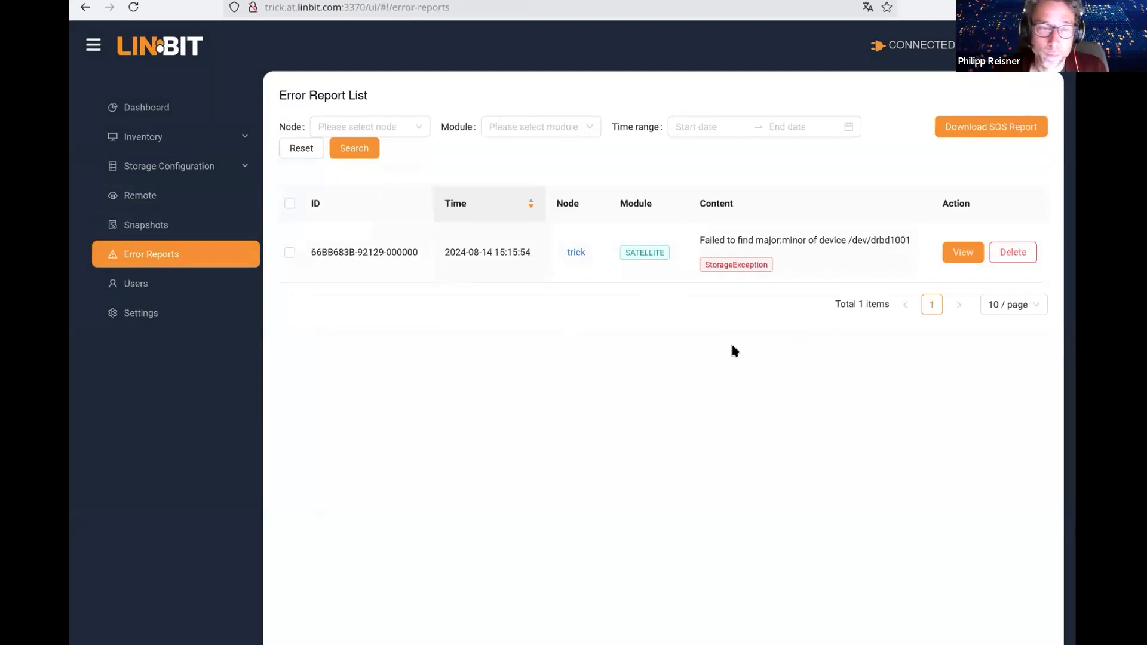
pyautogui.moveTo(169, 285)
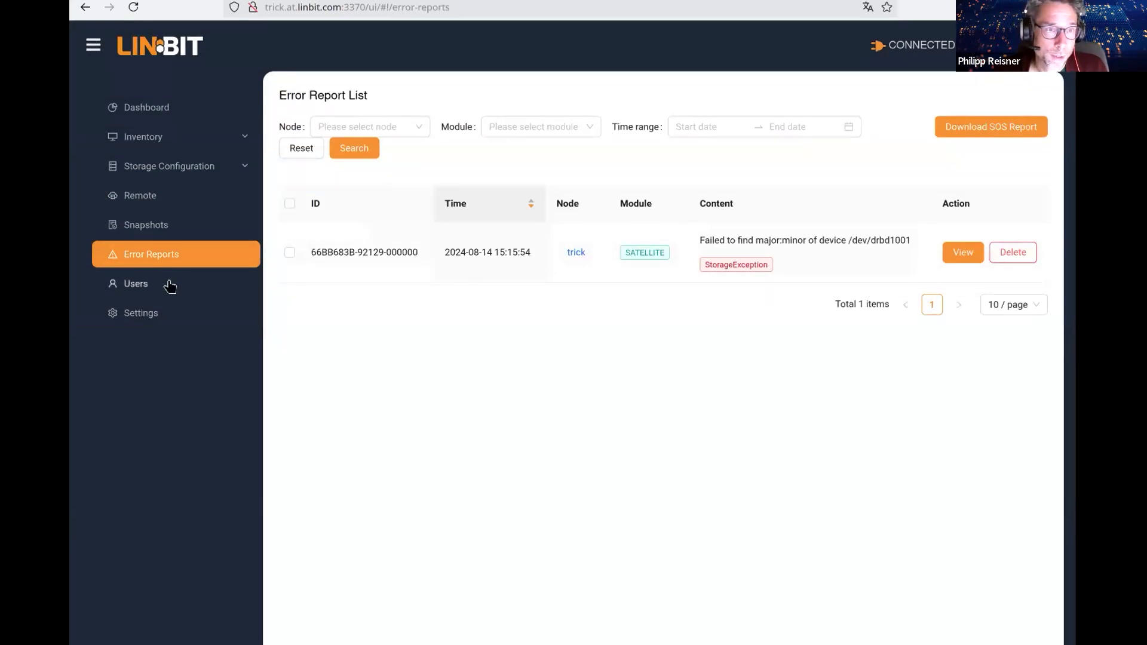
pyautogui.moveTo(187, 290)
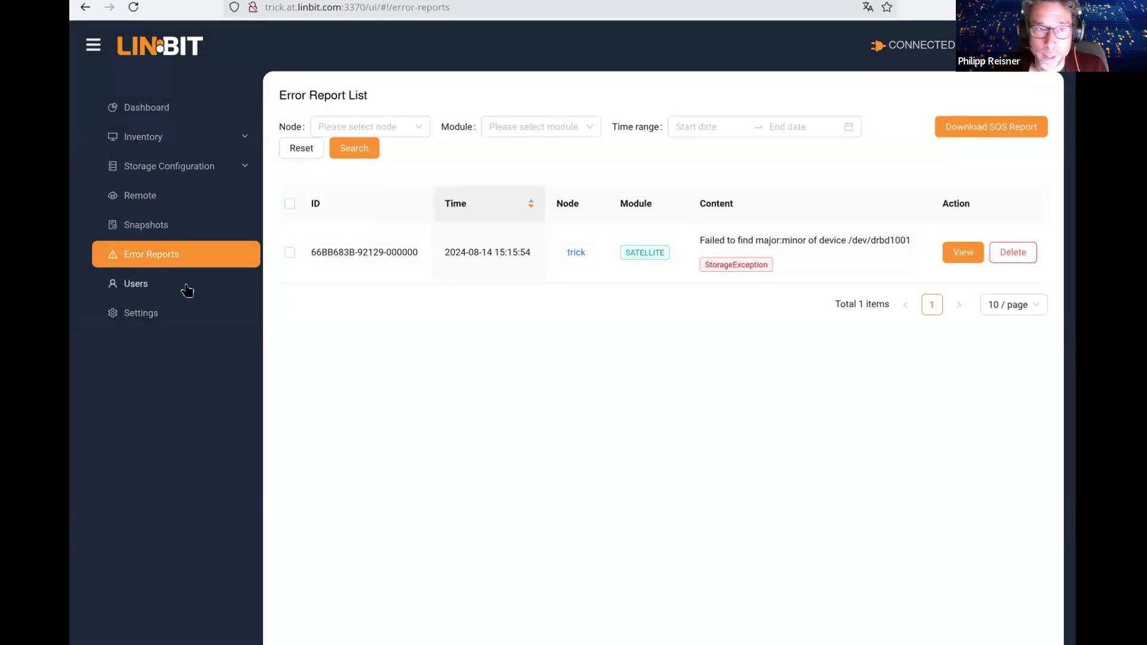
# Visit the Users page (authentication off, no users), then return to the dashboard
pyautogui.click(135, 283)
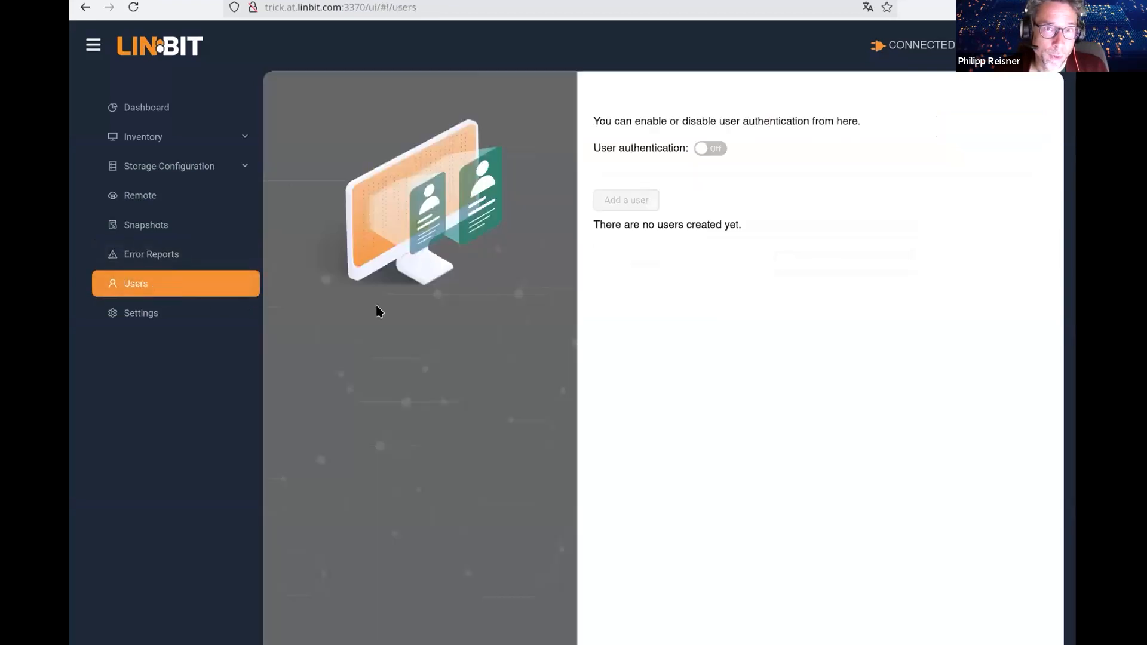
pyautogui.moveTo(632, 273)
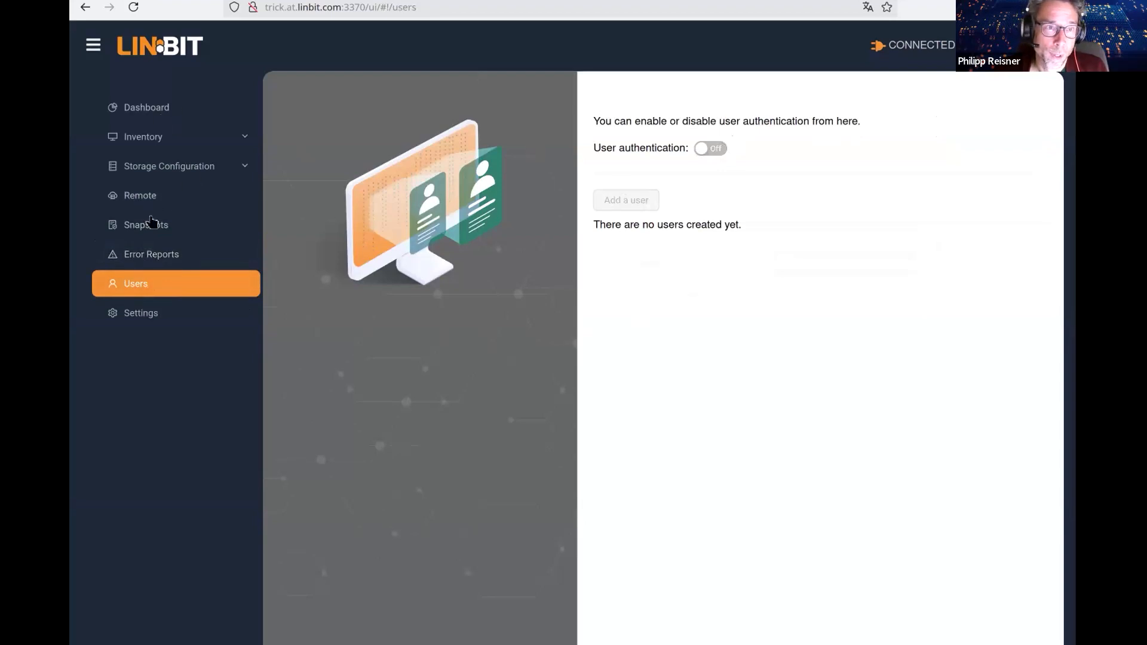
pyautogui.click(146, 107)
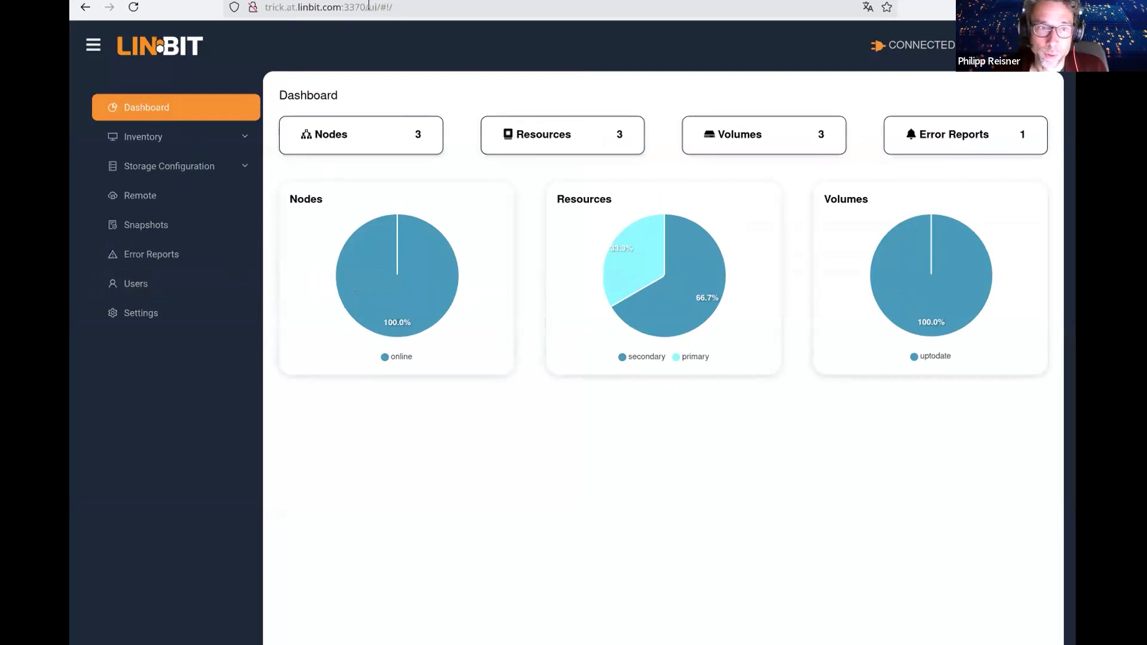
pyautogui.moveTo(383, 516)
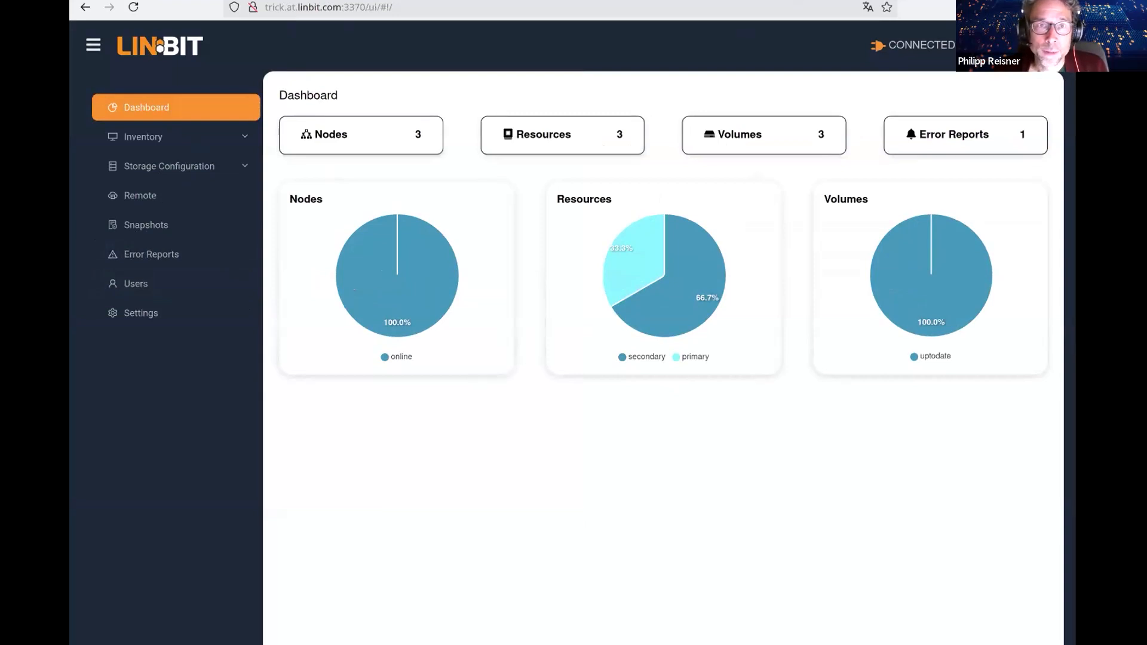
pyautogui.moveTo(665, 583)
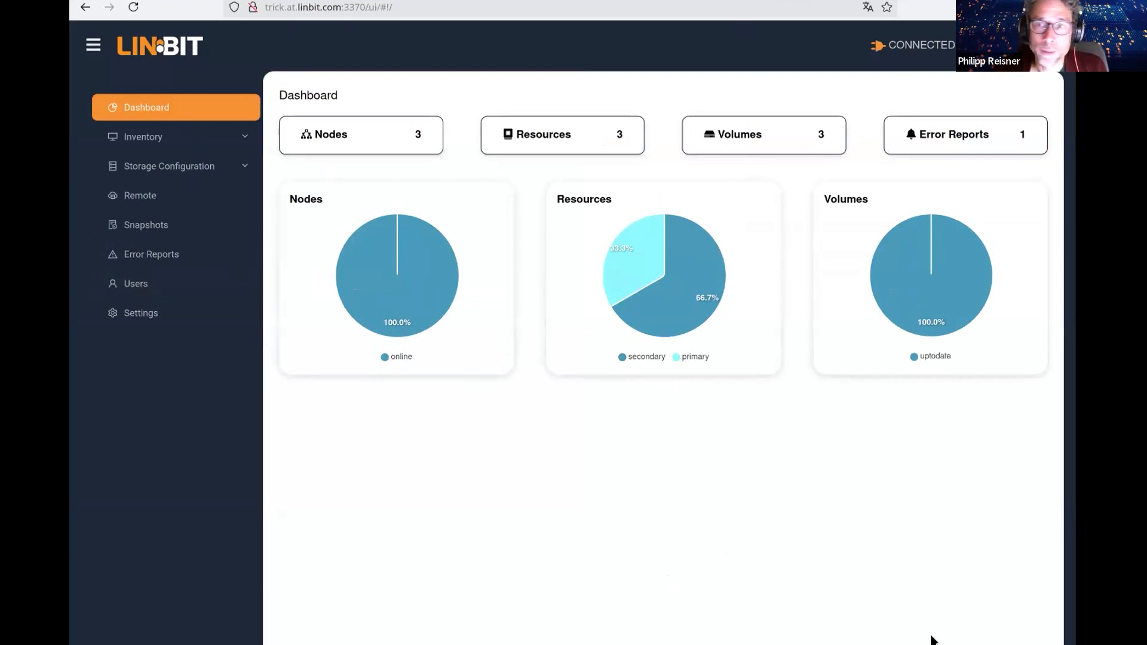
pyautogui.moveTo(516, 48)
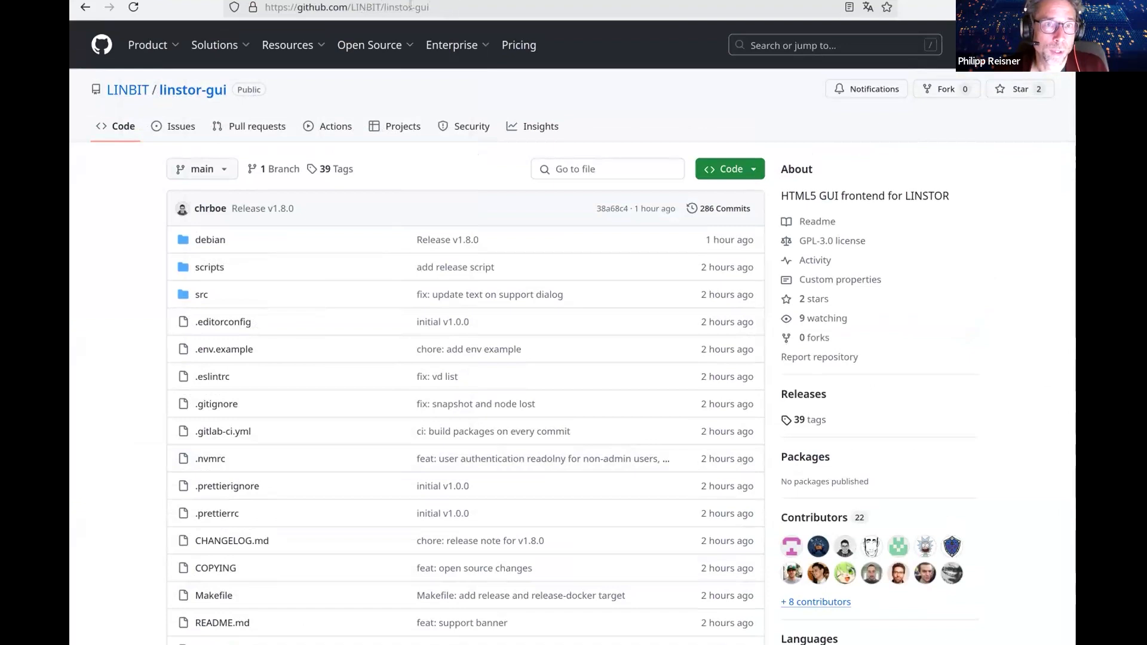
pyautogui.moveTo(702, 515)
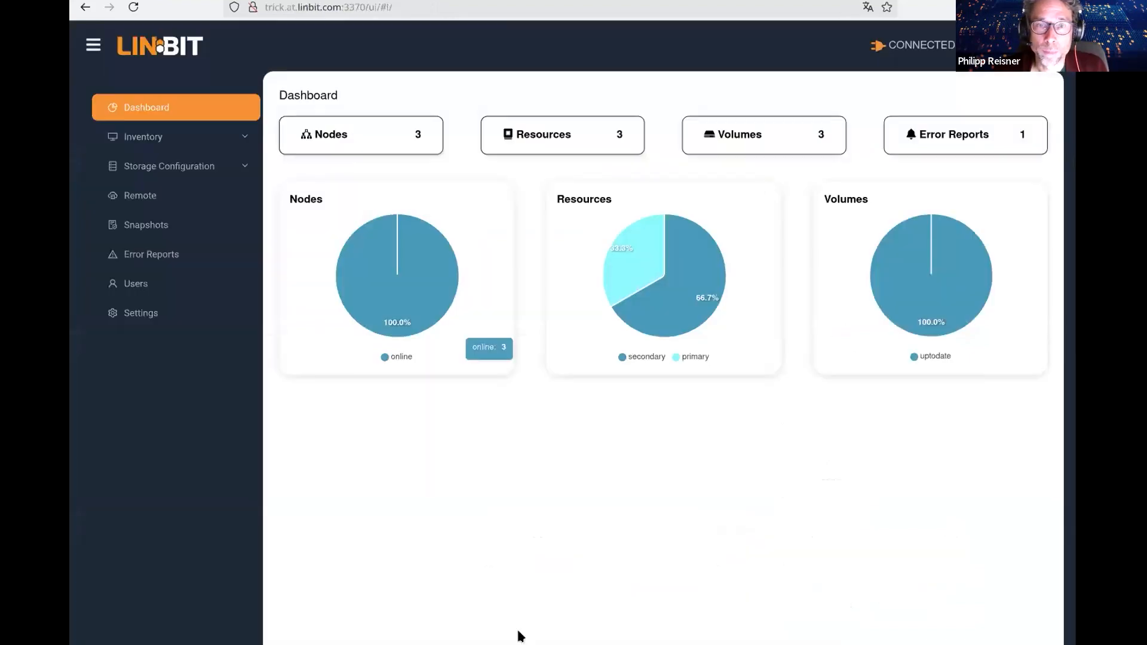
pyautogui.moveTo(397, 268)
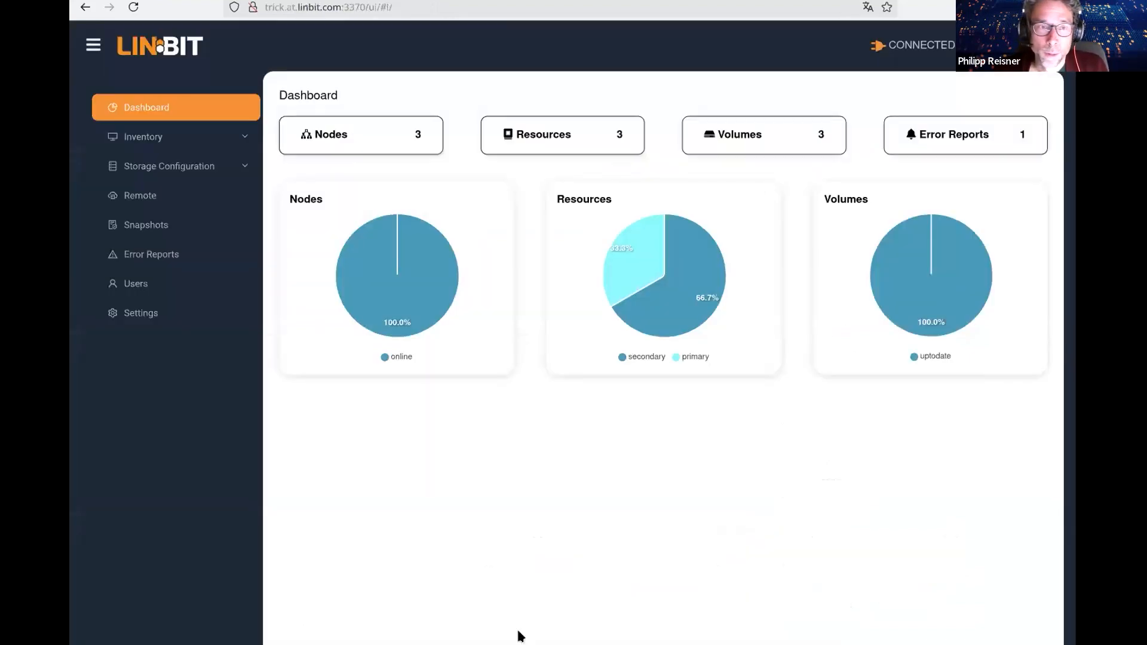